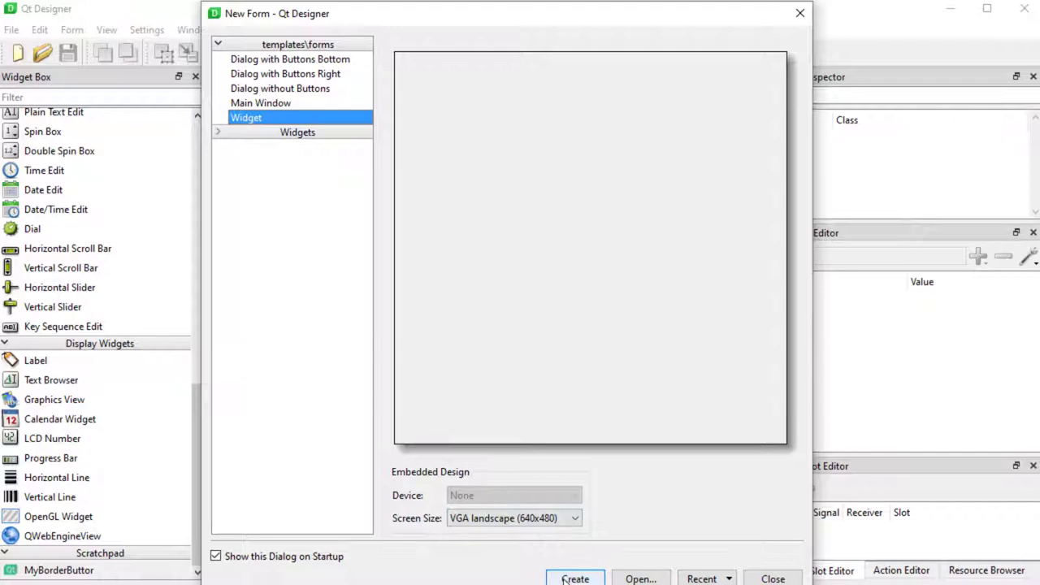
Create a blank Widget form and save it as imageGui.ui in QrcFiles, replacing the existing file
click(575, 579)
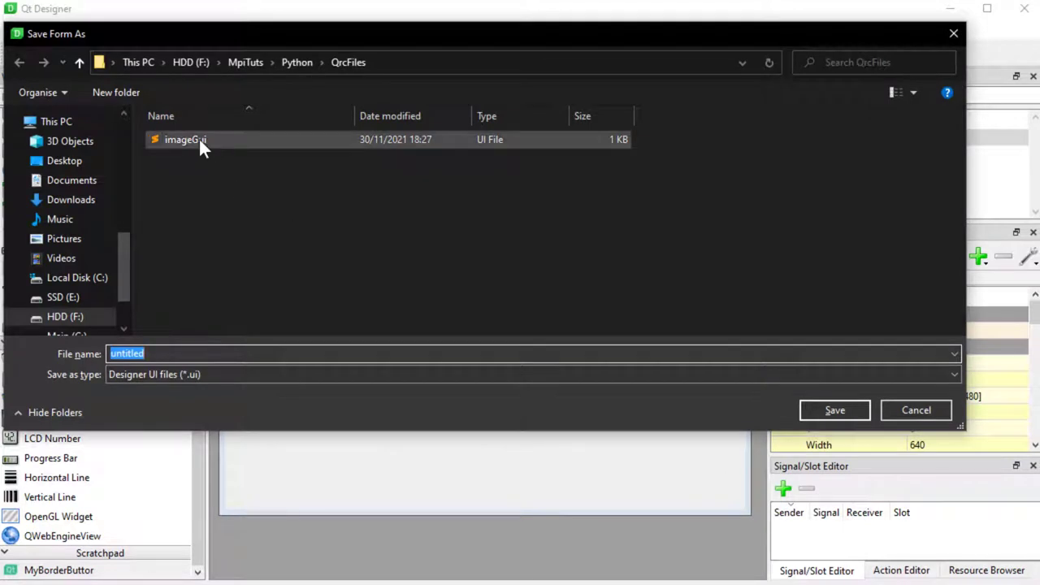
click(185, 139)
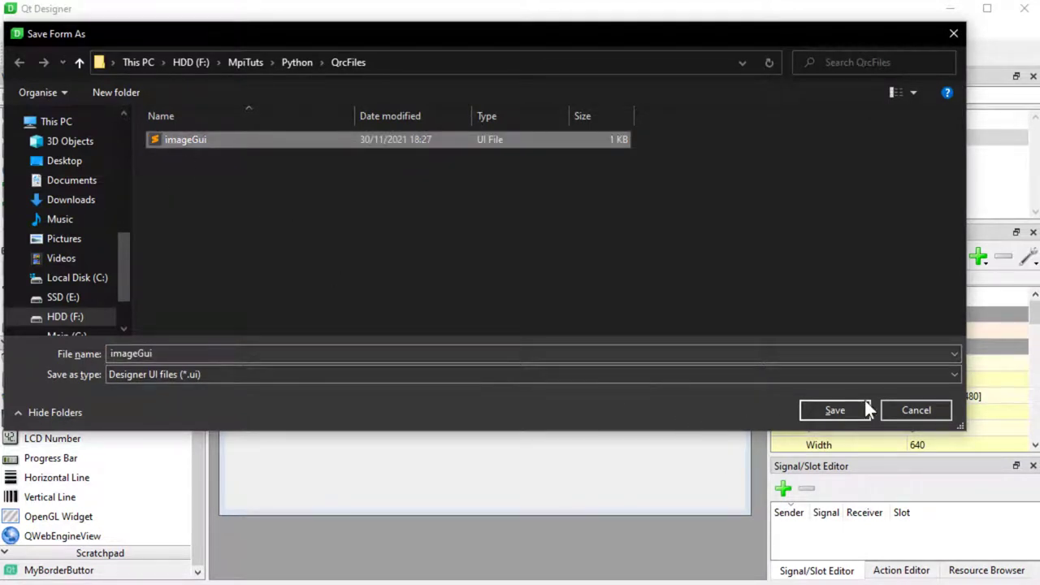
mouse_move(361, 84)
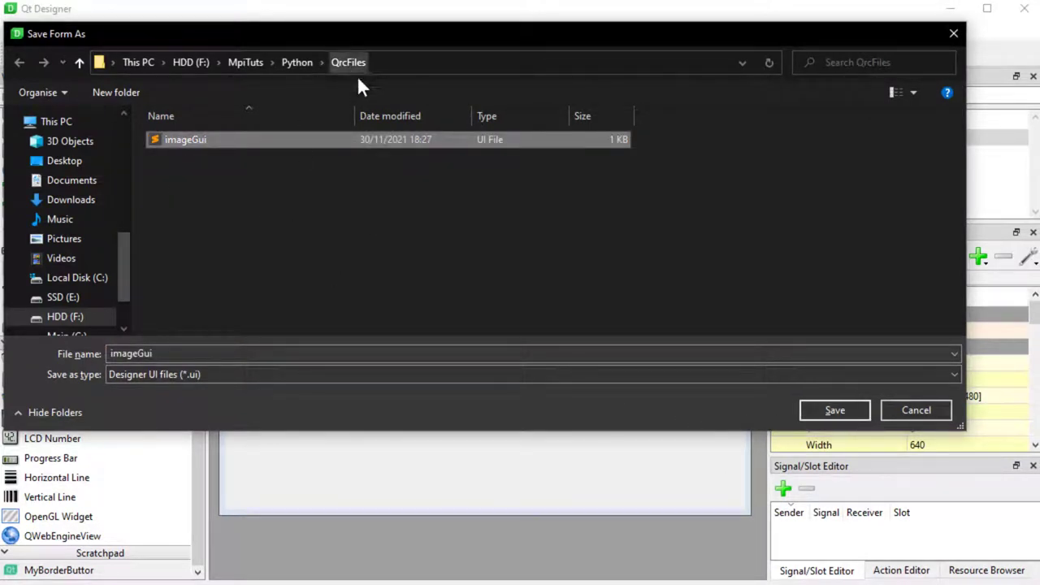
click(835, 409)
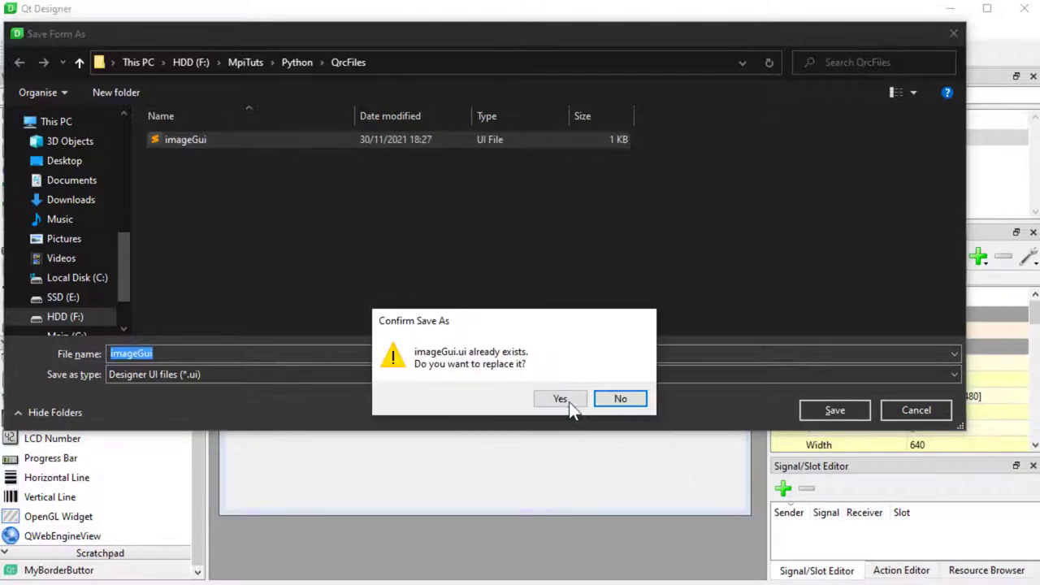
click(559, 398)
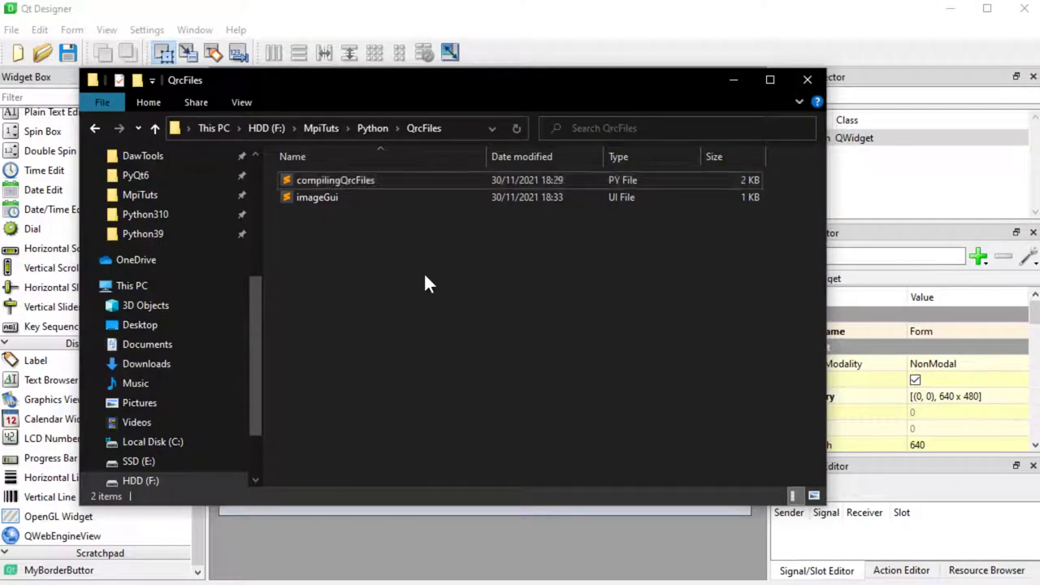
mouse_move(136, 80)
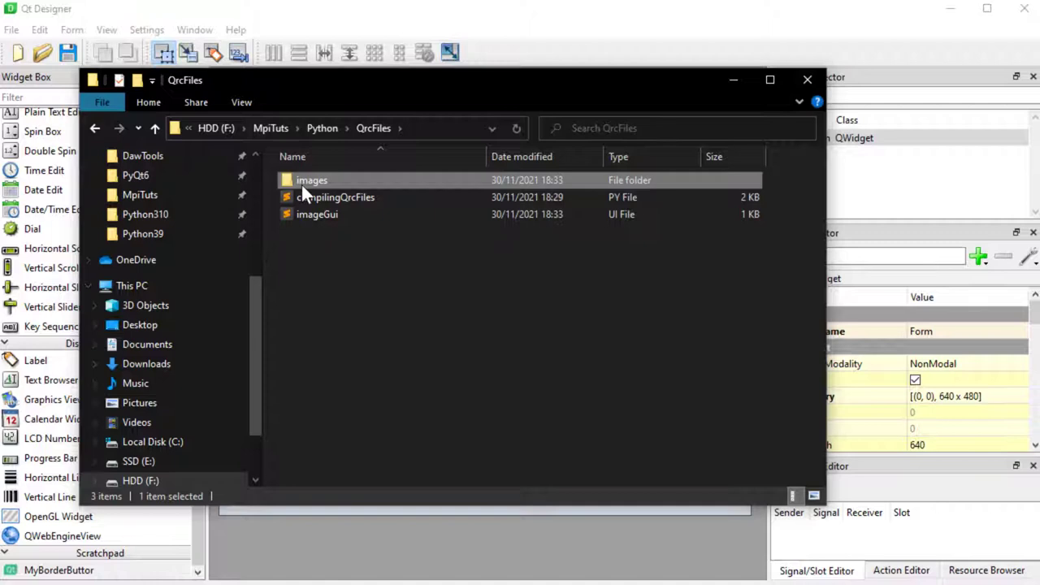
Inside the new images folder, create a subfolder named icons
double_click(312, 178)
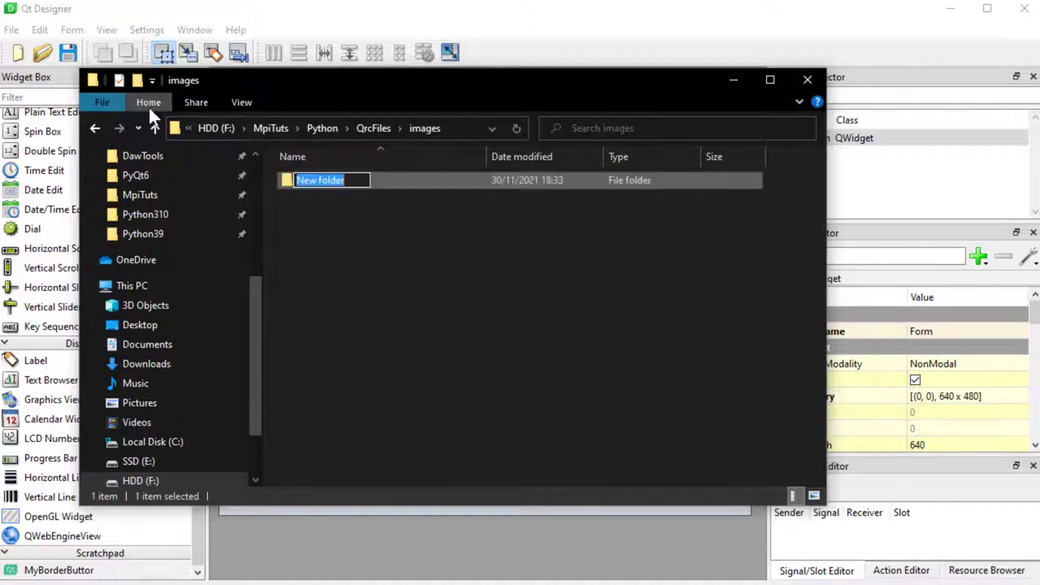
text(icons)
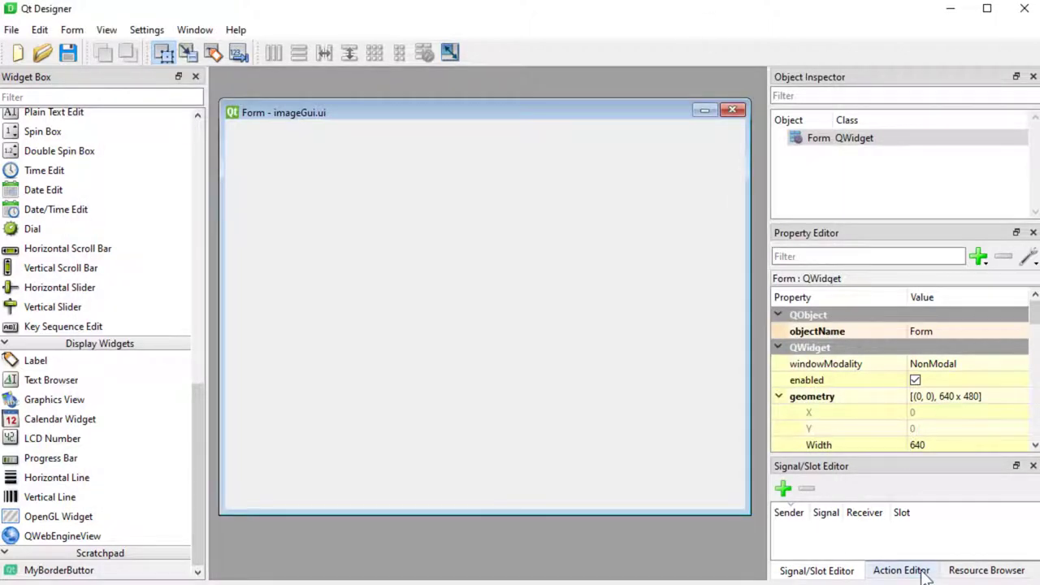
Browse the popular icon sets on icons8.com and open the Windows 10 set
click(984, 568)
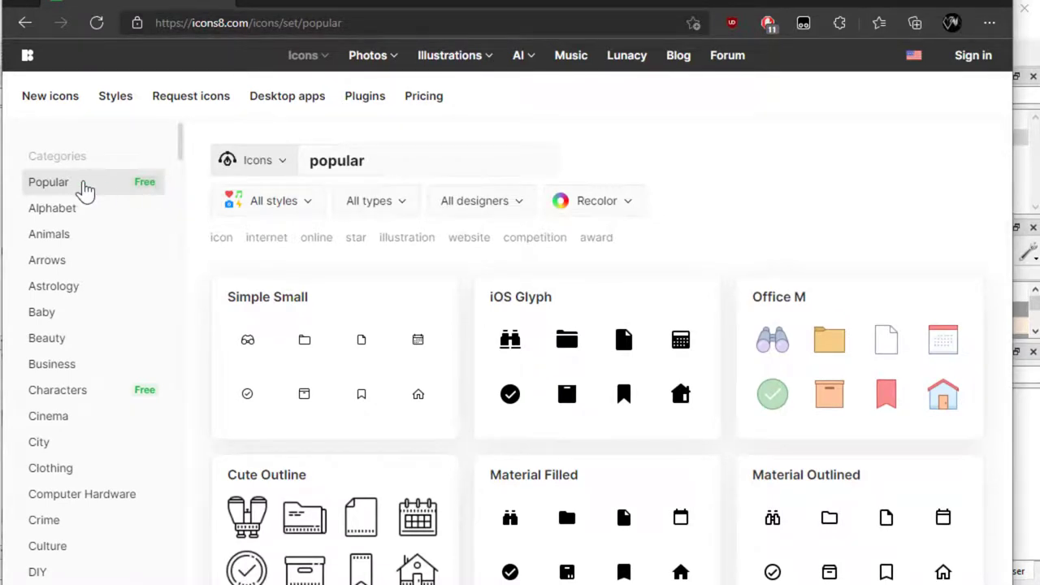
scroll(down, 3)
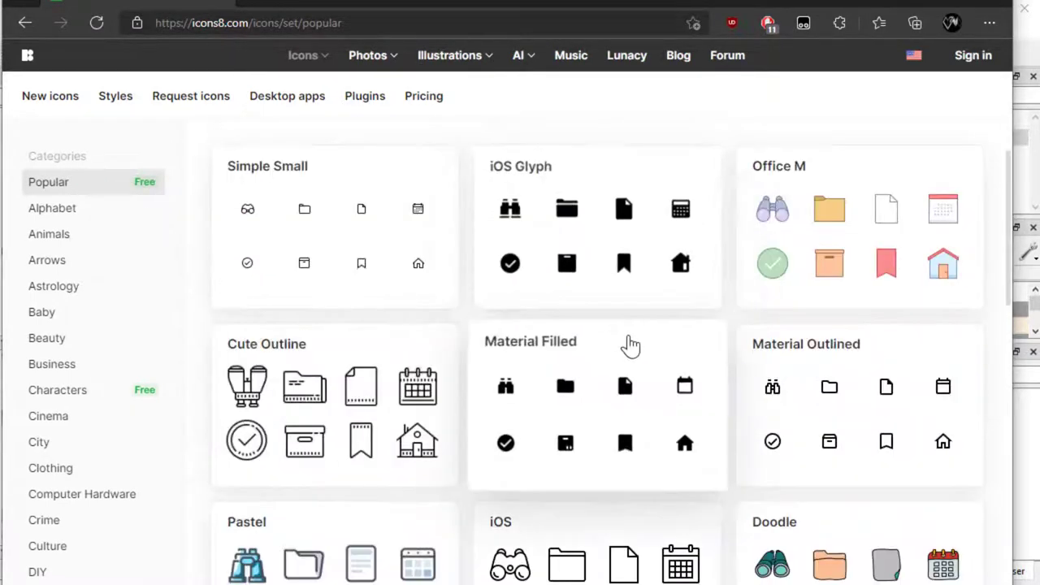
scroll(down, 3)
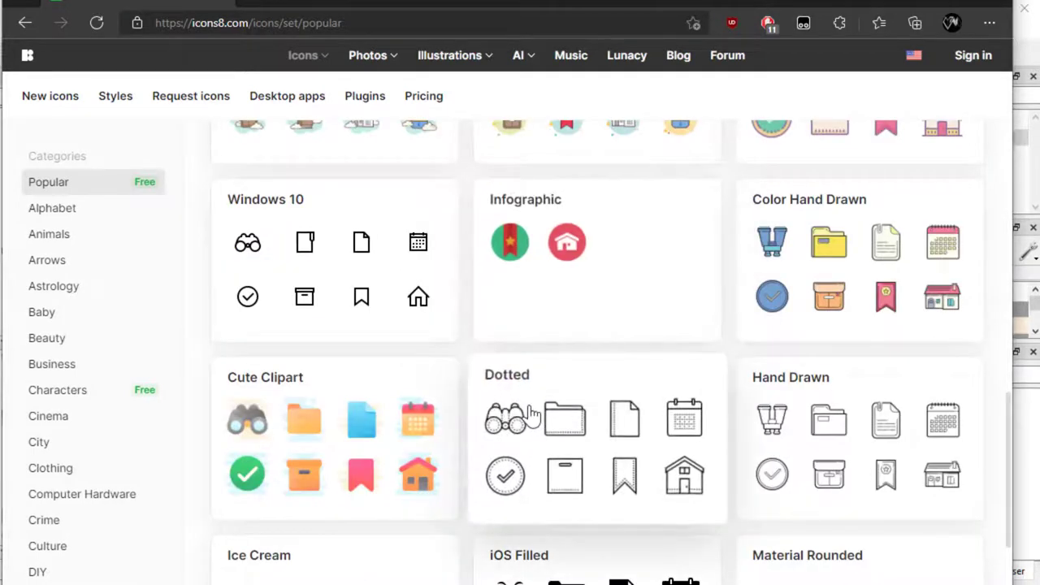
mouse_move(478, 409)
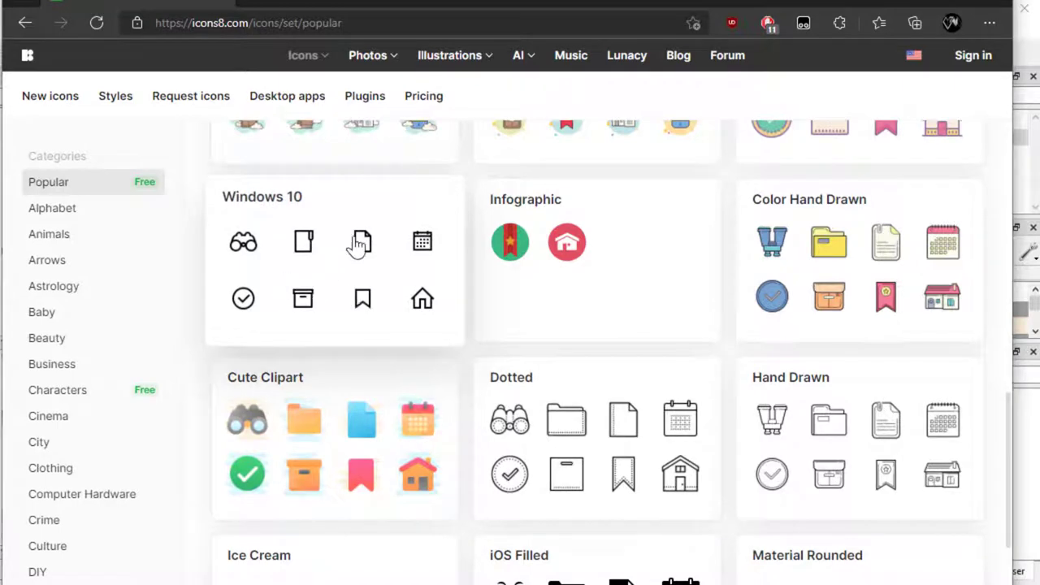
mouse_move(339, 284)
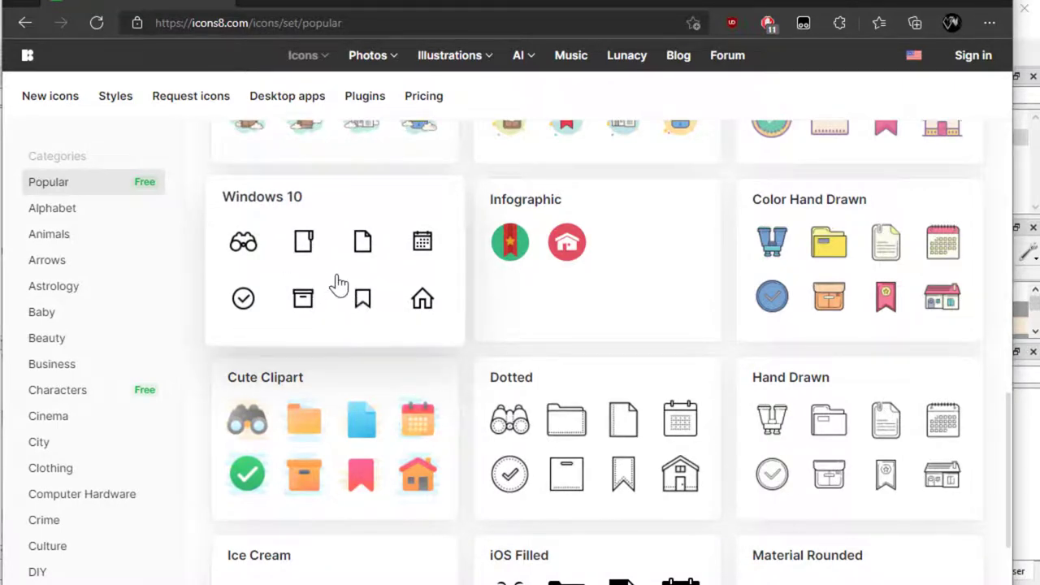
click(262, 195)
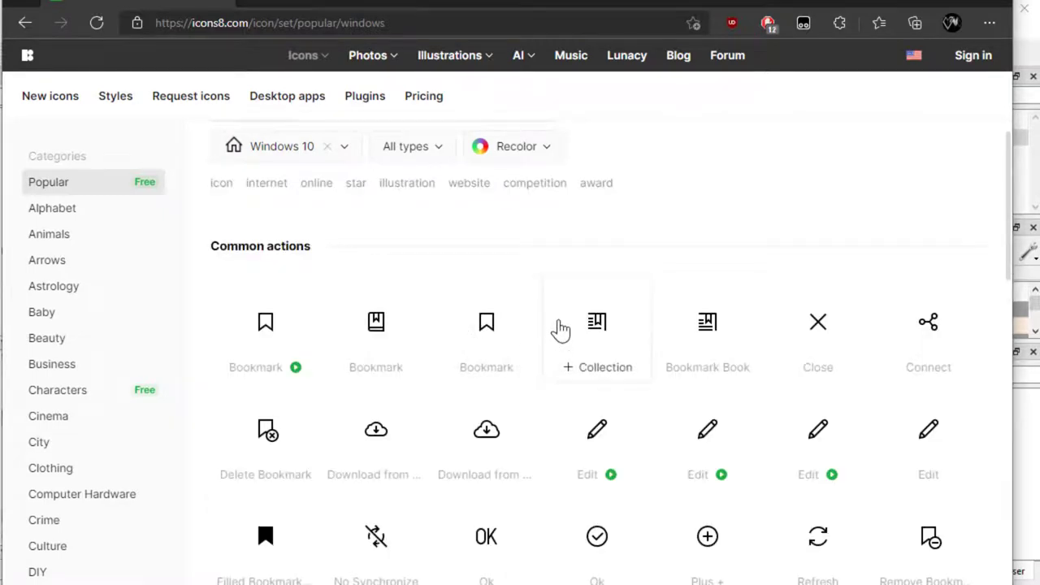
scroll(down, 3)
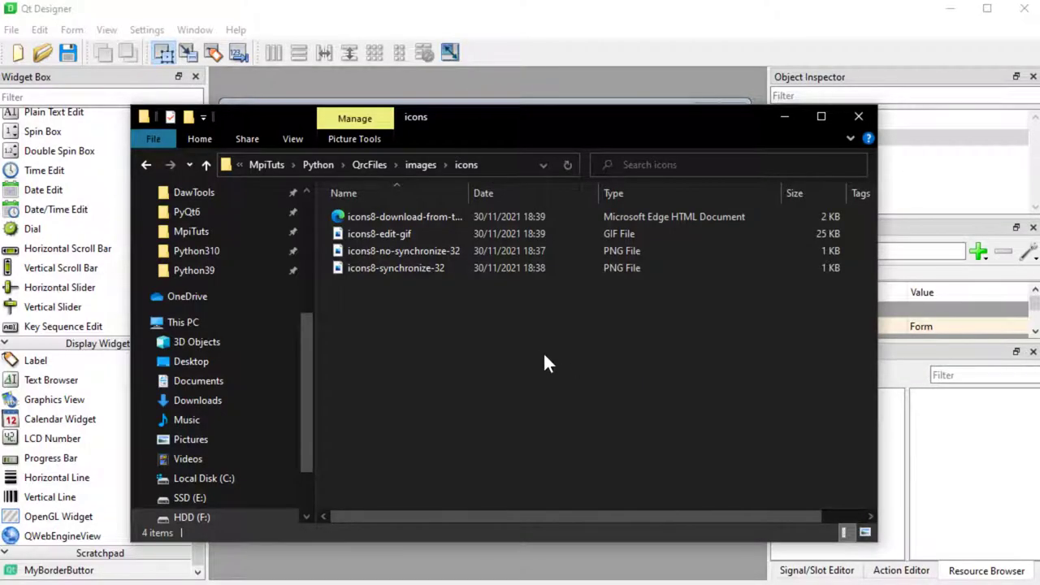
Return to the images folder, preview circuitBoard.png in Photos and close the preview
click(403, 216)
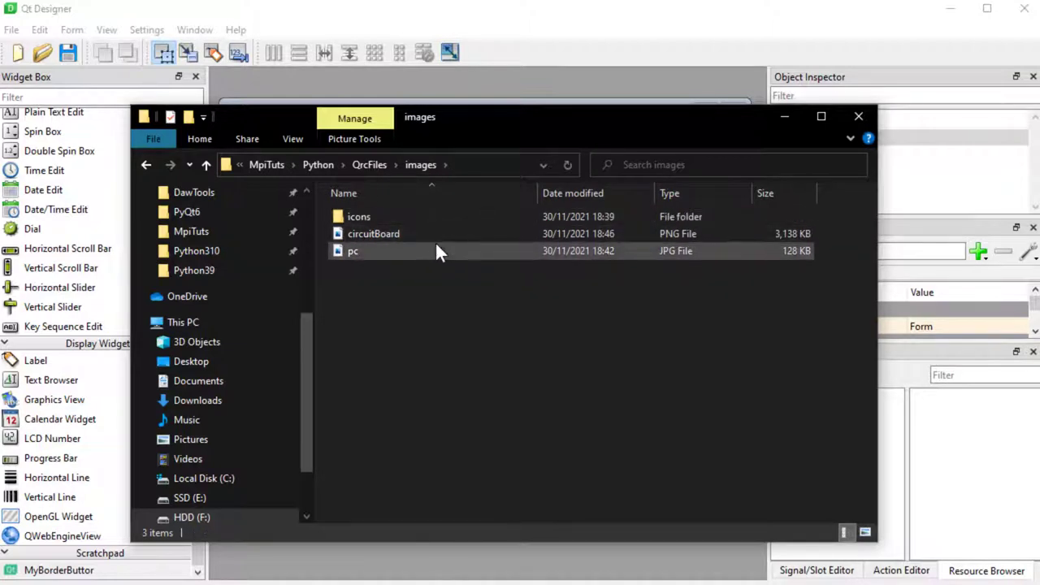
click(373, 234)
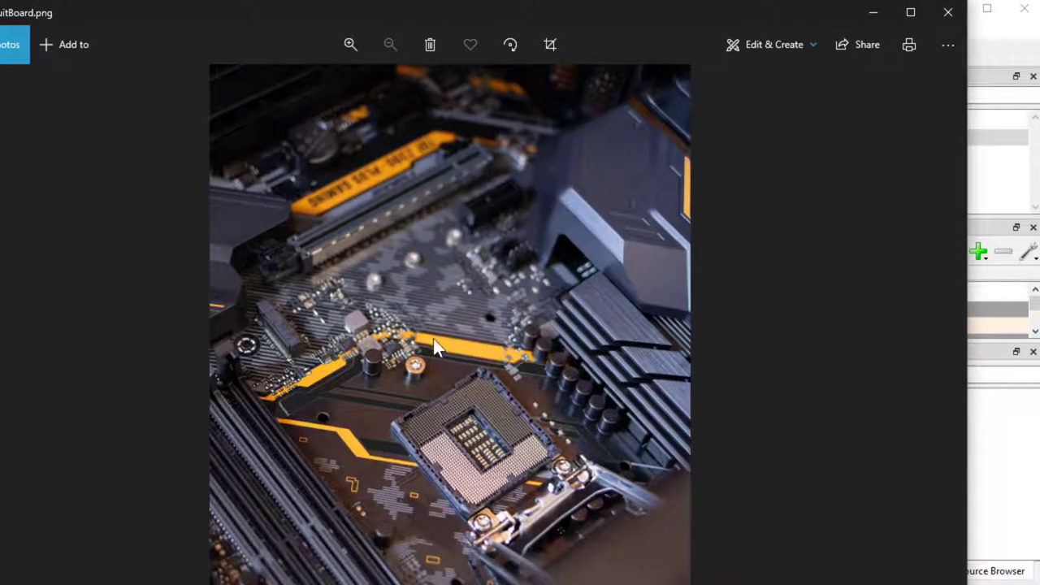
mouse_move(403, 474)
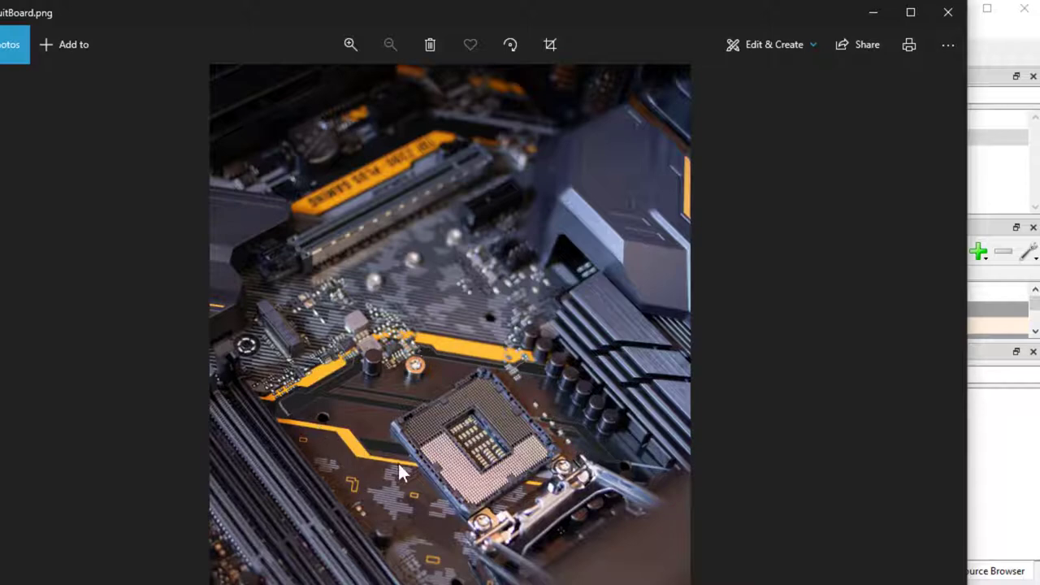
mouse_move(947, 13)
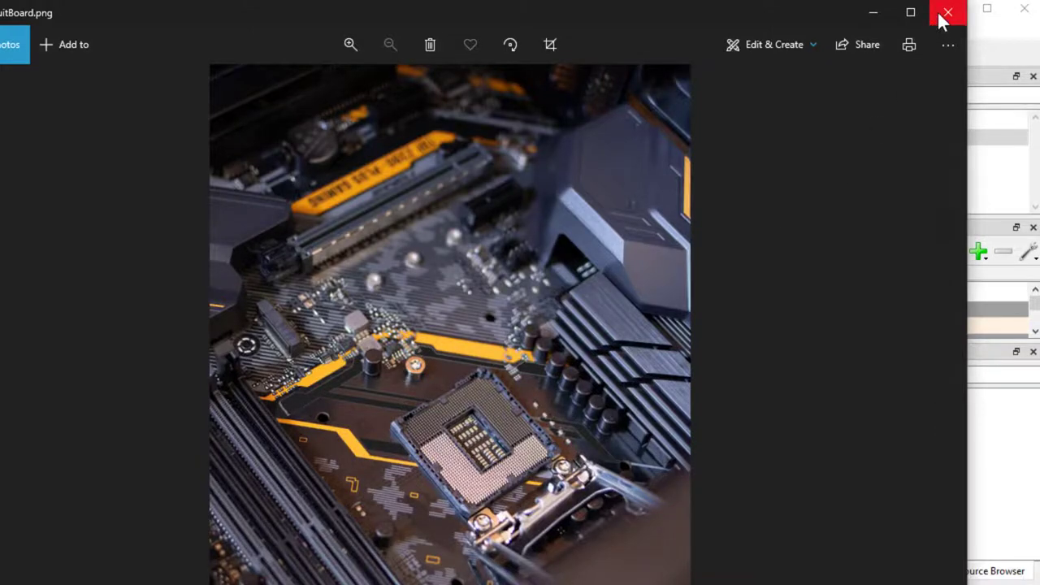
click(947, 13)
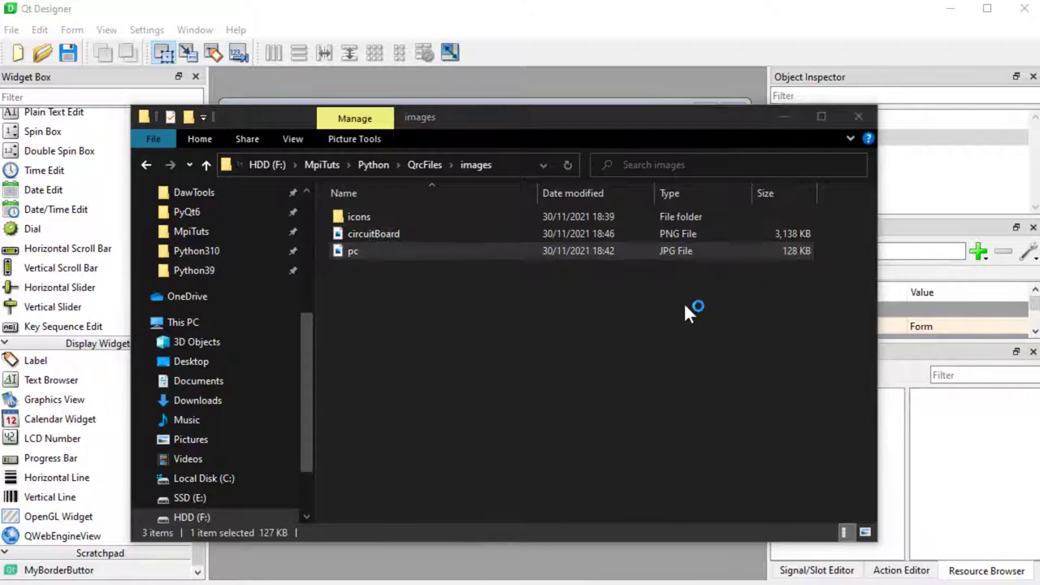
double_click(353, 250)
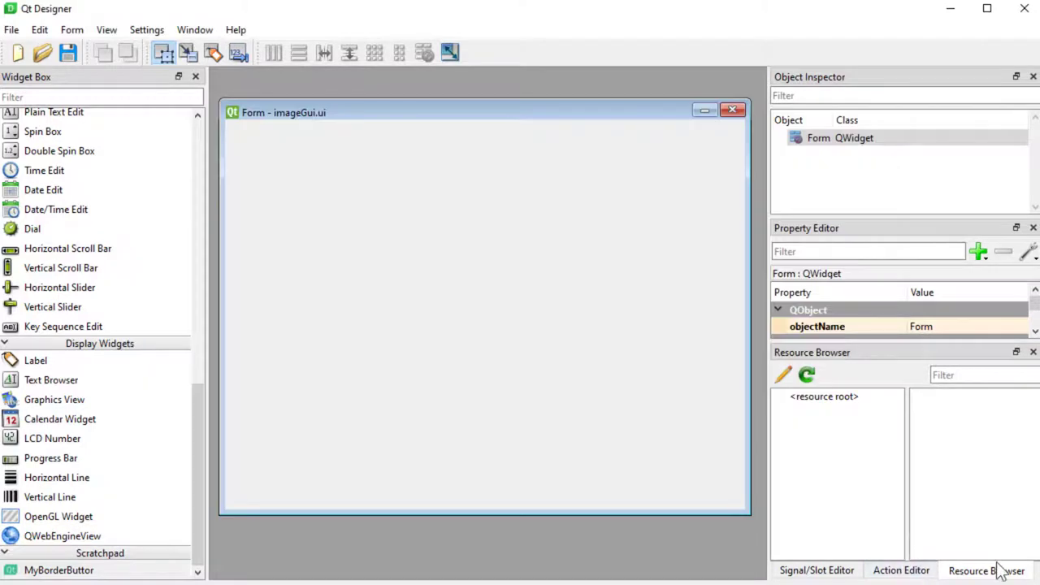
From the Resource Browser, create a new resource file resouces_from_qt.qrc in QrcFiles
click(781, 373)
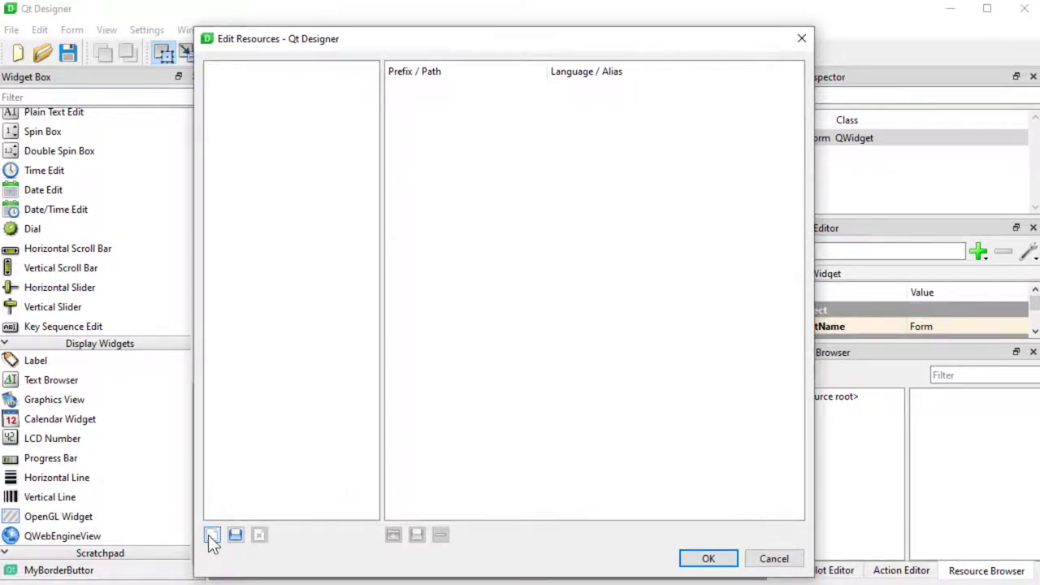
click(211, 535)
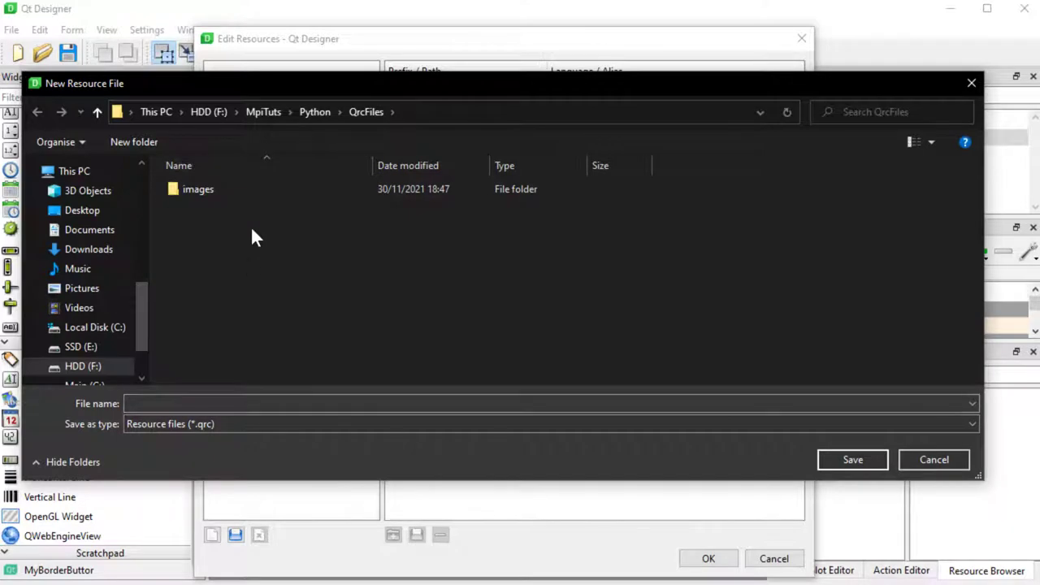
mouse_move(198, 262)
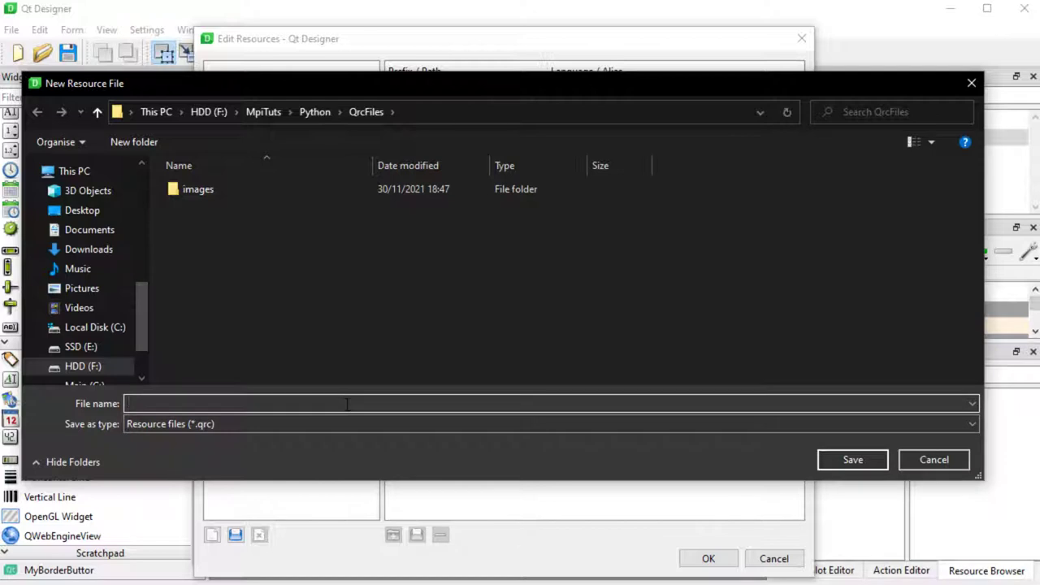
text(resouces_from_qt.qrc)
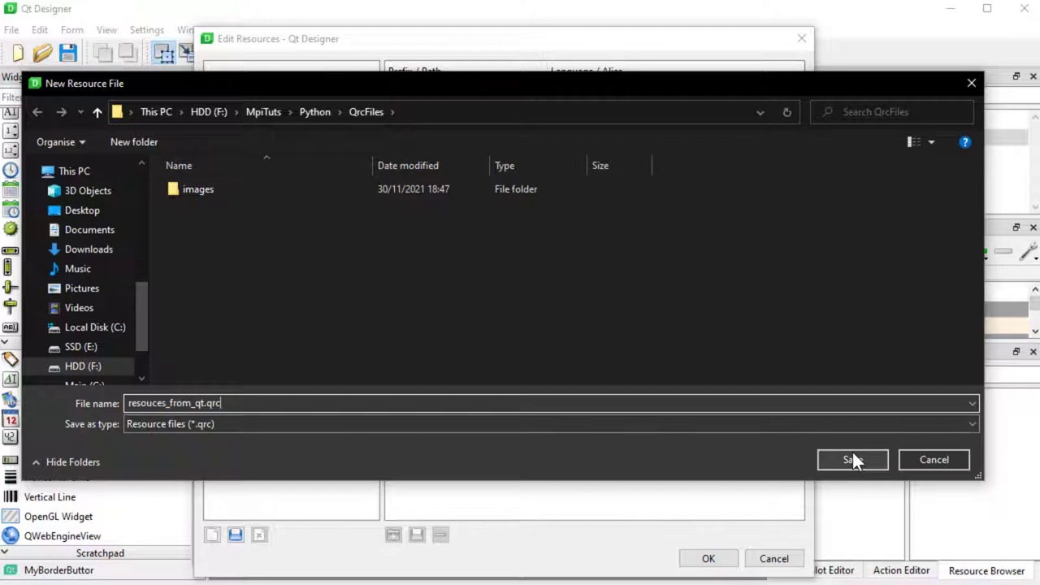
click(851, 459)
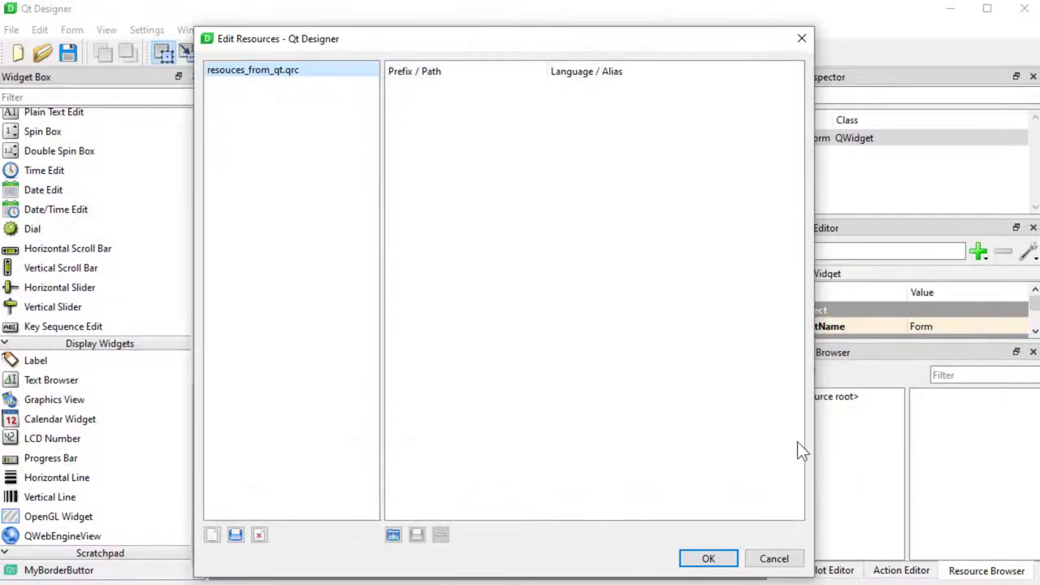
mouse_move(331, 289)
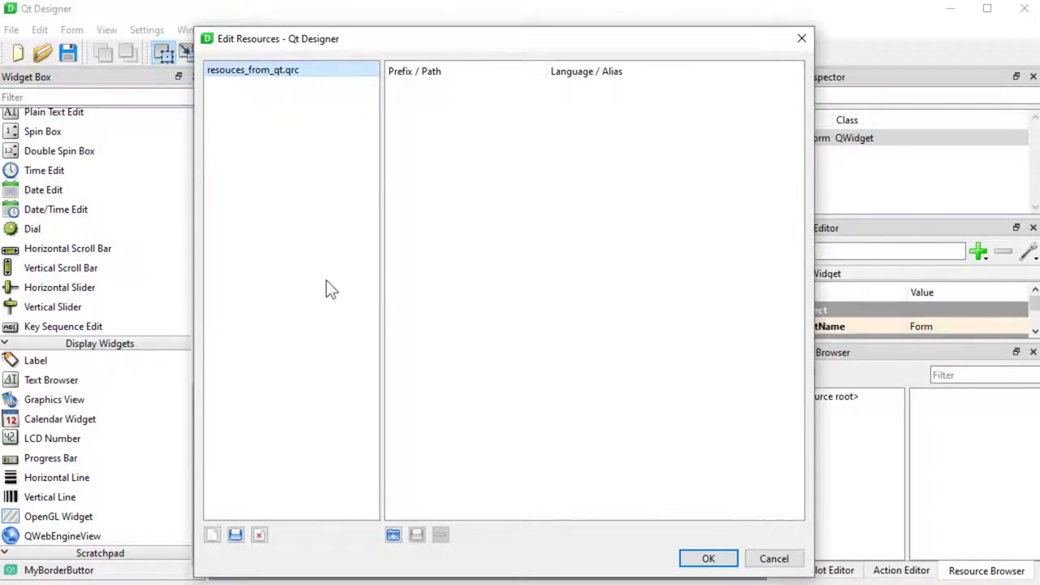
mouse_move(257, 224)
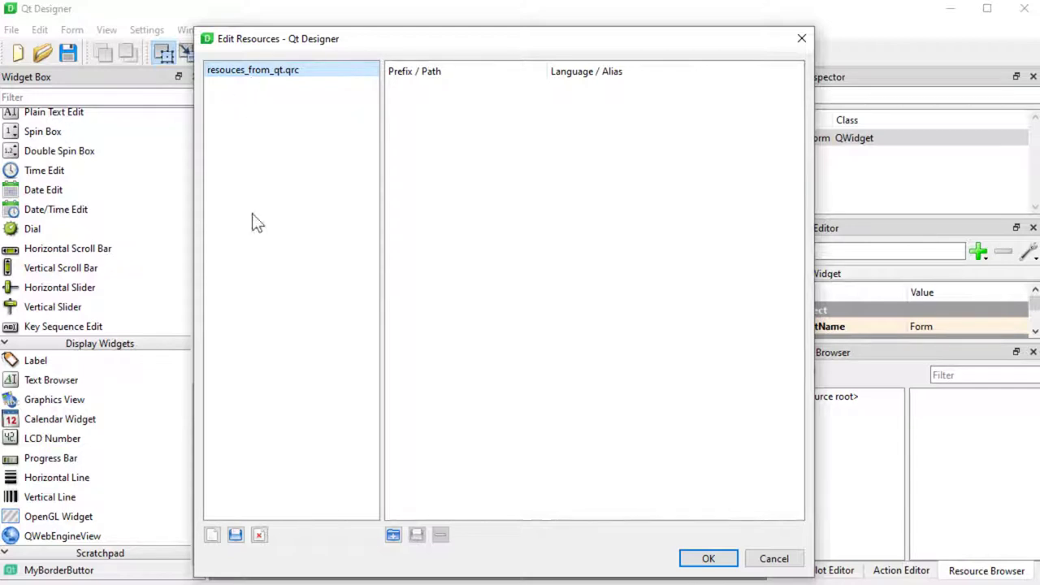
mouse_move(500, 322)
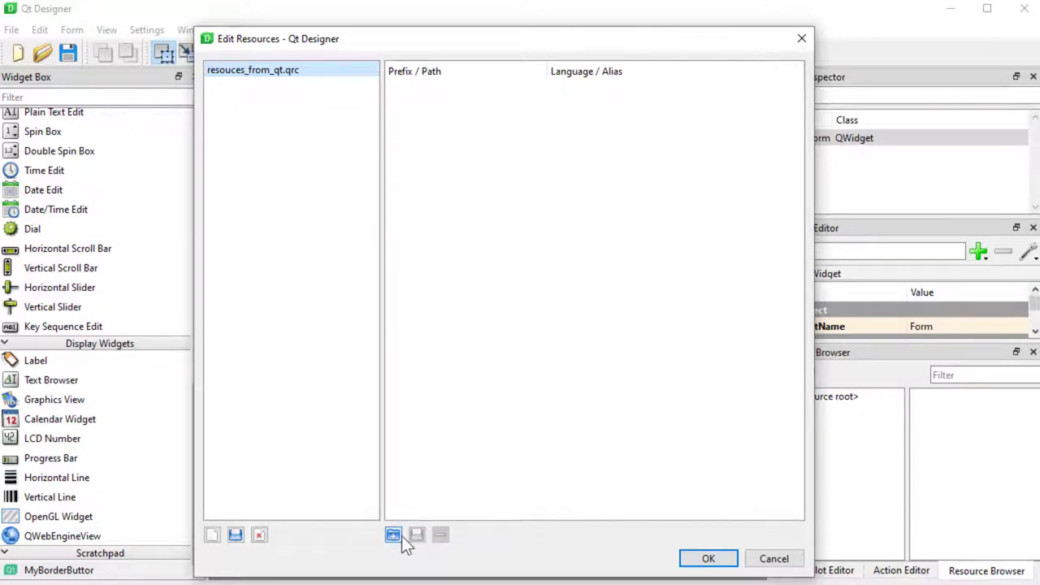
mouse_move(393, 534)
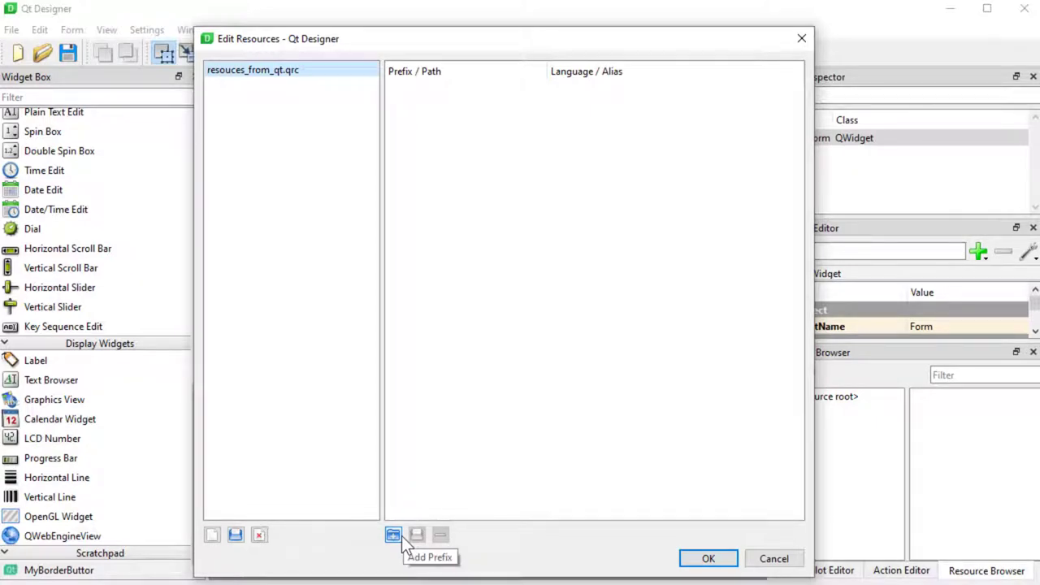
Add two resource prefixes named Icons and Images
click(393, 535)
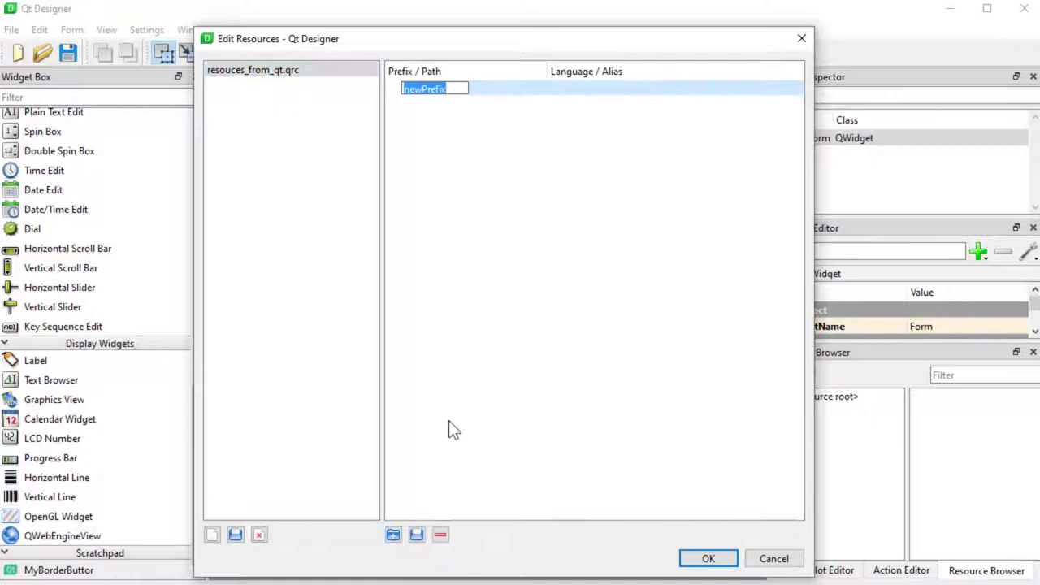
text(Icons)
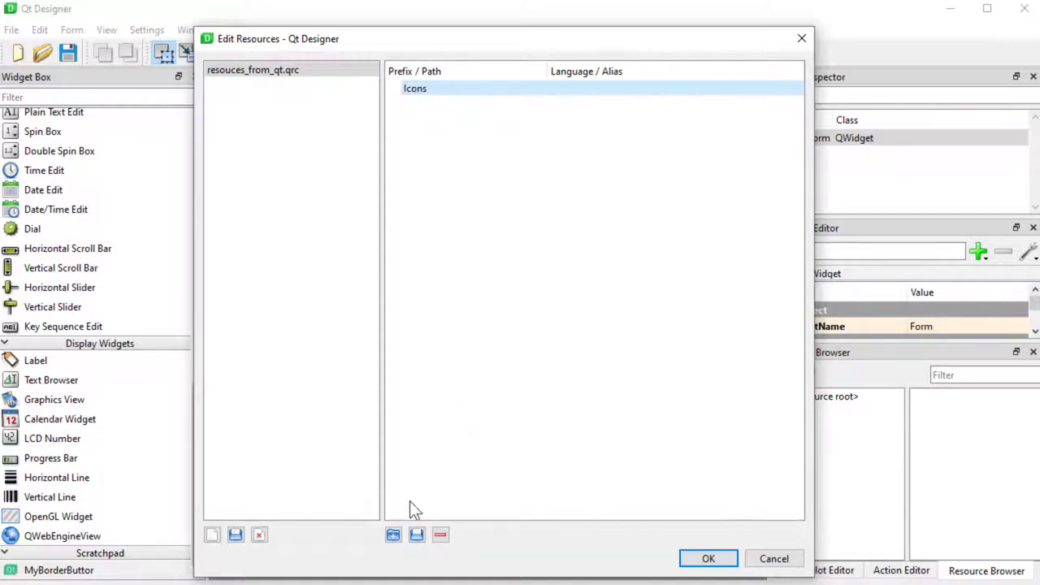
click(393, 534)
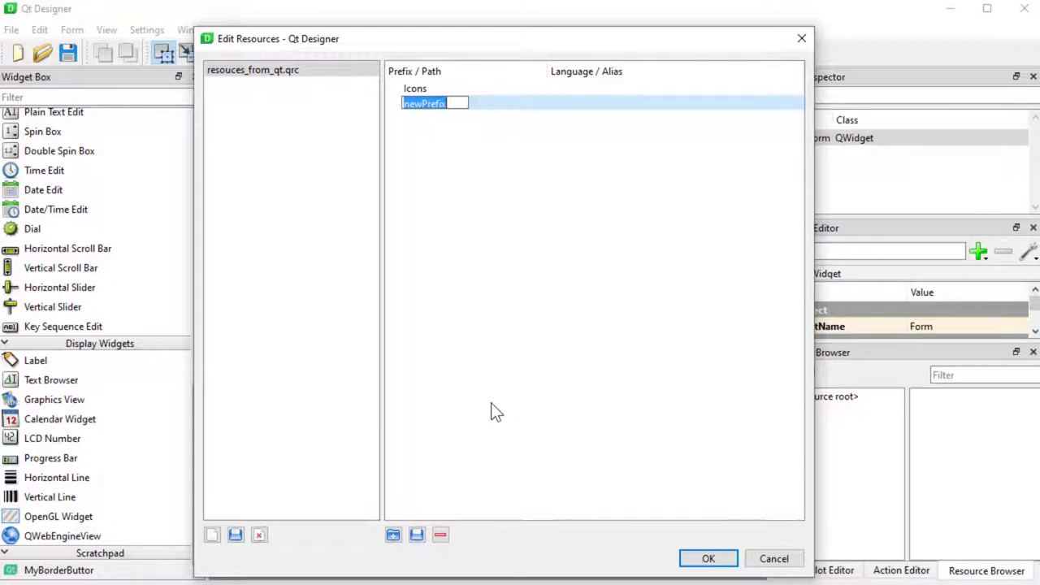
text(Images)
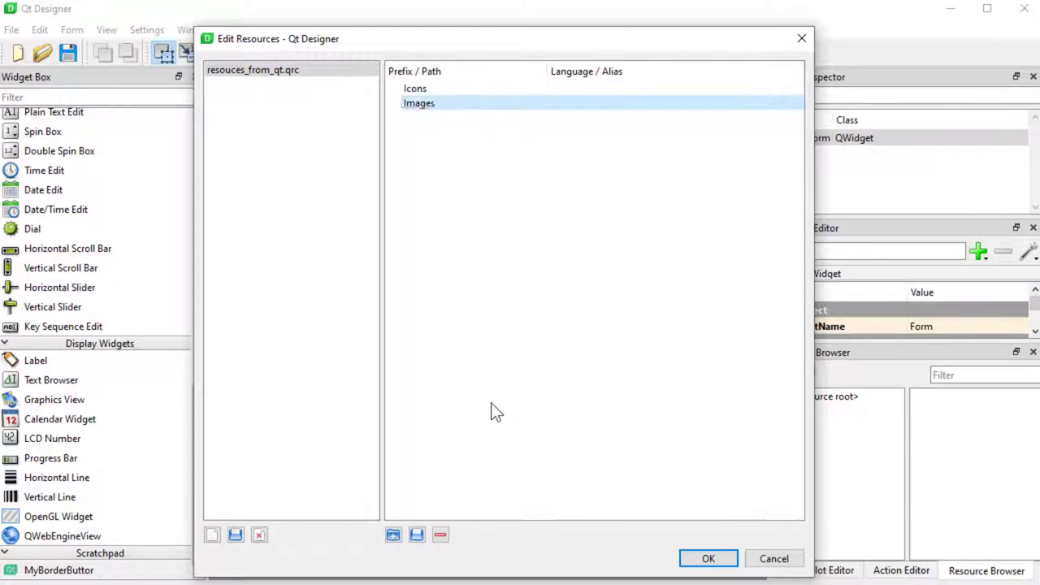
Load the four icon files into Icons and the circuitBoard and pc pictures into Images
click(416, 88)
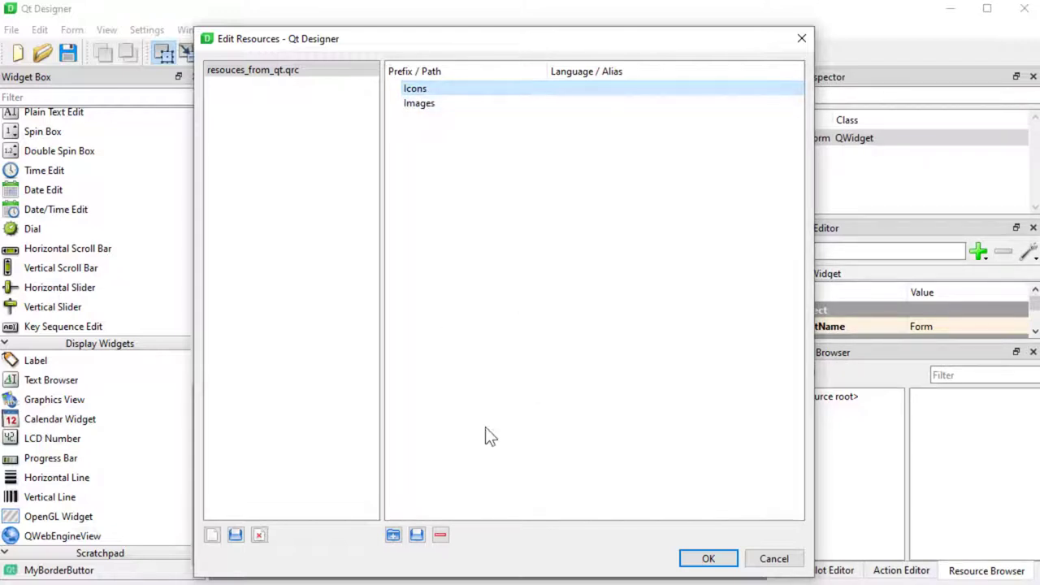
mouse_move(416, 535)
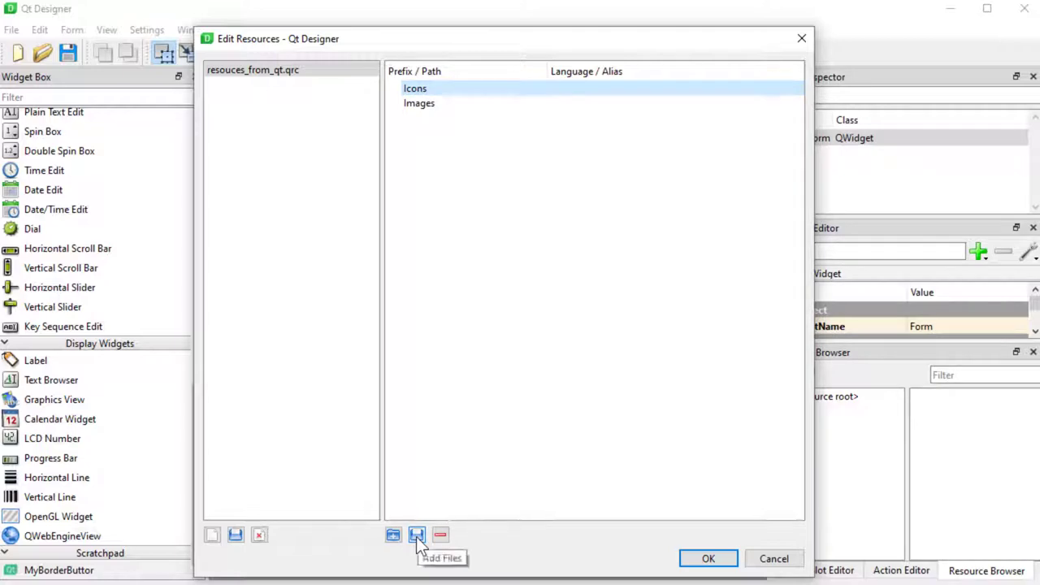
click(415, 535)
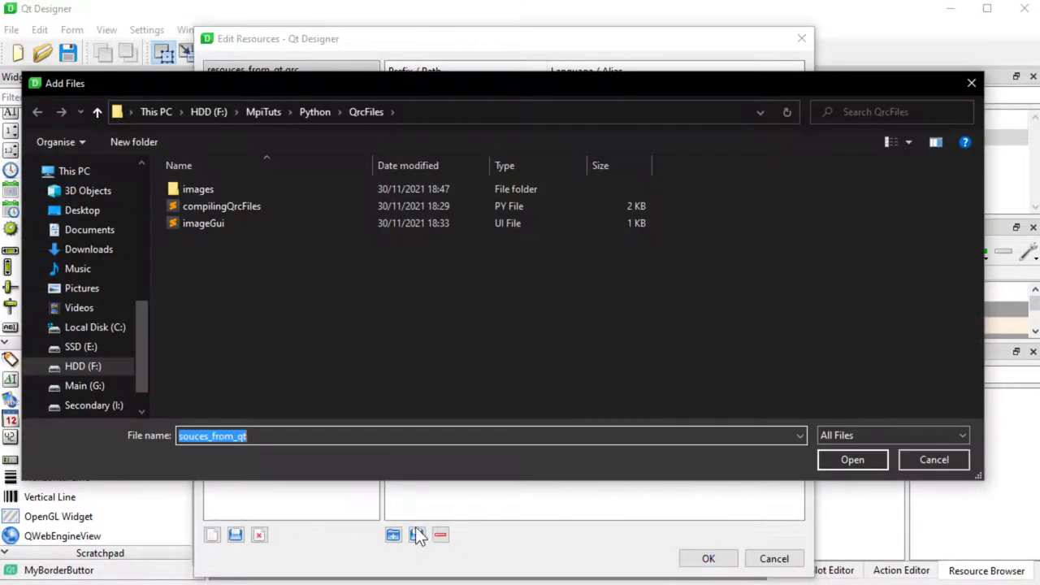
click(198, 188)
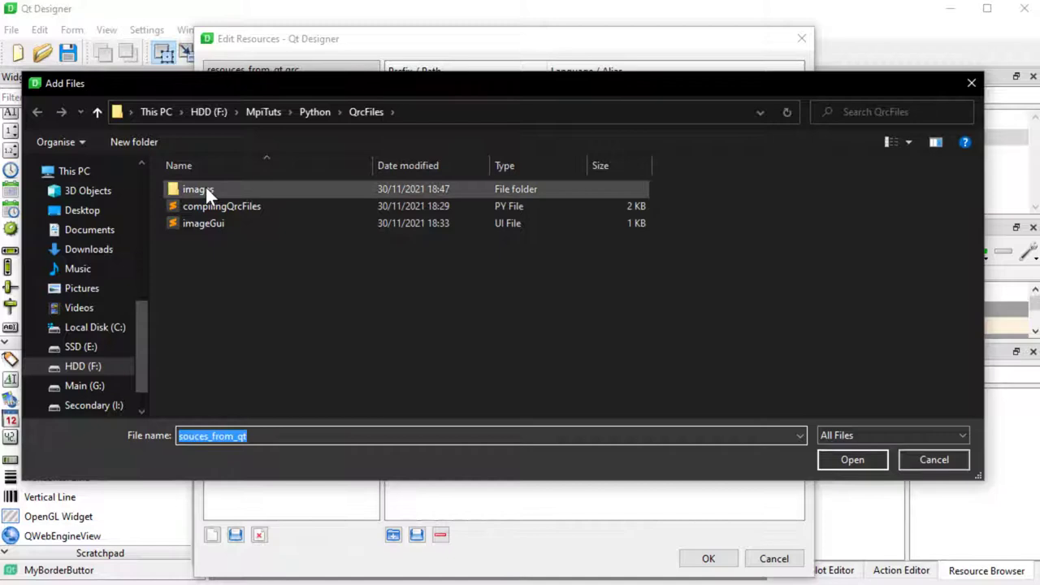
double_click(198, 188)
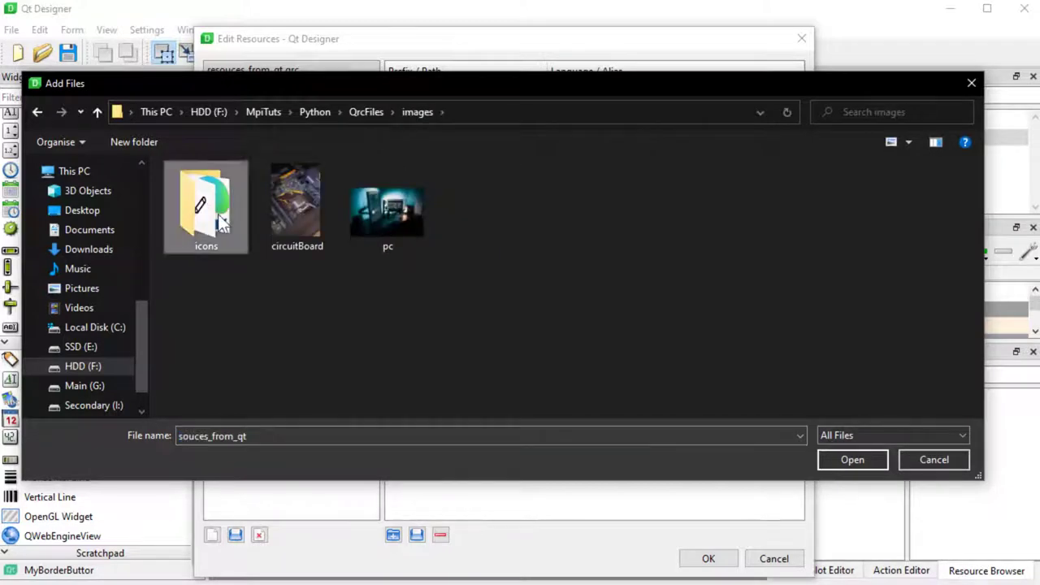
double_click(205, 198)
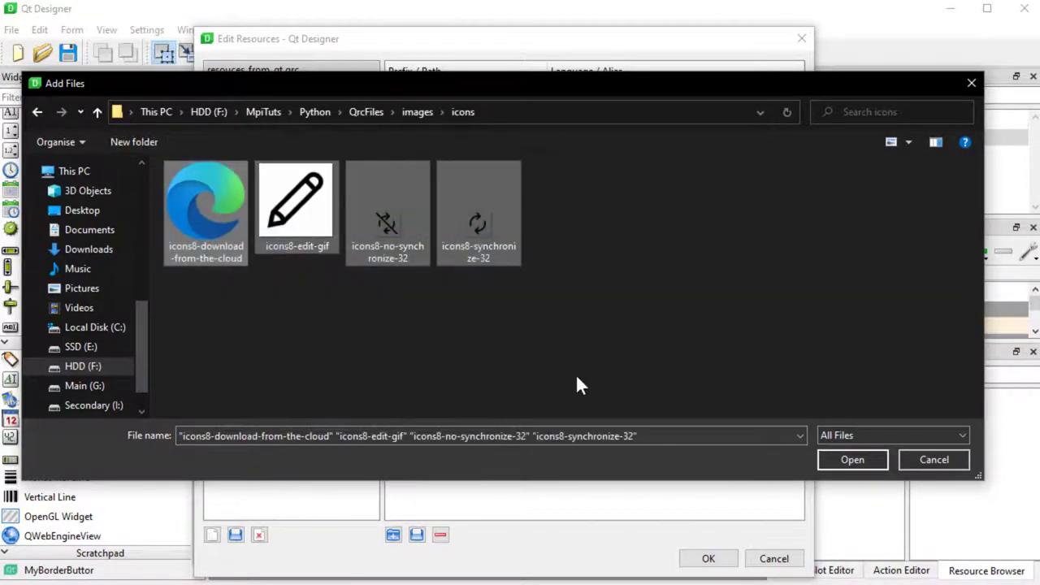
click(851, 458)
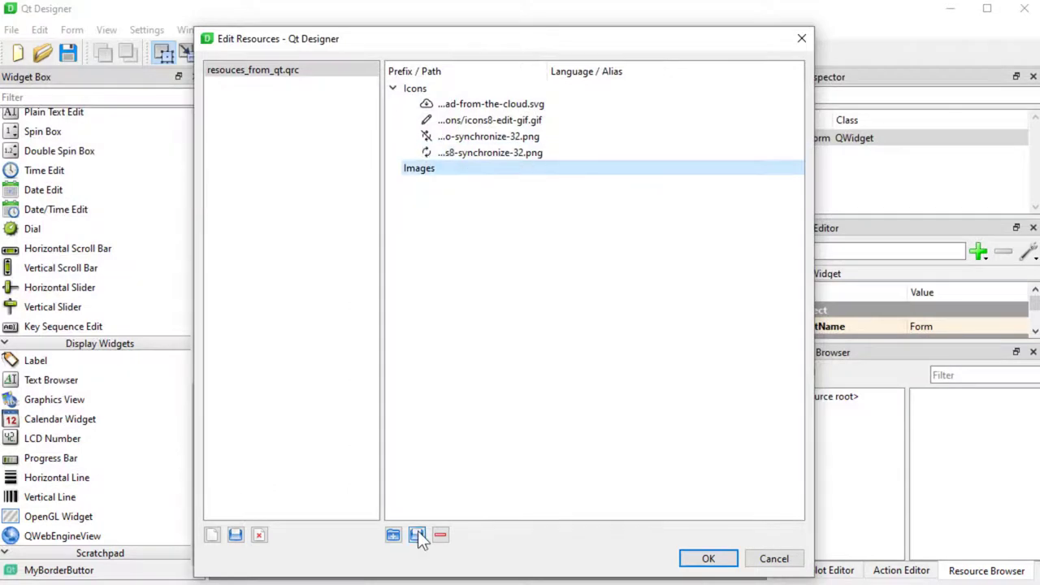
click(416, 534)
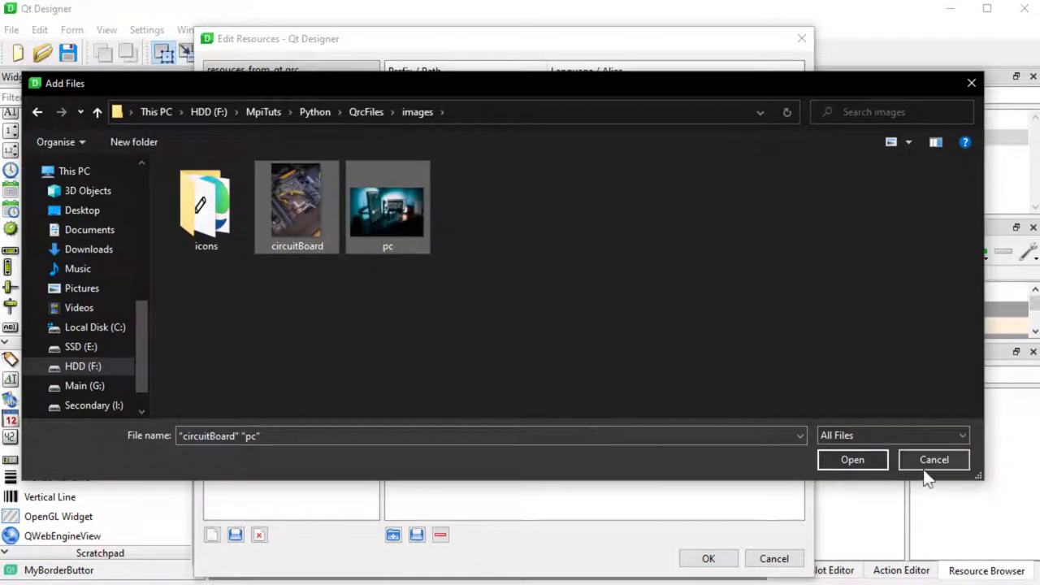
click(851, 458)
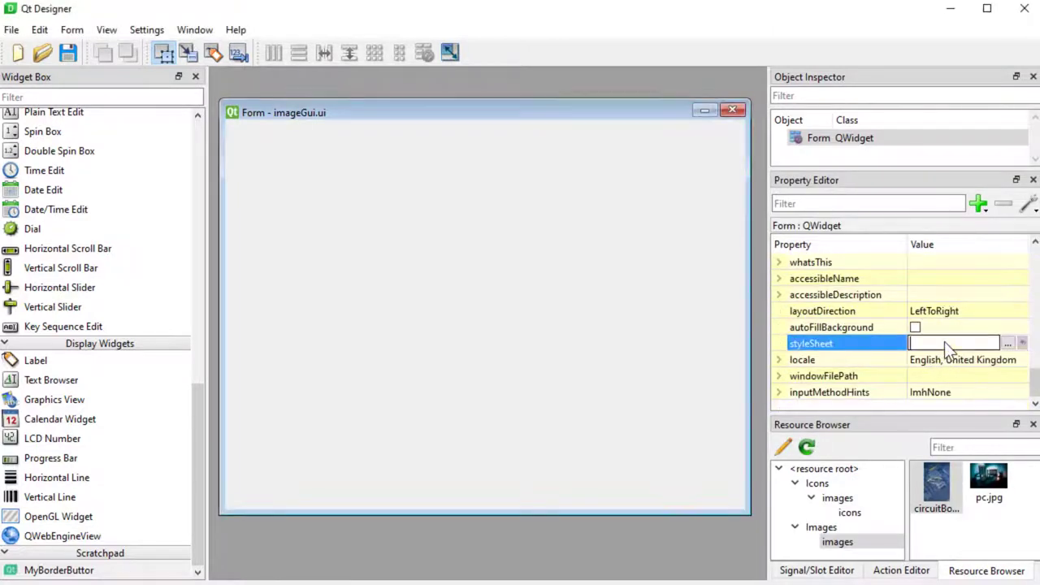
Set the form's style sheet background-image to pc.jpg from the resources
click(1007, 342)
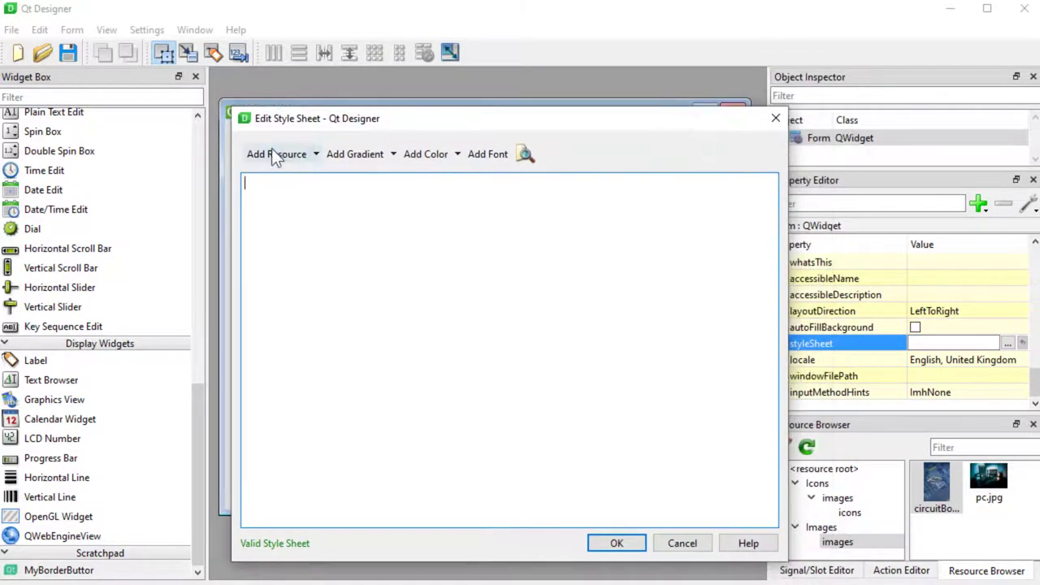
click(279, 154)
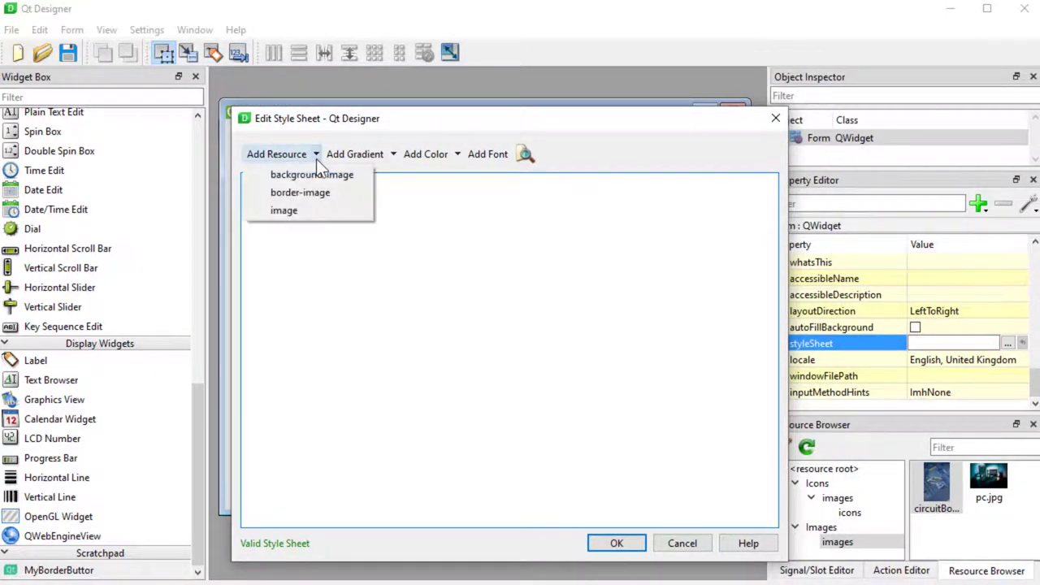
click(312, 174)
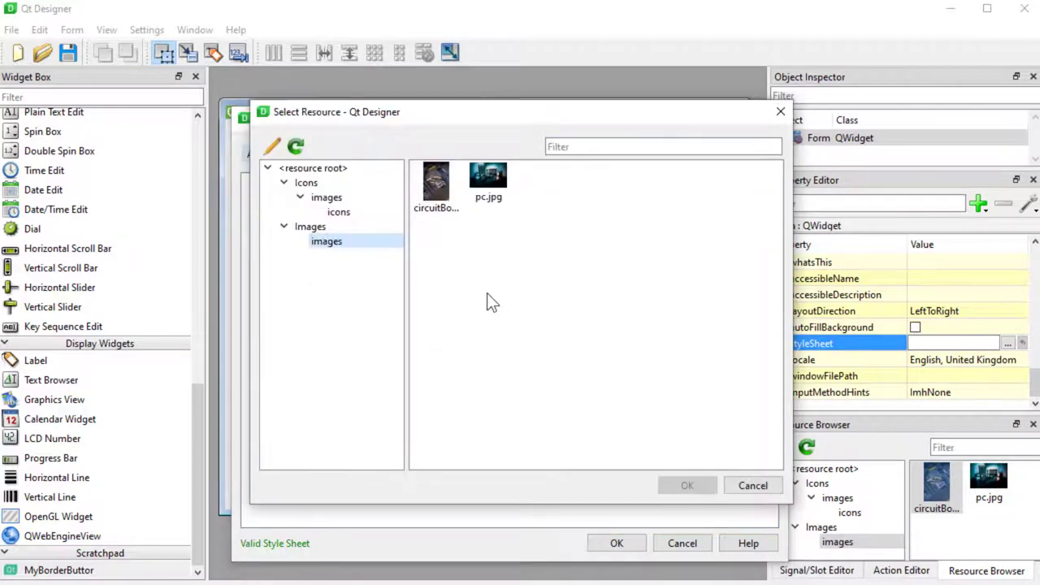
mouse_move(488, 179)
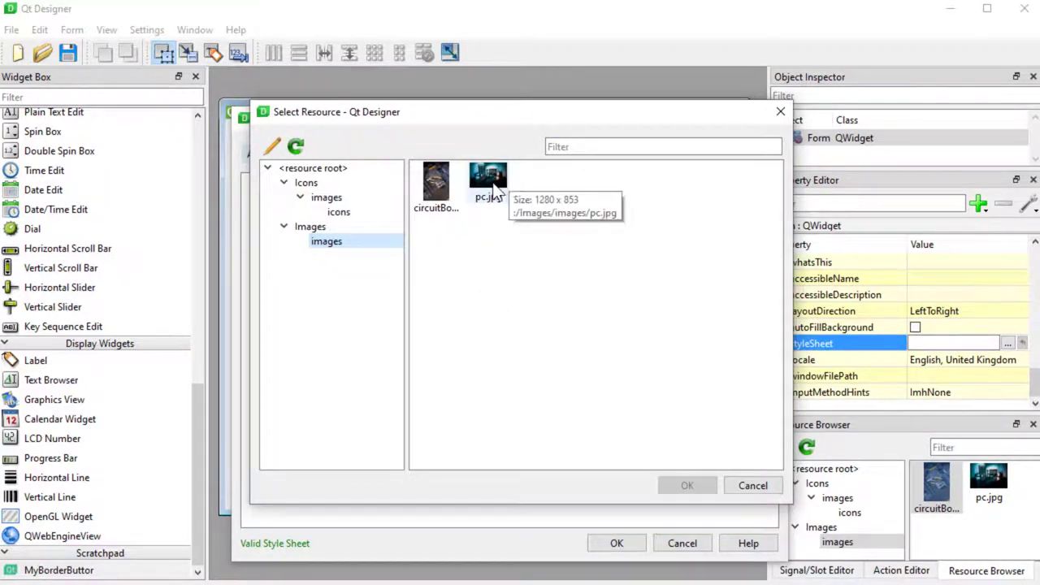
click(488, 179)
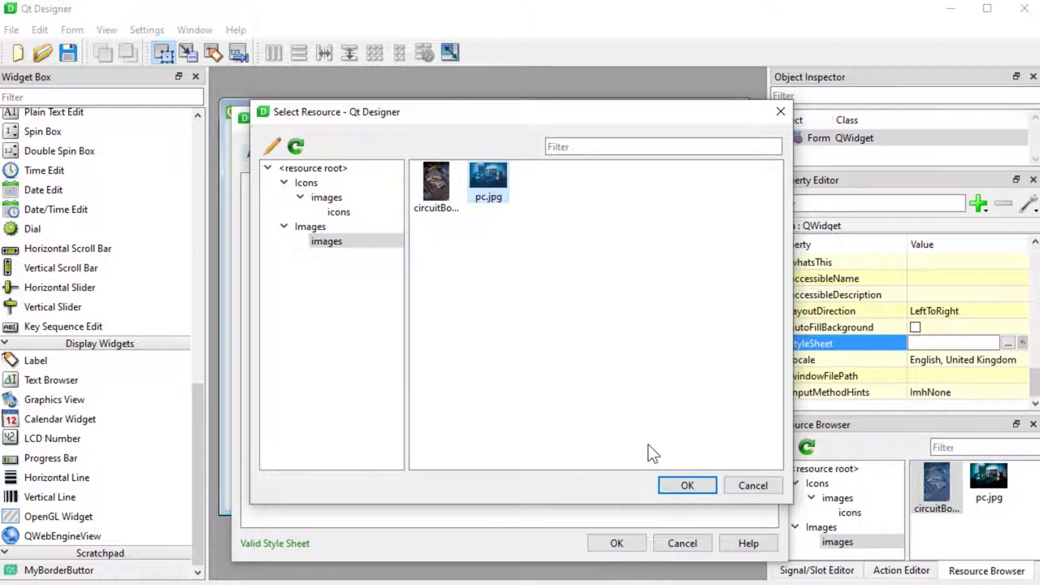
click(685, 484)
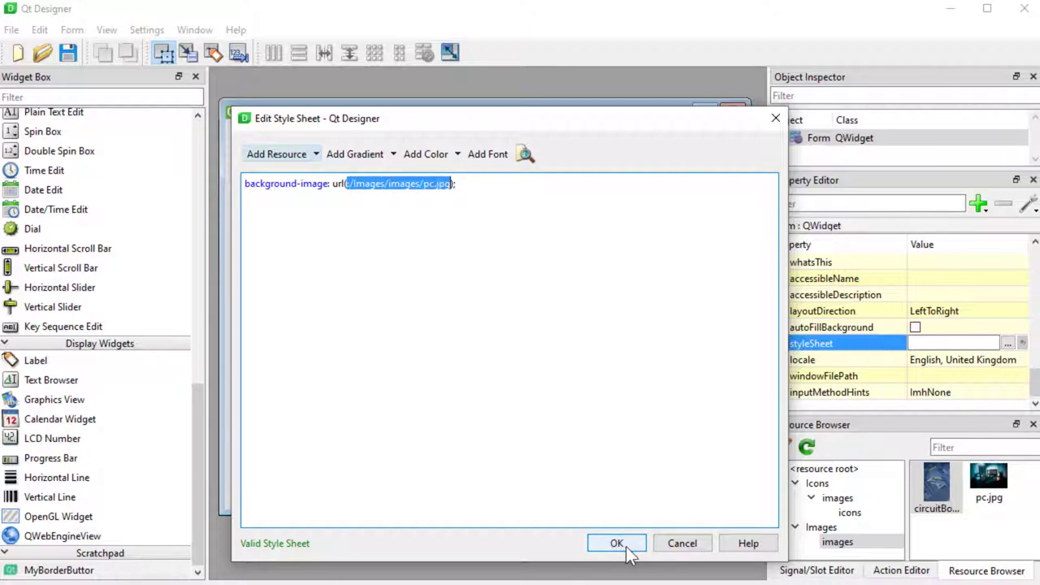
click(617, 542)
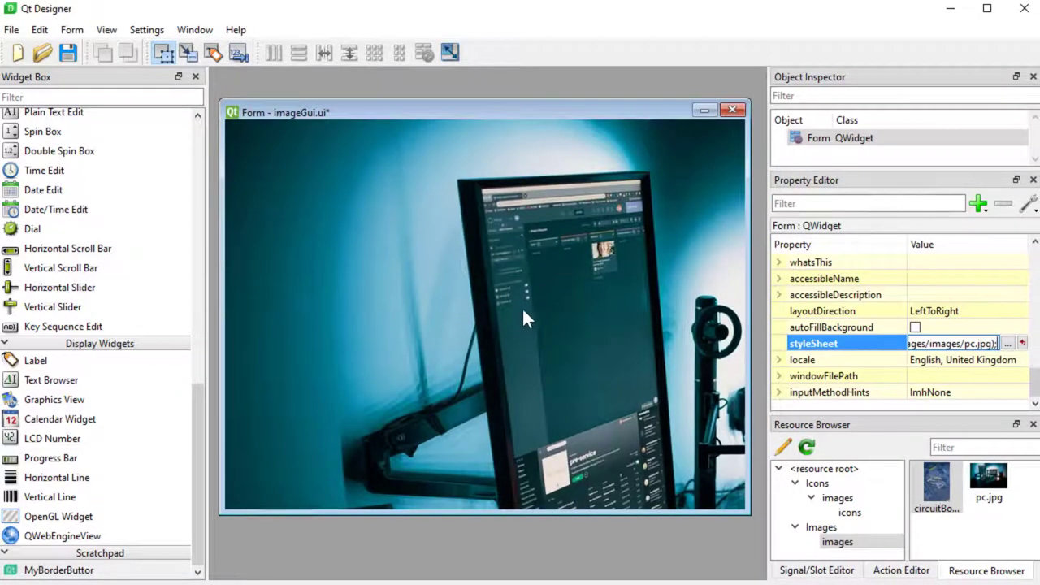
mouse_move(491, 340)
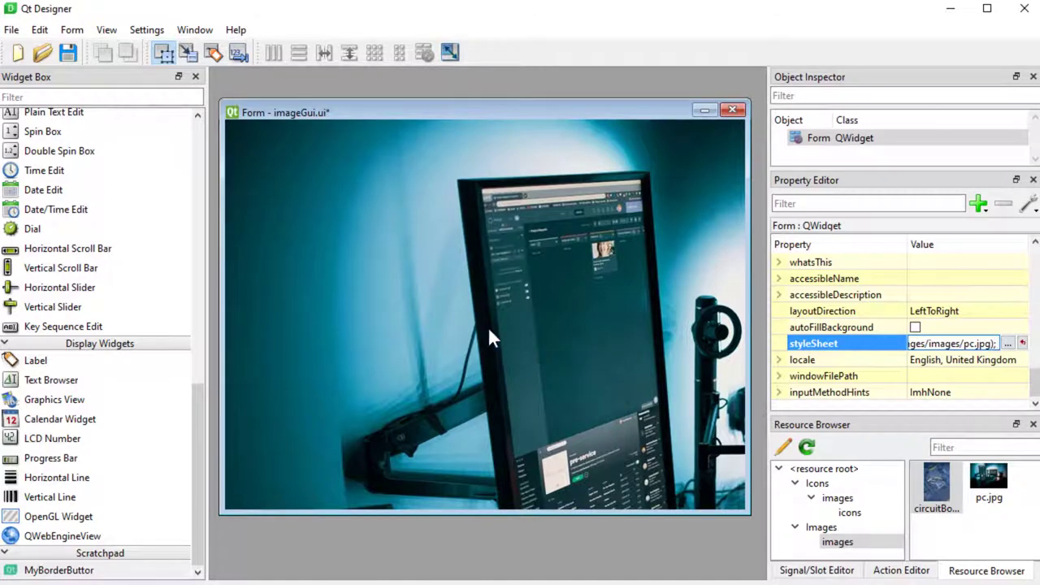
Add background-position: center, then change it to center bottom in the form's style sheet
click(1007, 343)
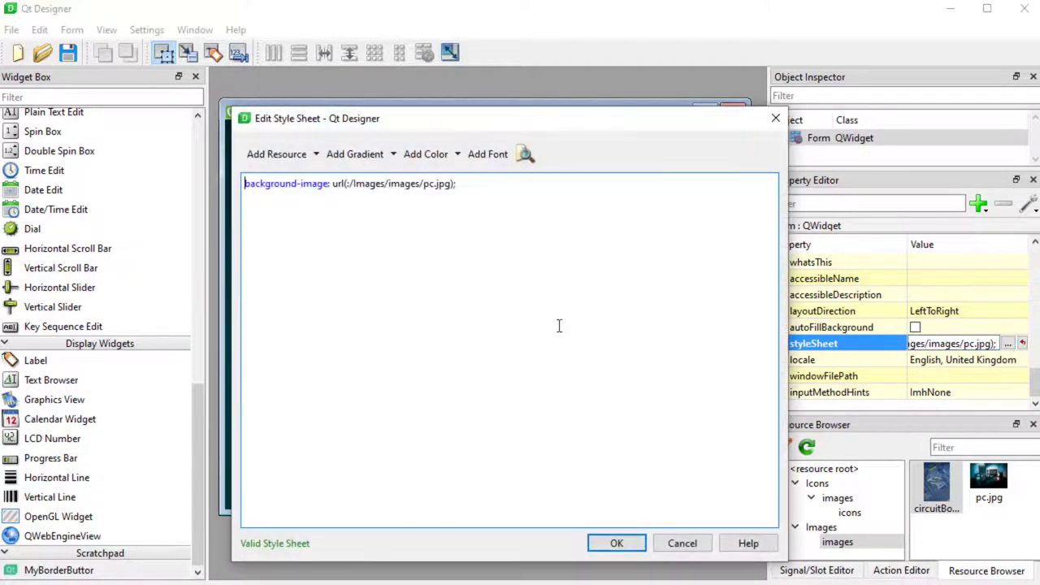
text(background-position: center;)
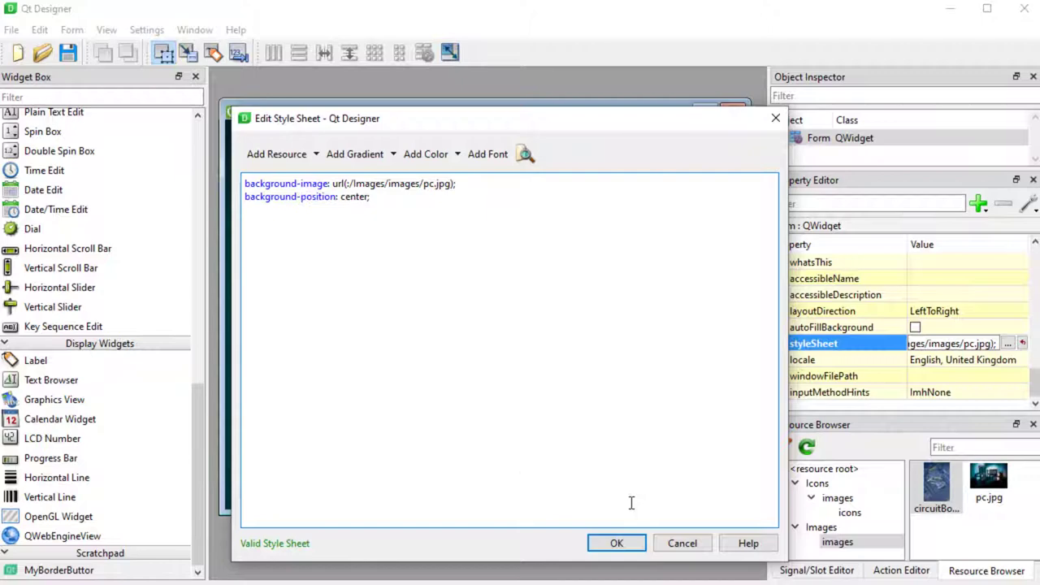
click(616, 543)
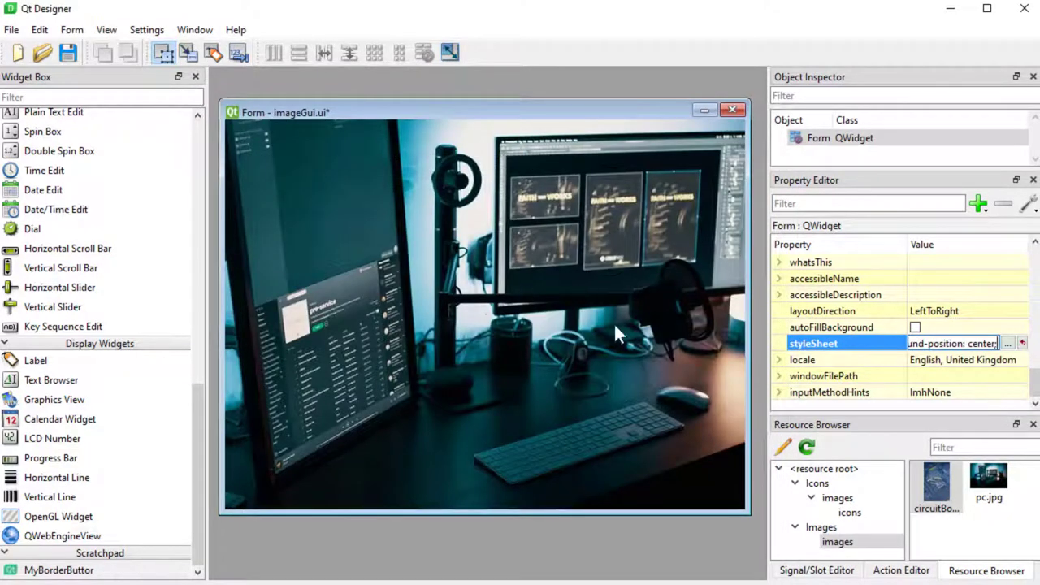
click(1007, 343)
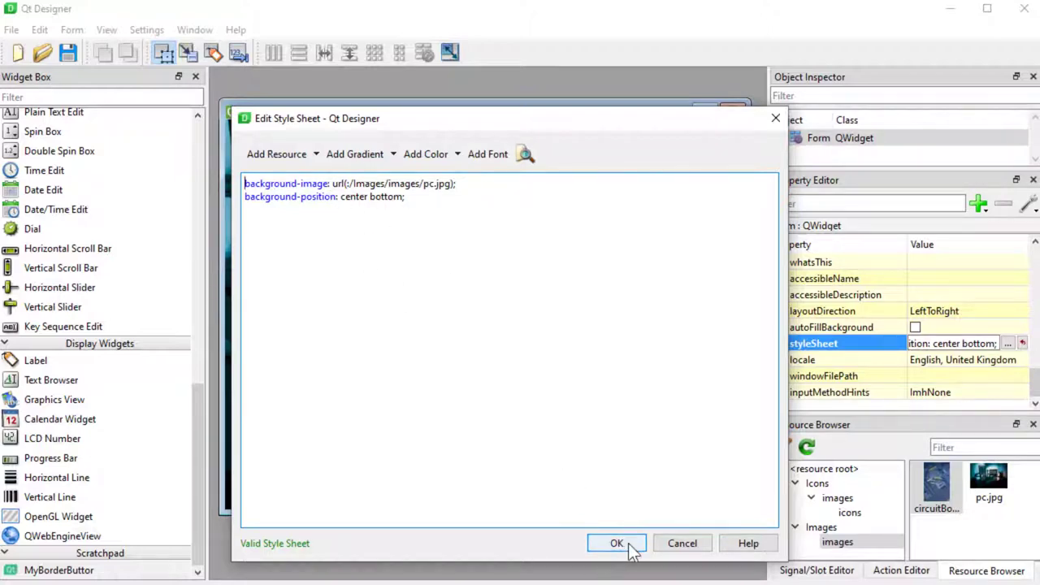
click(617, 542)
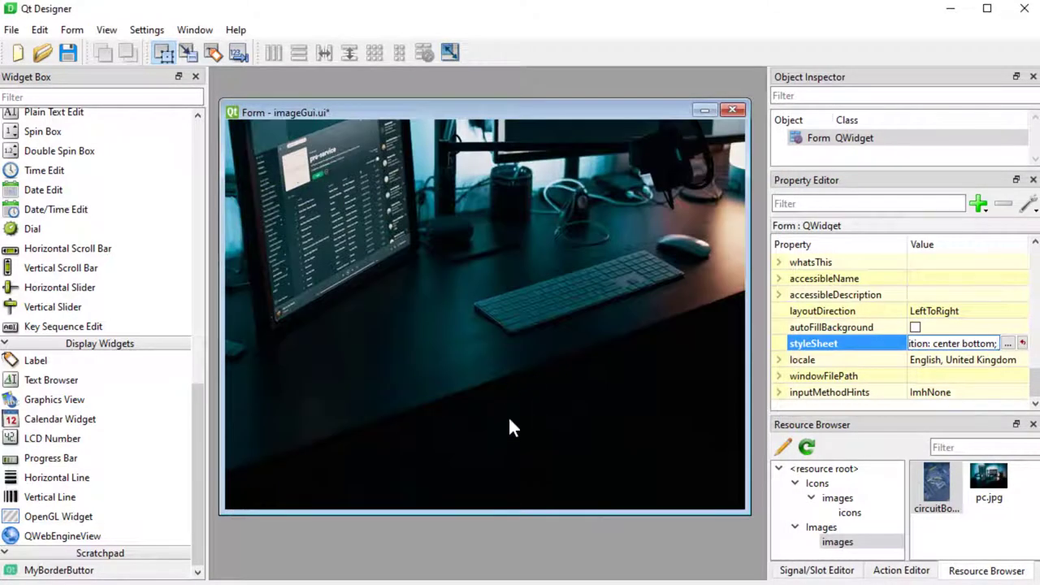
click(1007, 343)
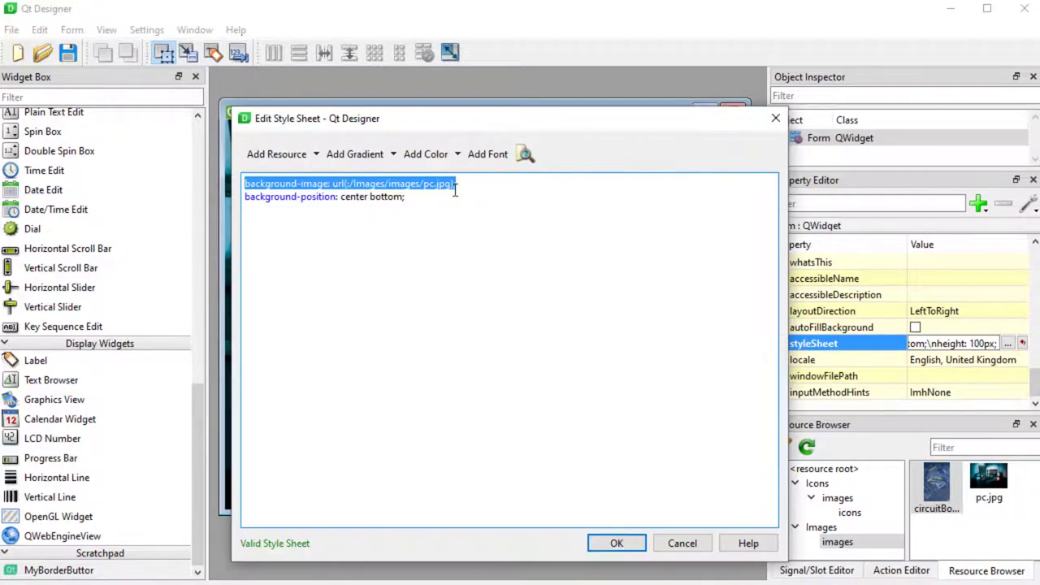
Replace the background-image with circuitBoard.png from the Images group, kept at center bottom
click(276, 152)
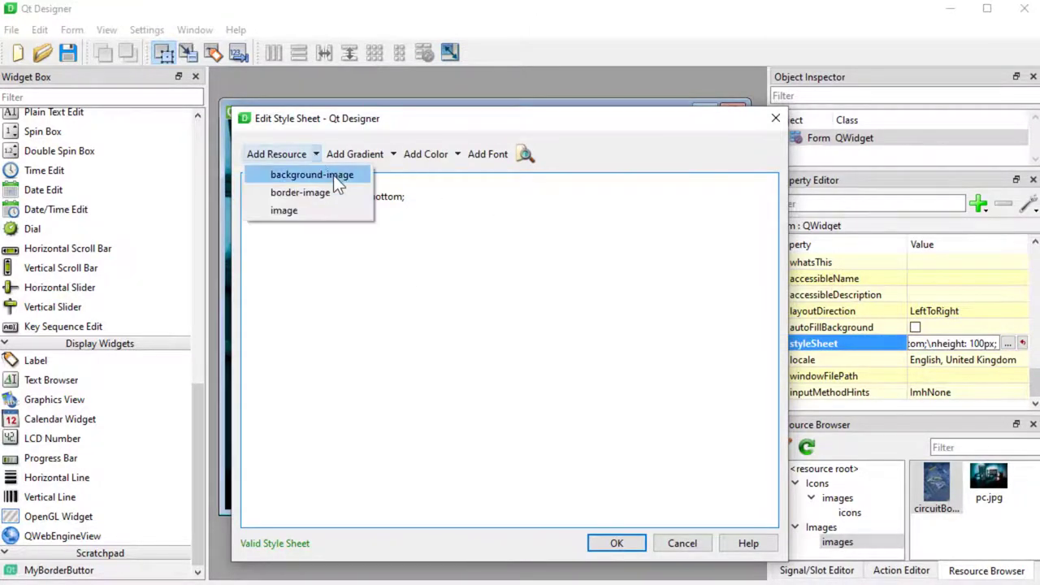
click(312, 174)
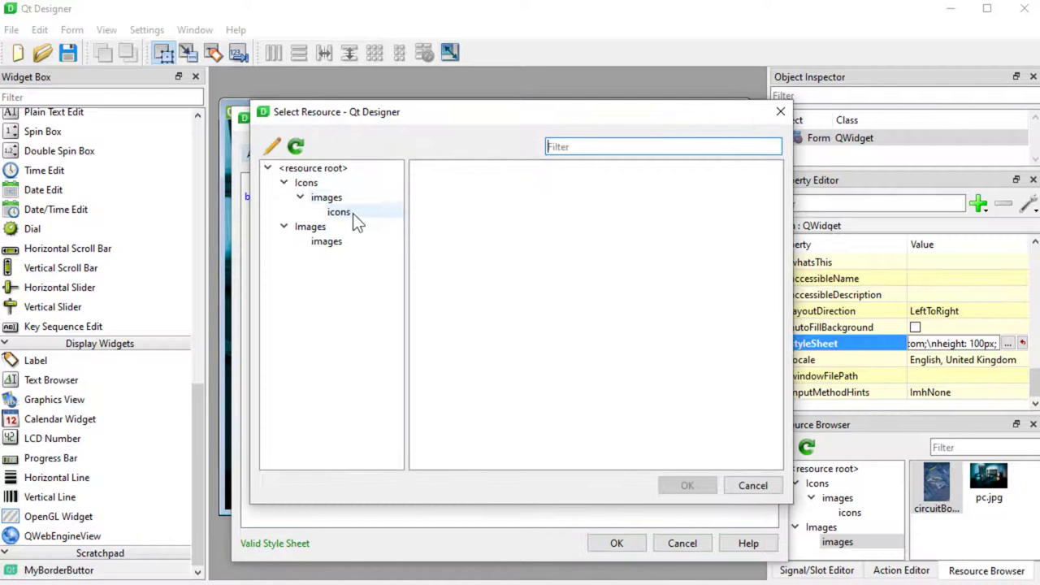
click(325, 240)
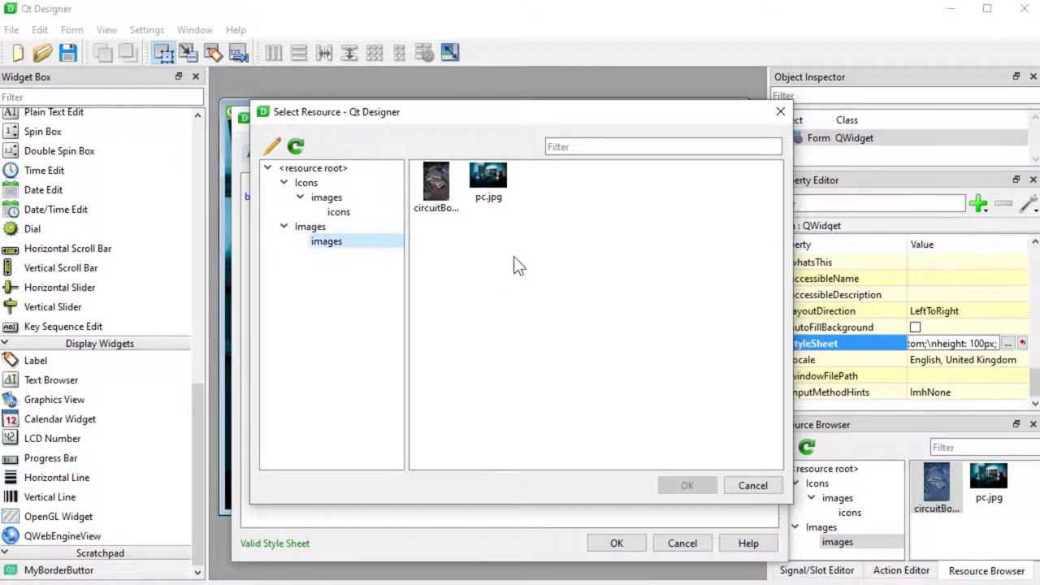
click(435, 181)
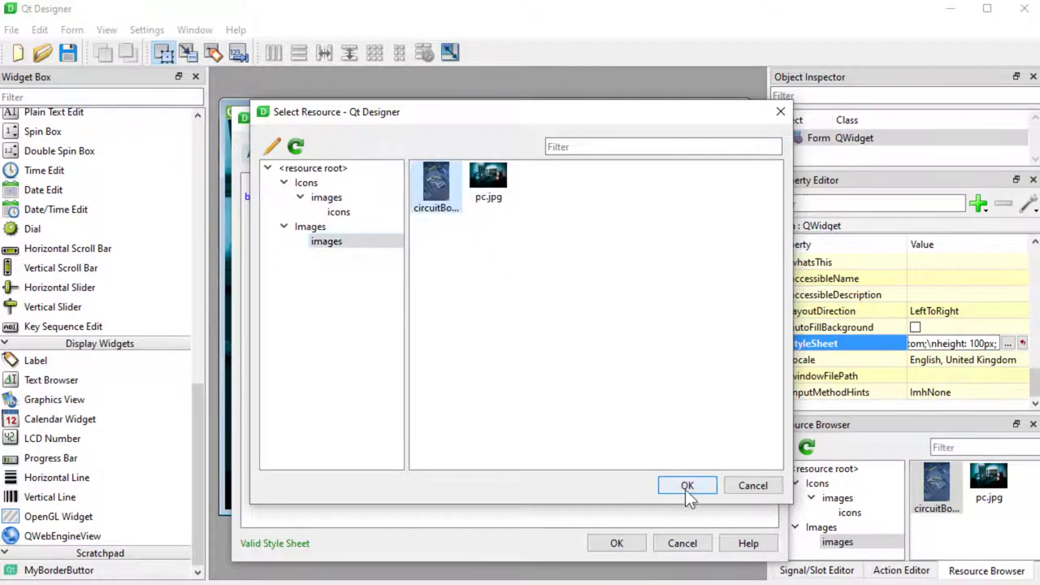
click(688, 484)
text(background-position: center bottom;)
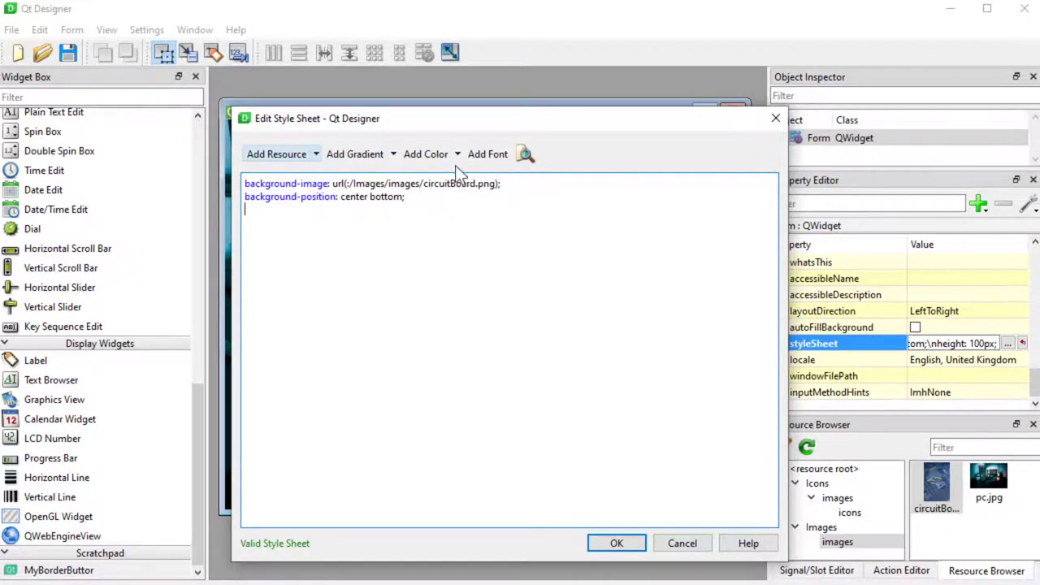
click(616, 543)
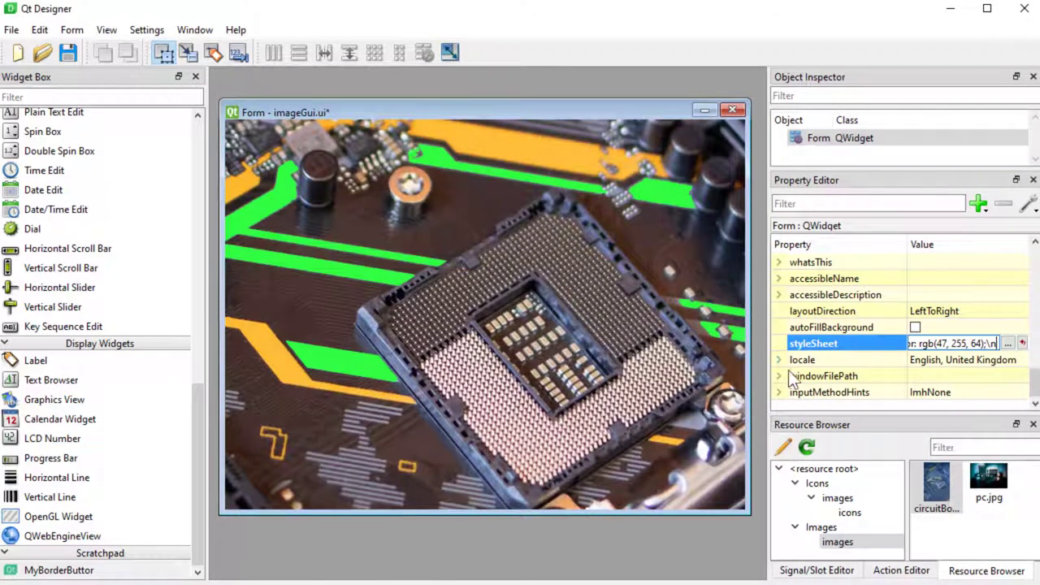
Change background-position to center center and add a linear gradient background-color
click(1007, 343)
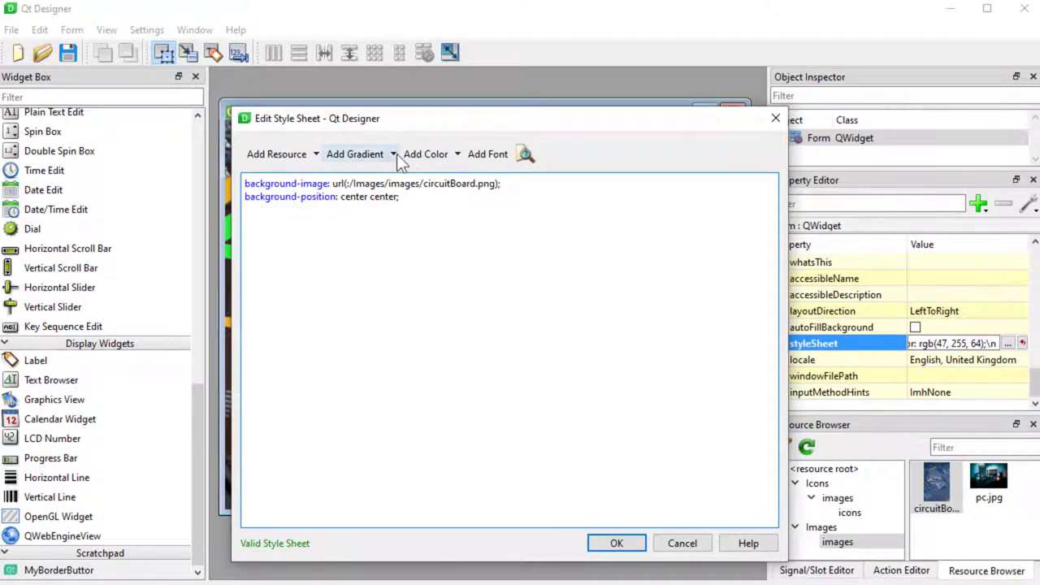
click(354, 153)
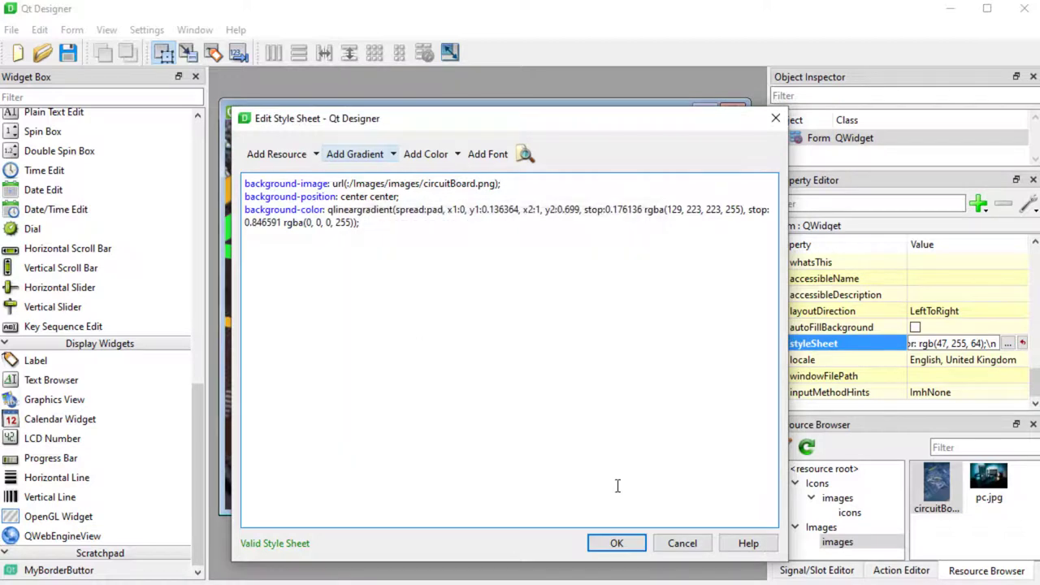
click(615, 543)
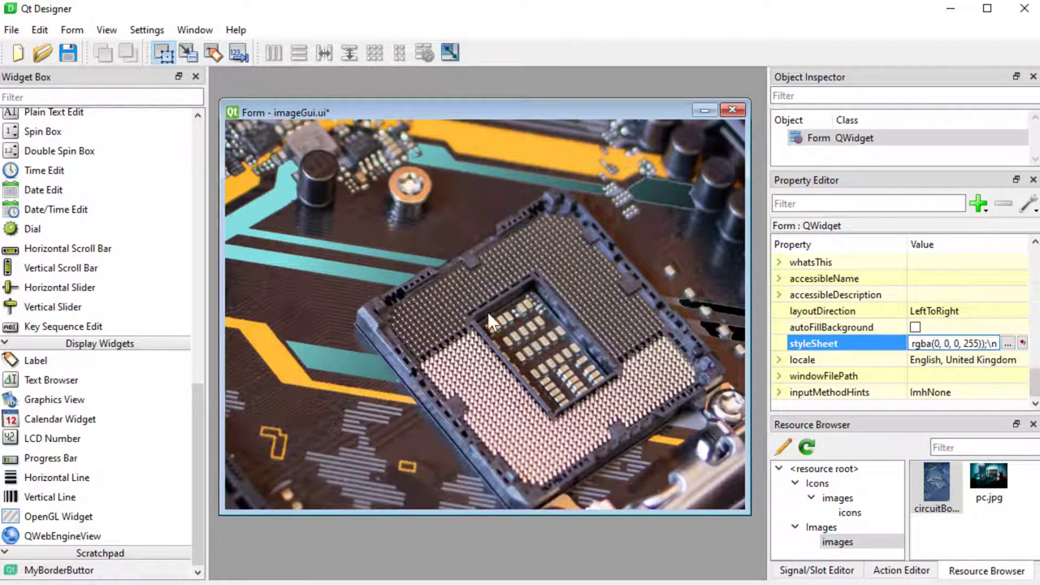
mouse_move(582, 370)
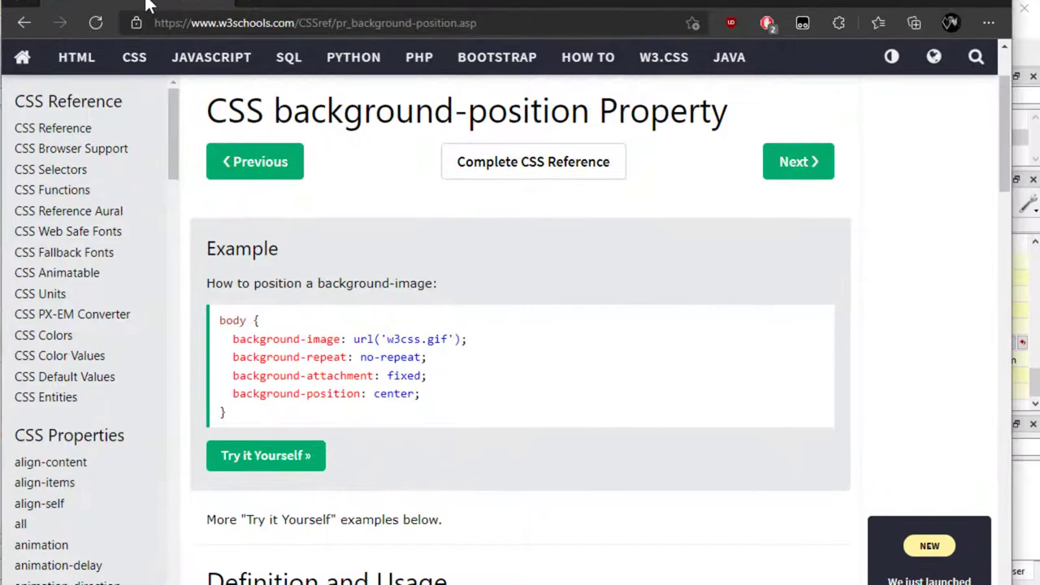
mouse_move(405, 238)
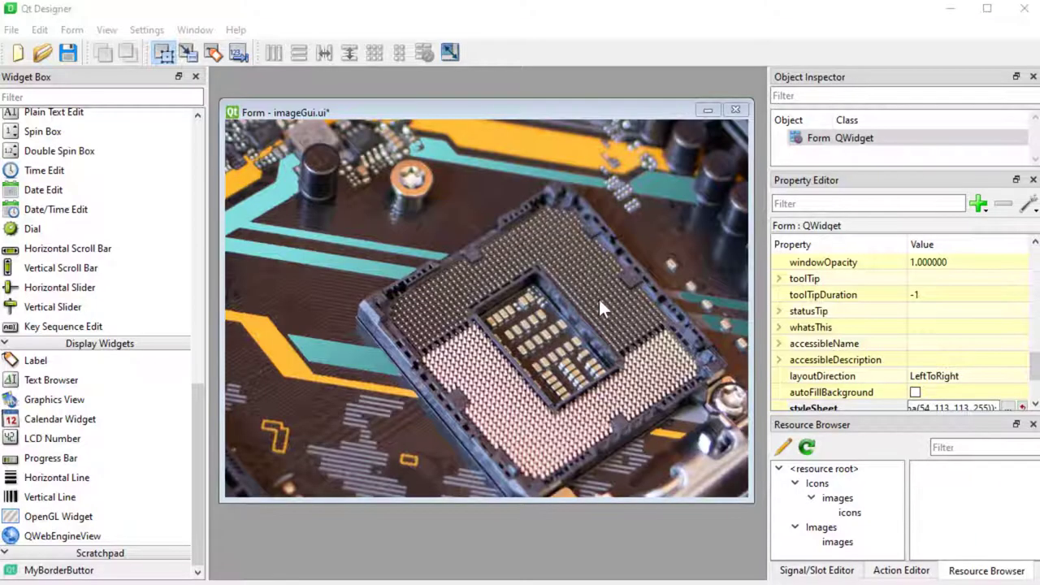
mouse_move(734, 463)
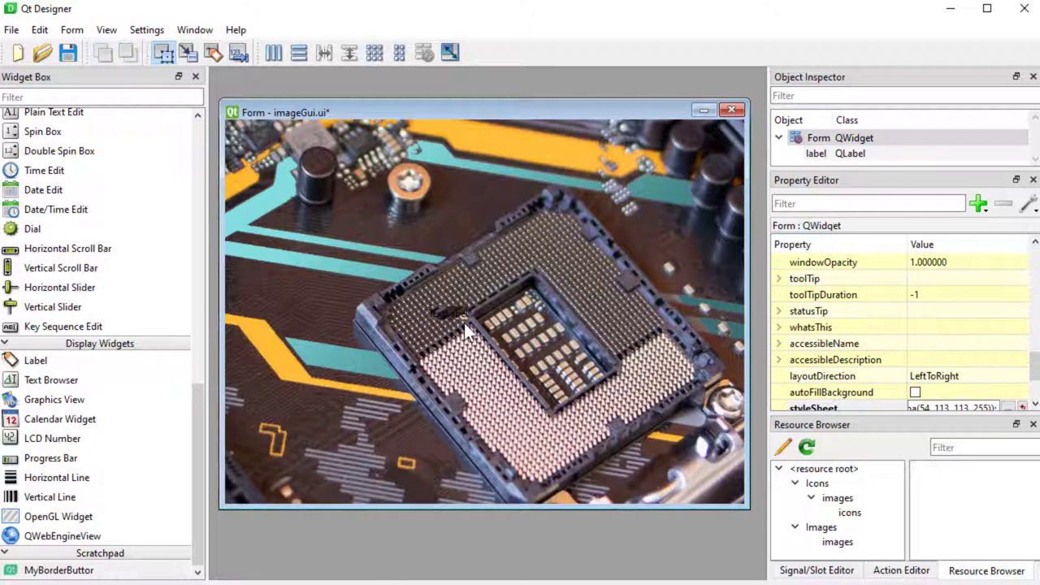
Select the newly added label placed over the circuit board background
click(484, 358)
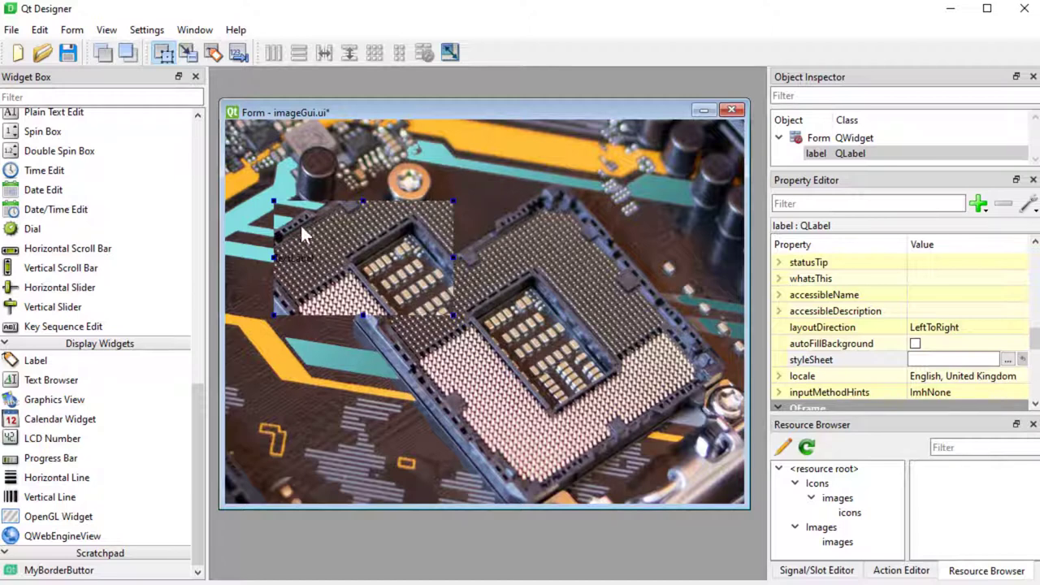
mouse_move(416, 146)
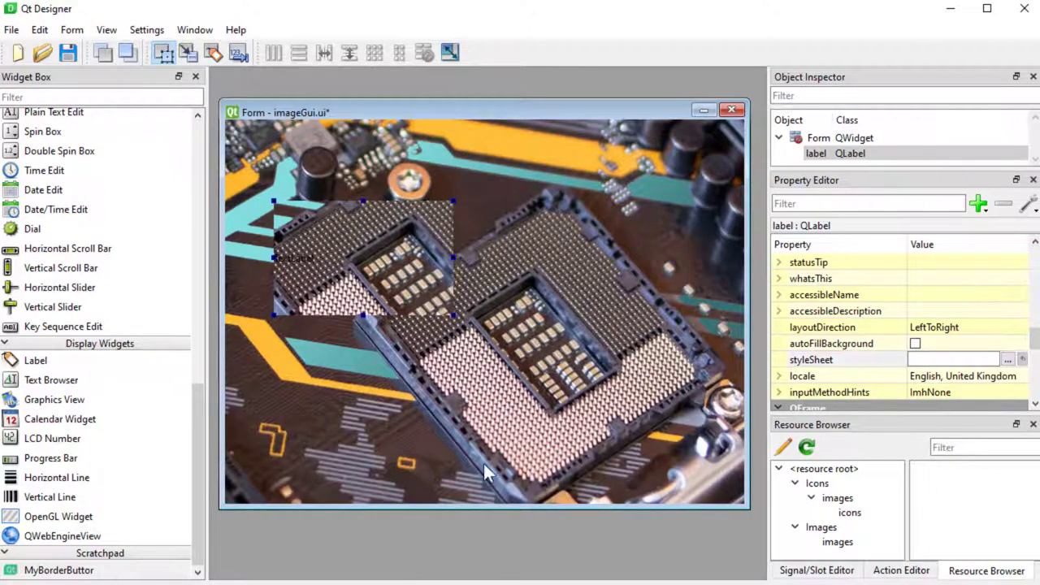
mouse_move(406, 277)
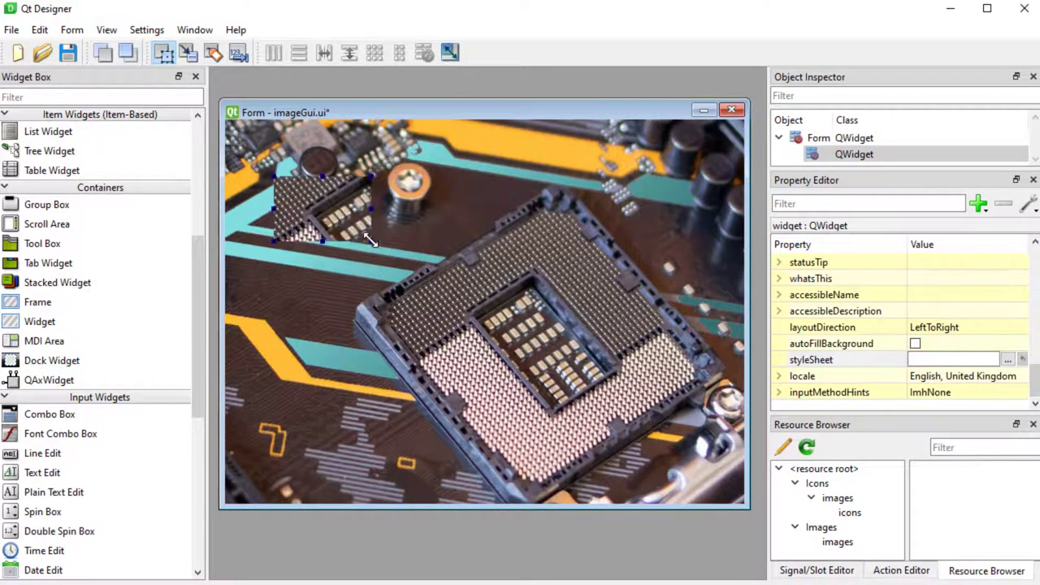
Enlarge the child widget and give it the style sheet background:none; with a TextLabel inside
drag(325, 243, 666, 458)
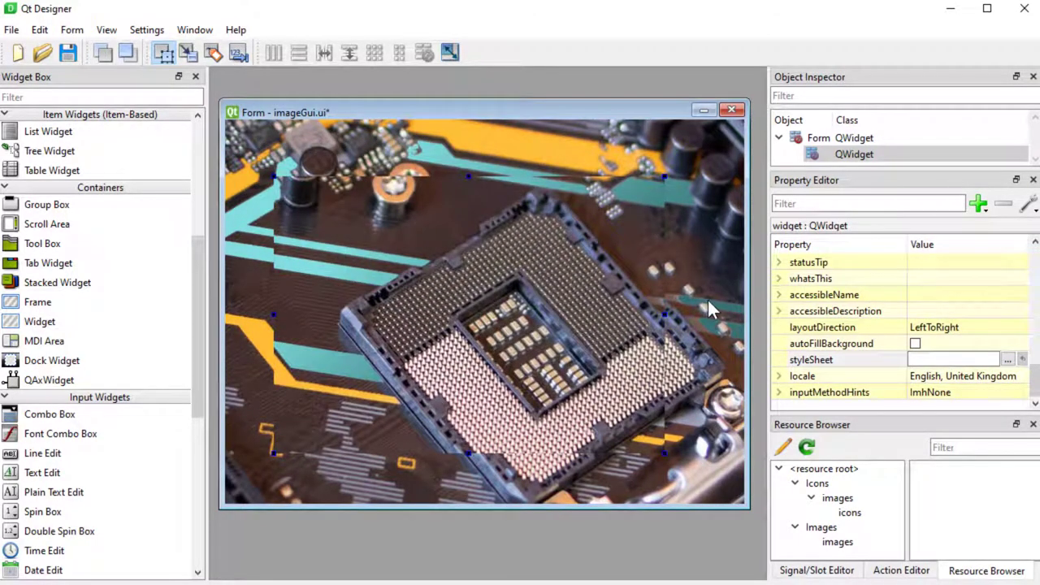
right_click(711, 309)
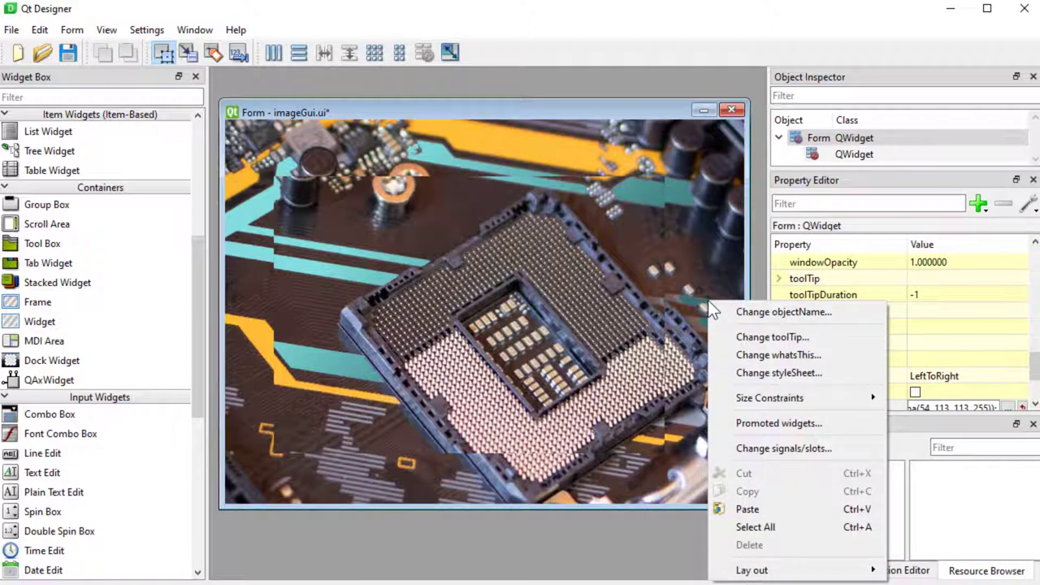
mouse_move(750, 569)
text(background:none;)
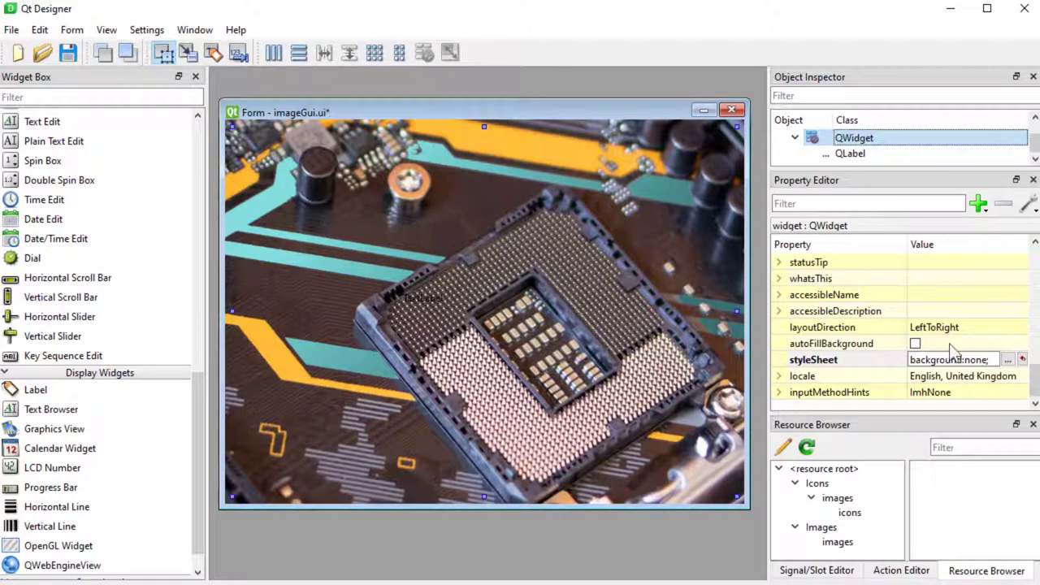
click(812, 359)
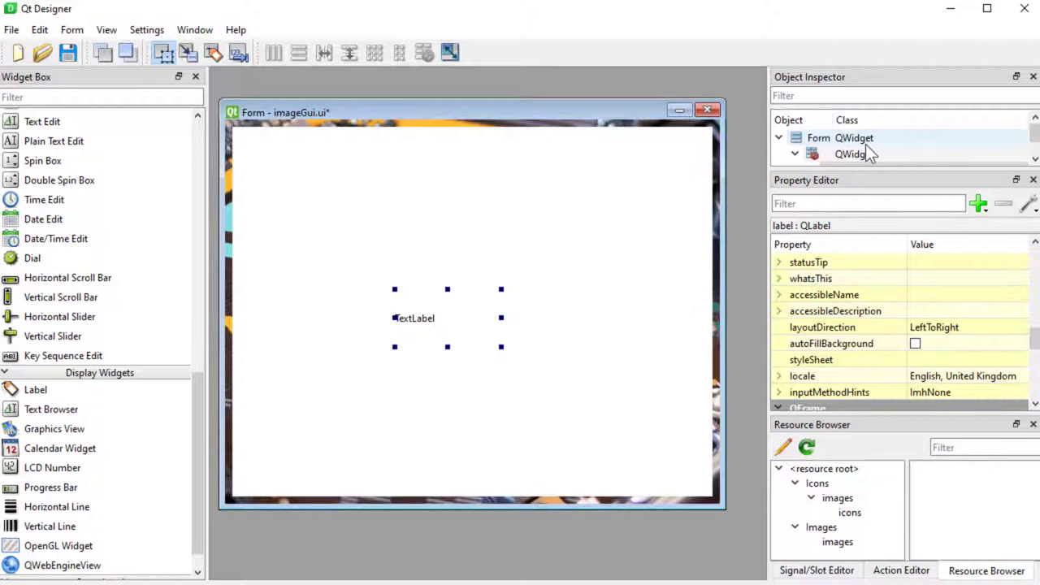
Set the label's pixmap to icons/icons8-download from the resources and clear its text
click(819, 136)
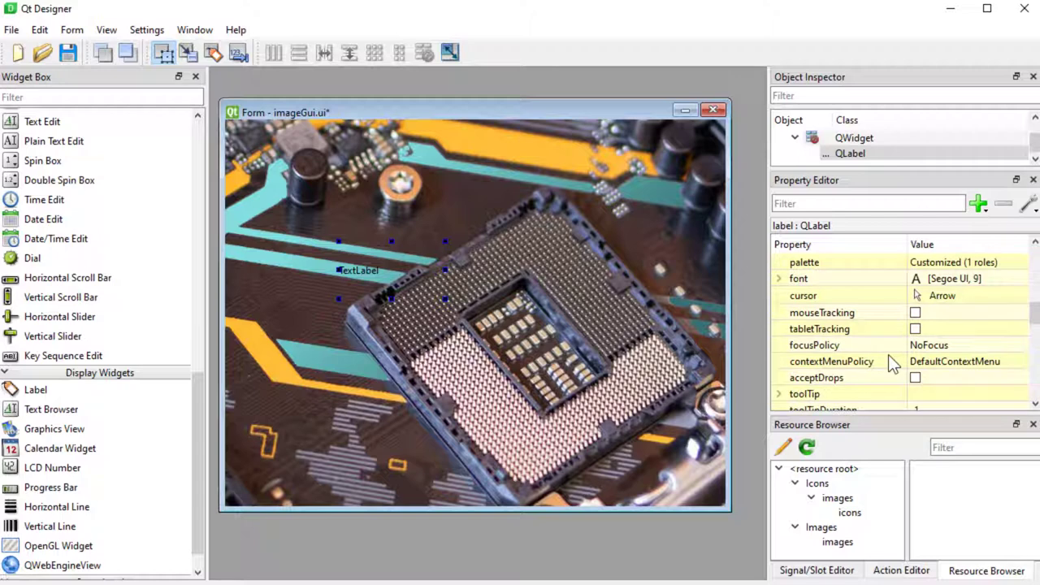
scroll(down, 3)
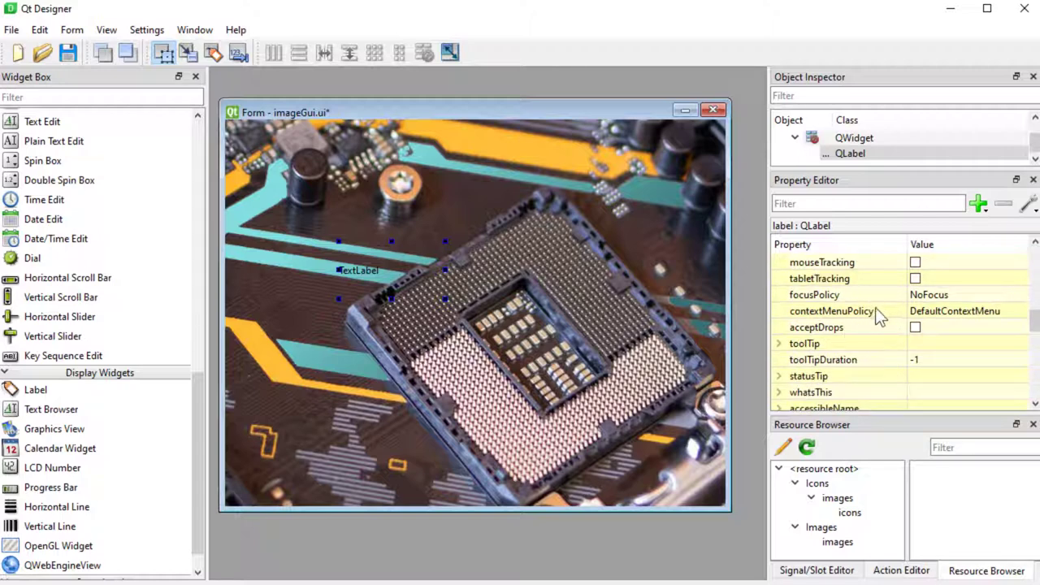
scroll(down, 3)
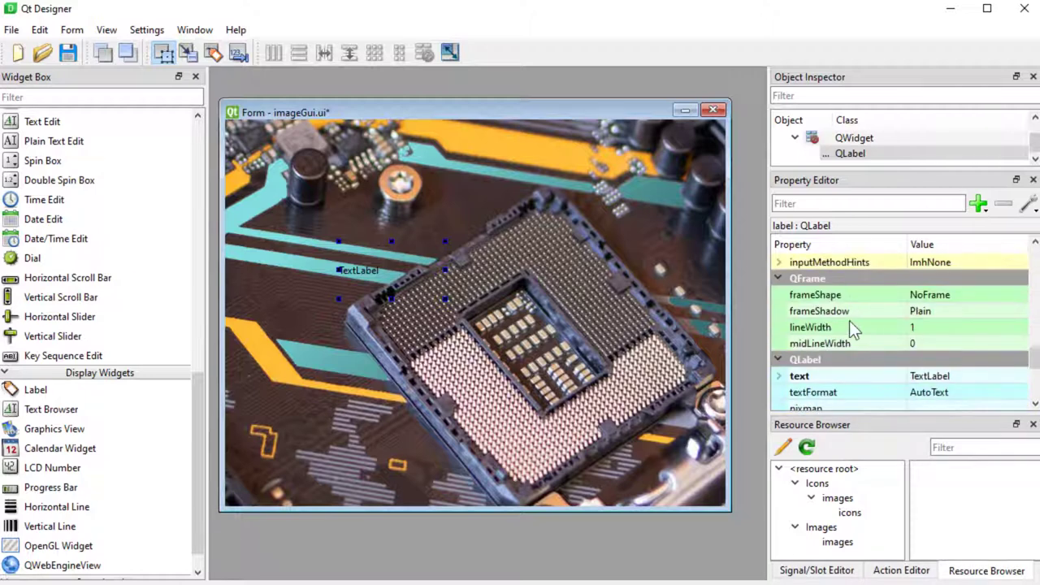
scroll(down, 3)
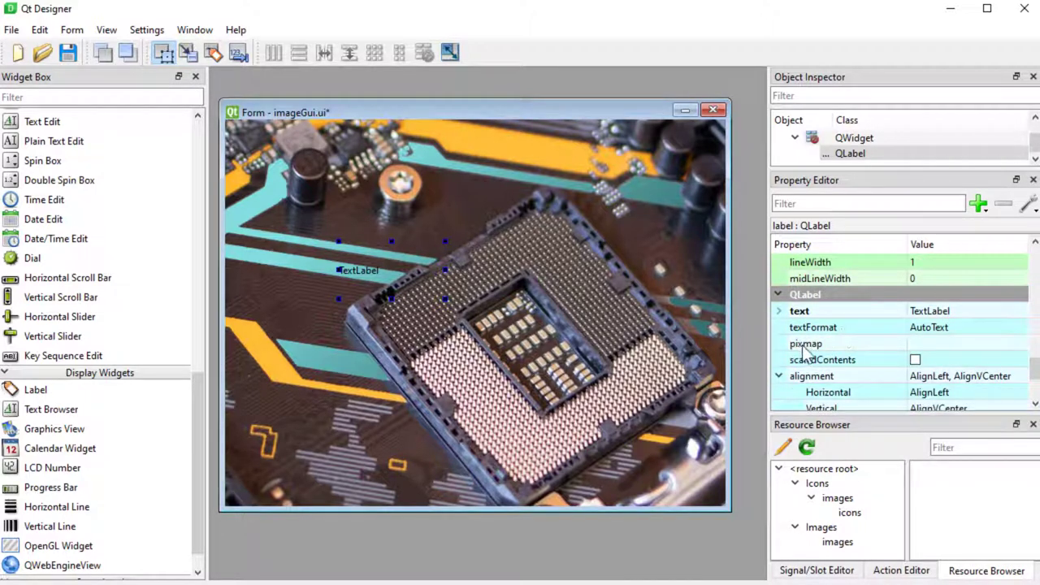
click(821, 342)
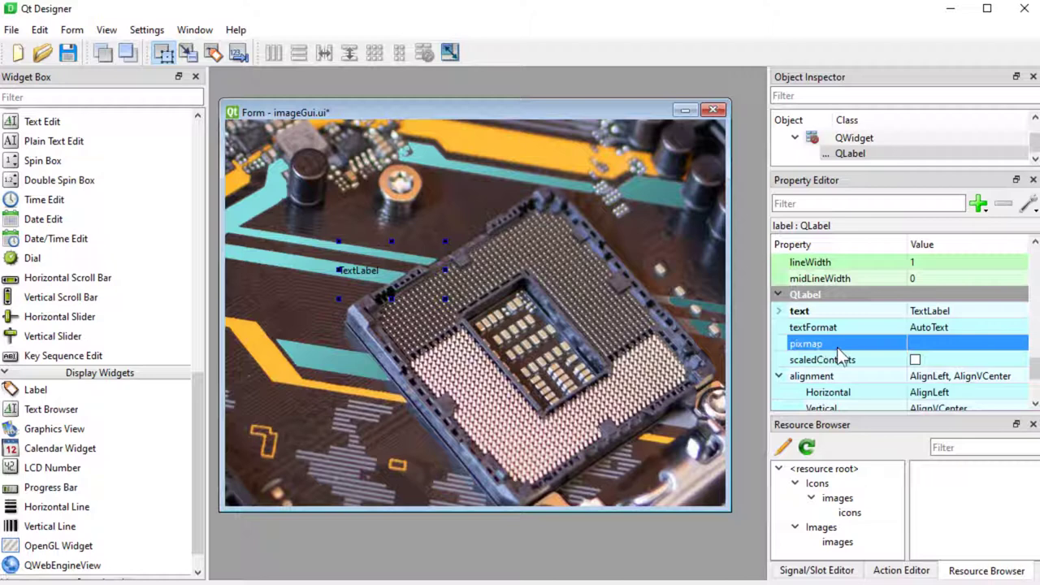
mouse_move(930, 351)
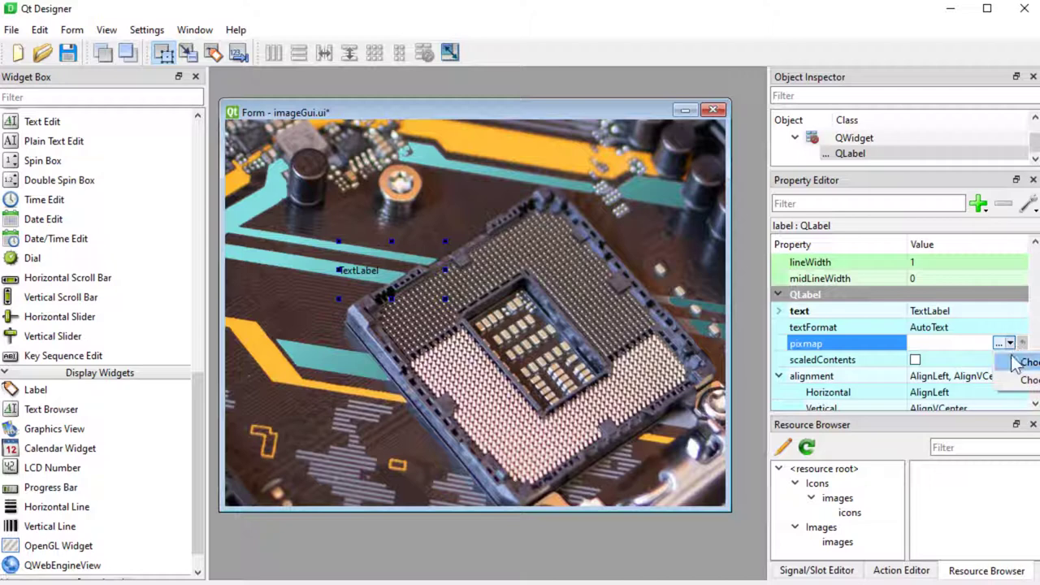
click(1004, 342)
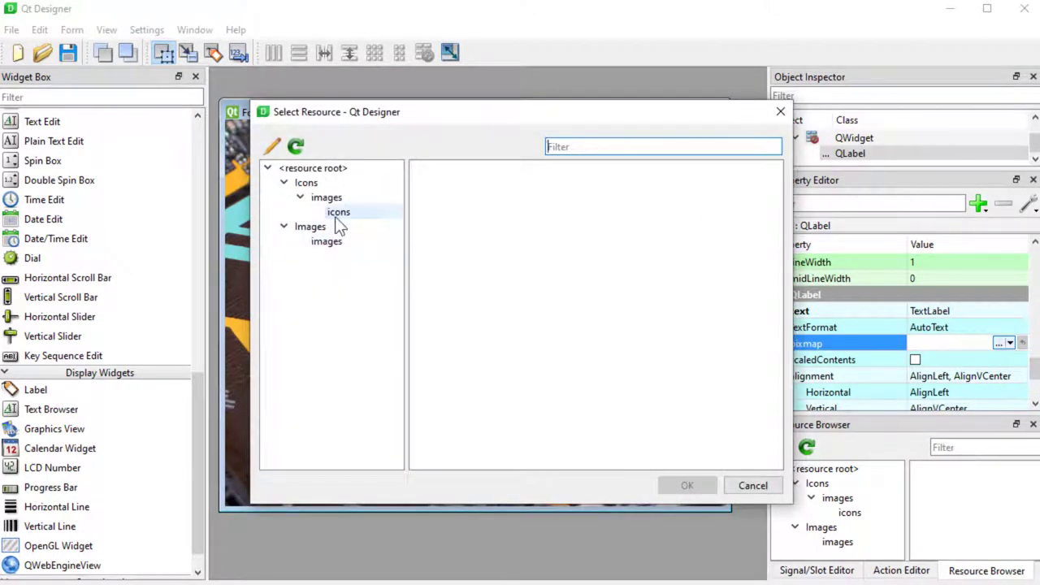
click(338, 211)
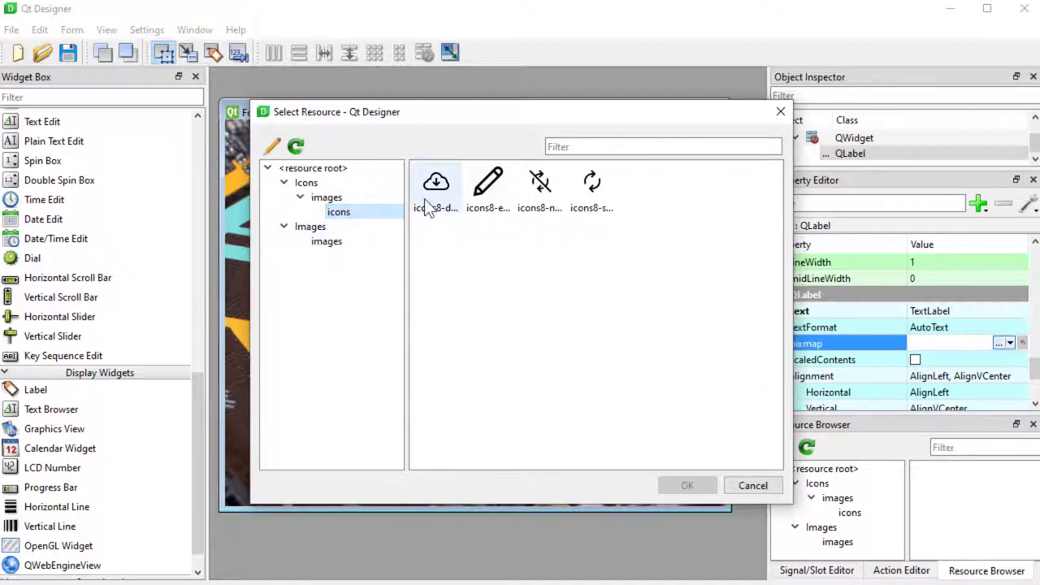
click(685, 485)
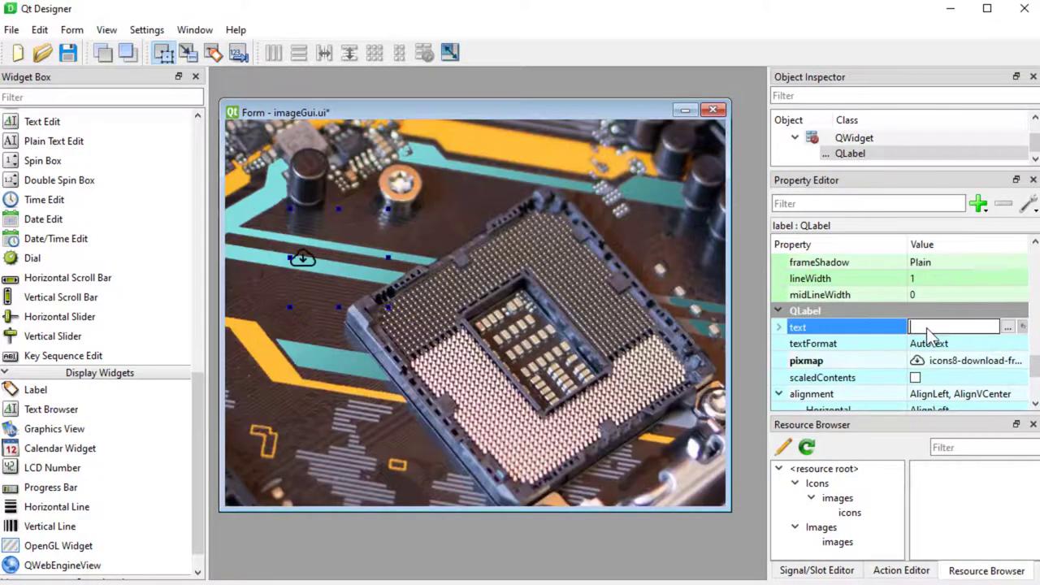
text(jhf)
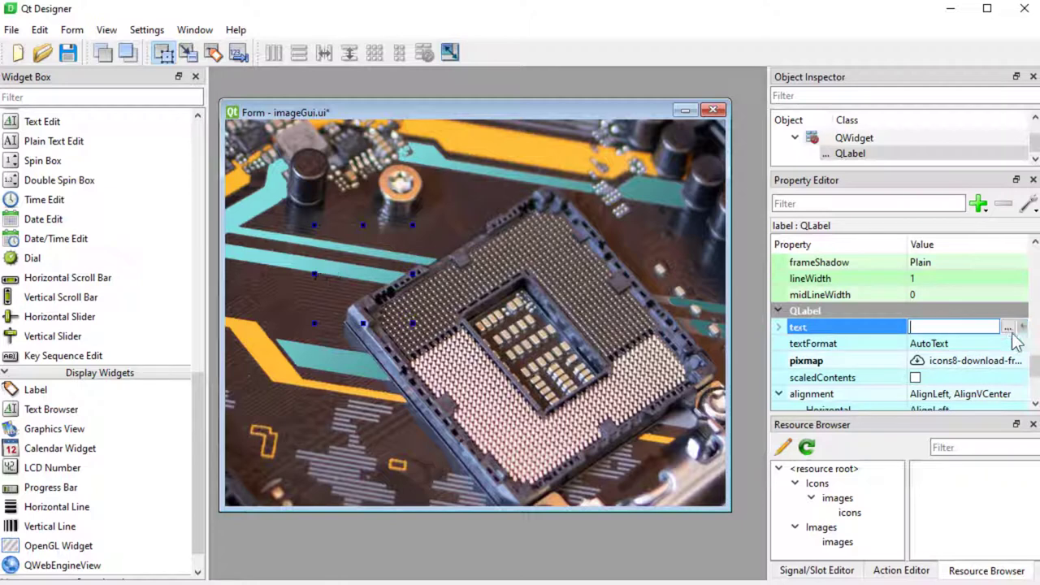
Try pc.jpg as the label's pixmap with scaledContents on and off, then reset the pixmap
click(804, 361)
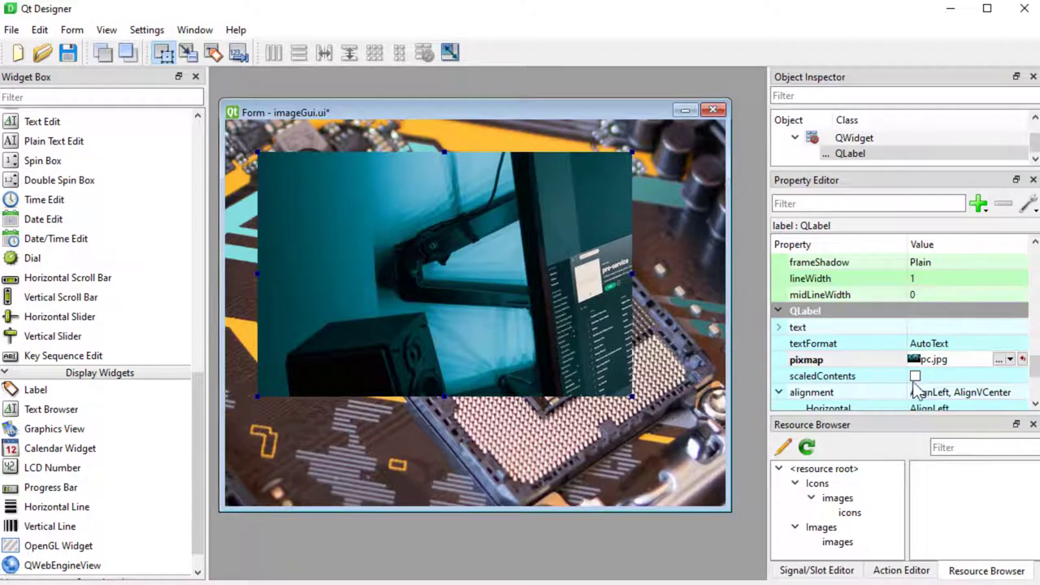
click(916, 376)
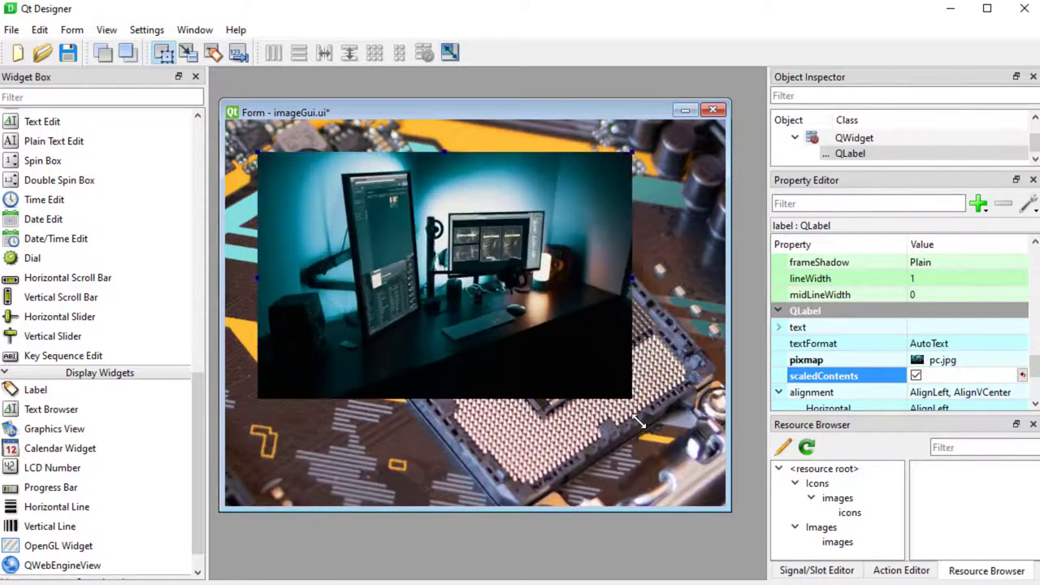
drag(633, 395, 550, 382)
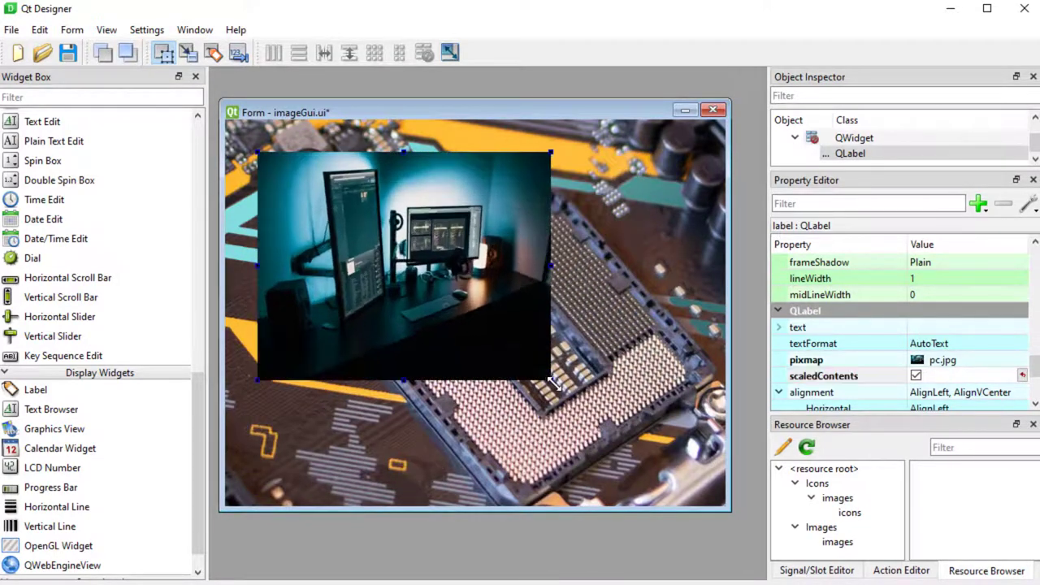
click(916, 375)
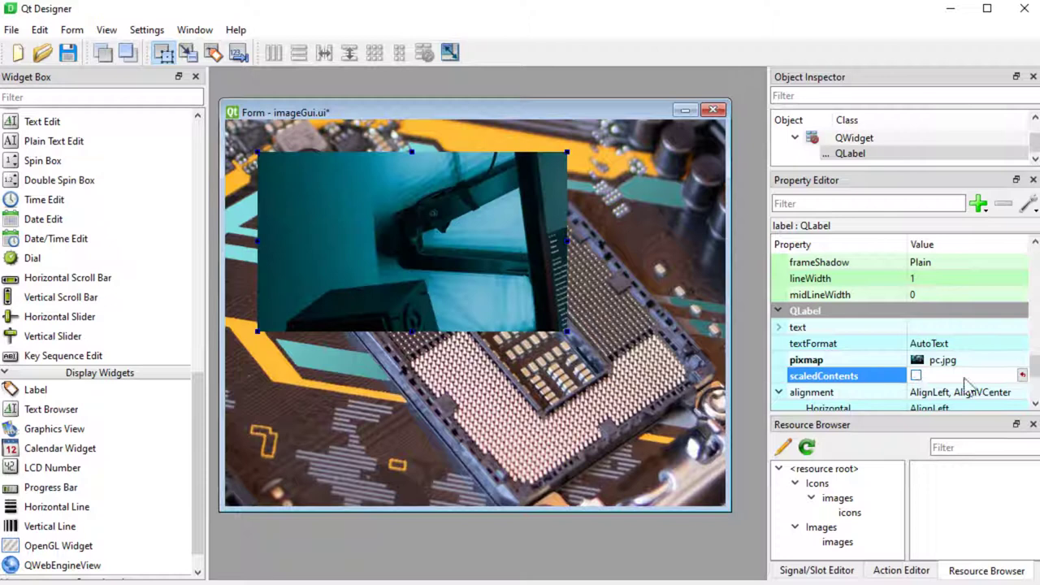
click(844, 359)
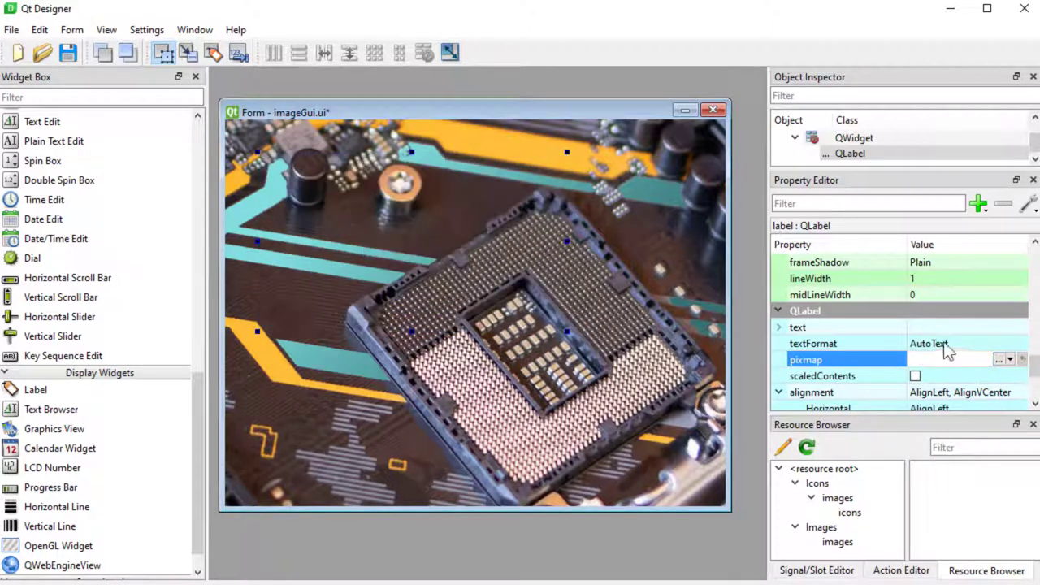
Give the label a border-image of pc.jpg with border-radius 20px via the style sheet
click(797, 326)
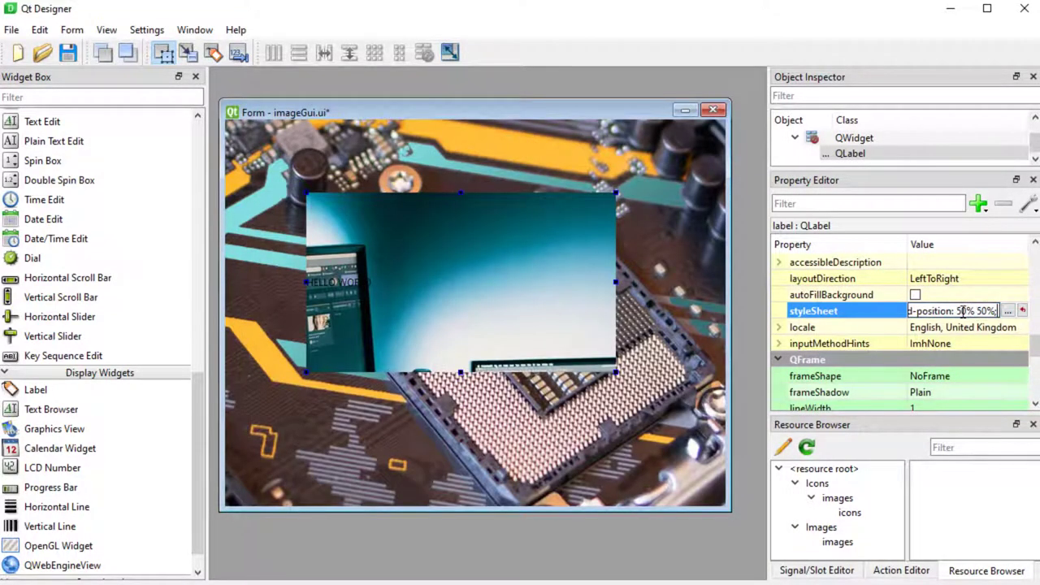
click(285, 146)
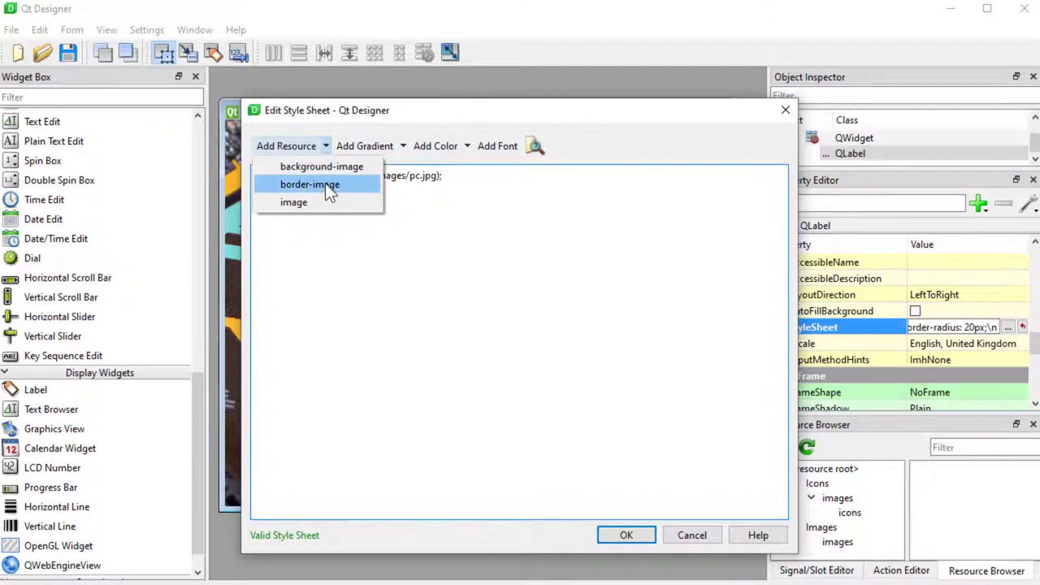
click(309, 183)
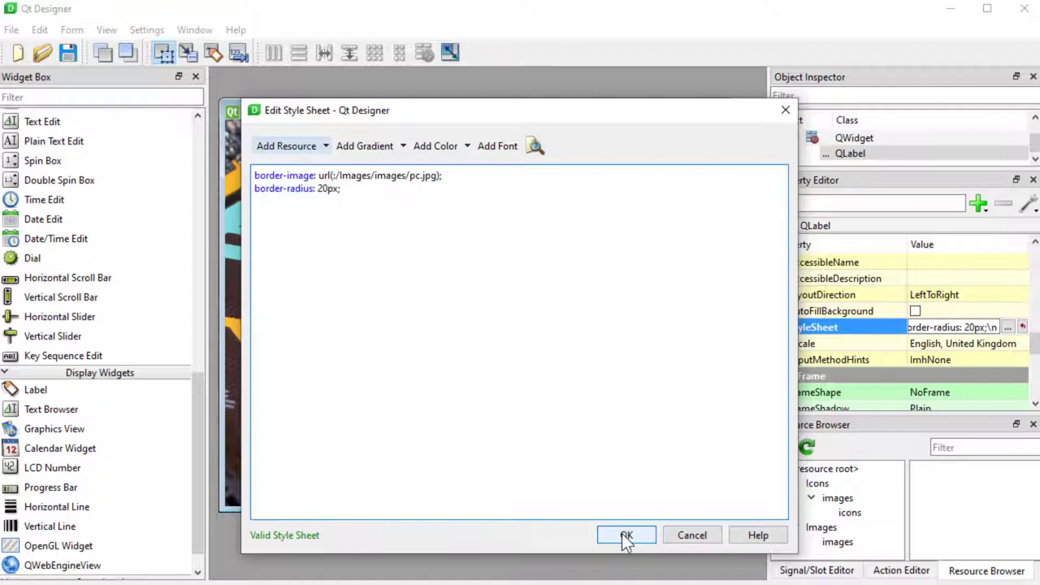
click(627, 535)
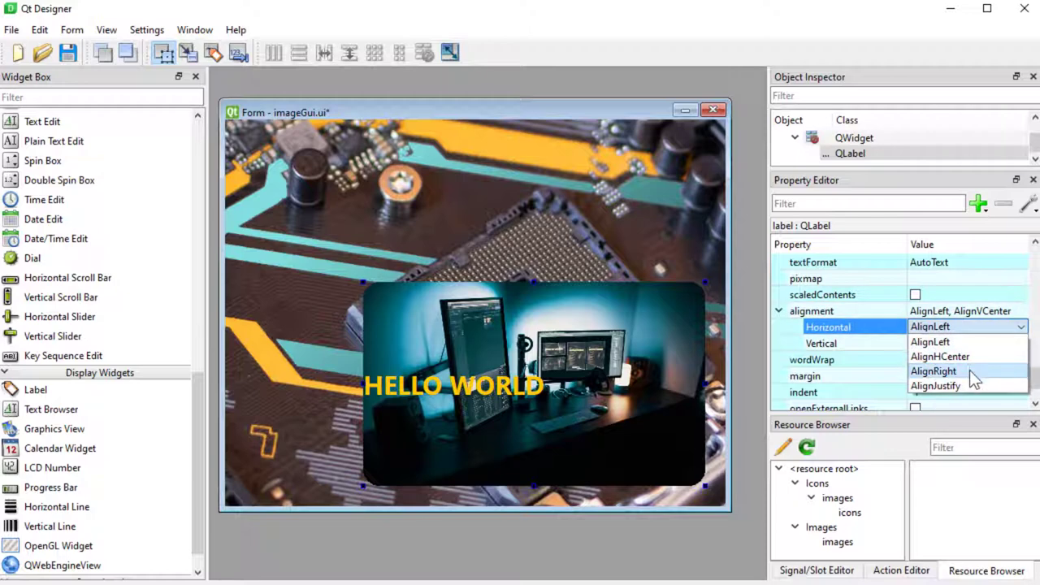
Set the HELLO WORLD label's horizontal alignment to AlignRight
click(932, 371)
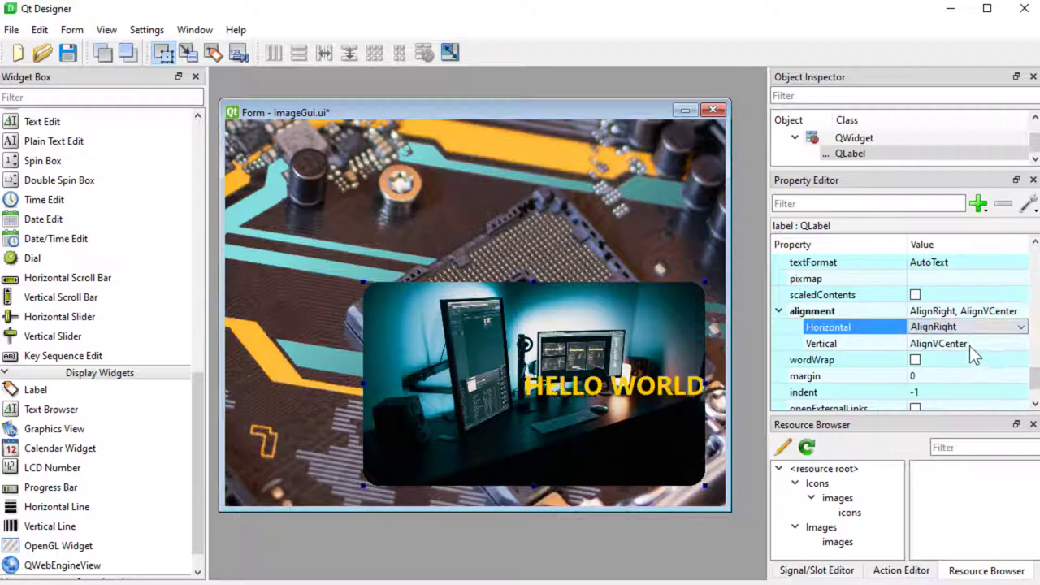
click(967, 343)
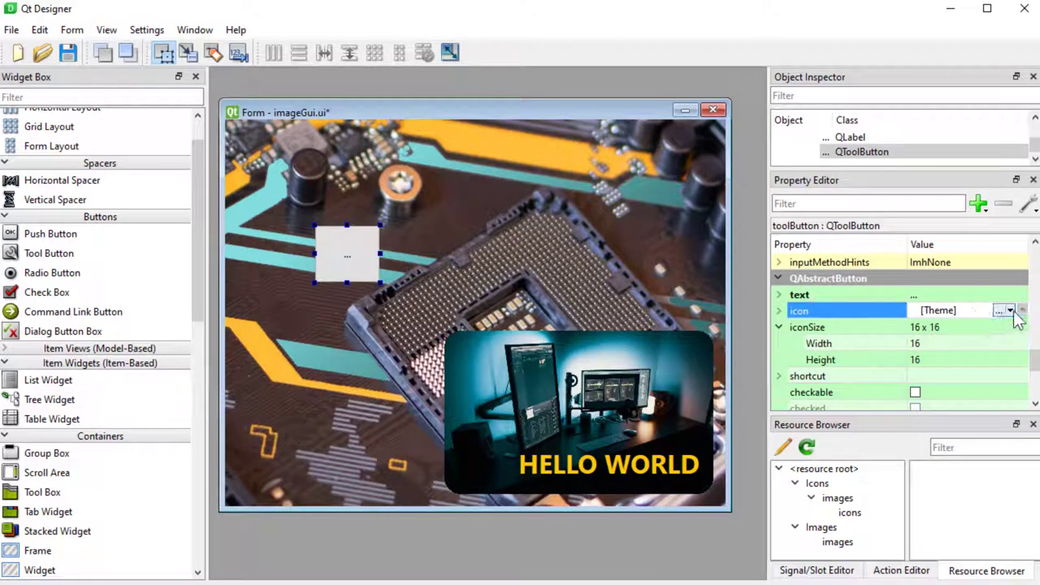
Set the tool button's icon to the no-synchronization icon from Icons/images/icons
click(1006, 310)
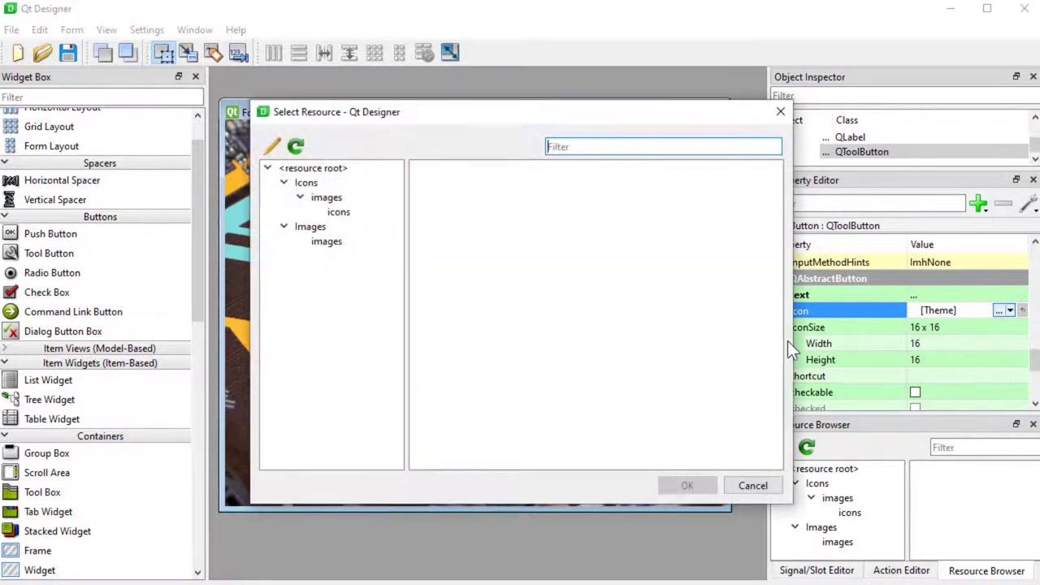
click(337, 211)
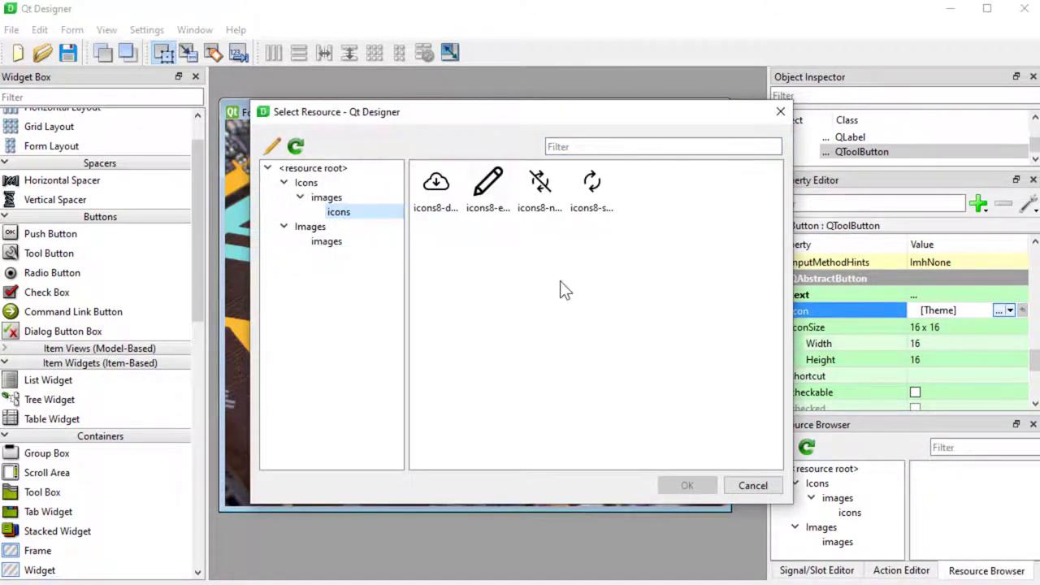
click(539, 182)
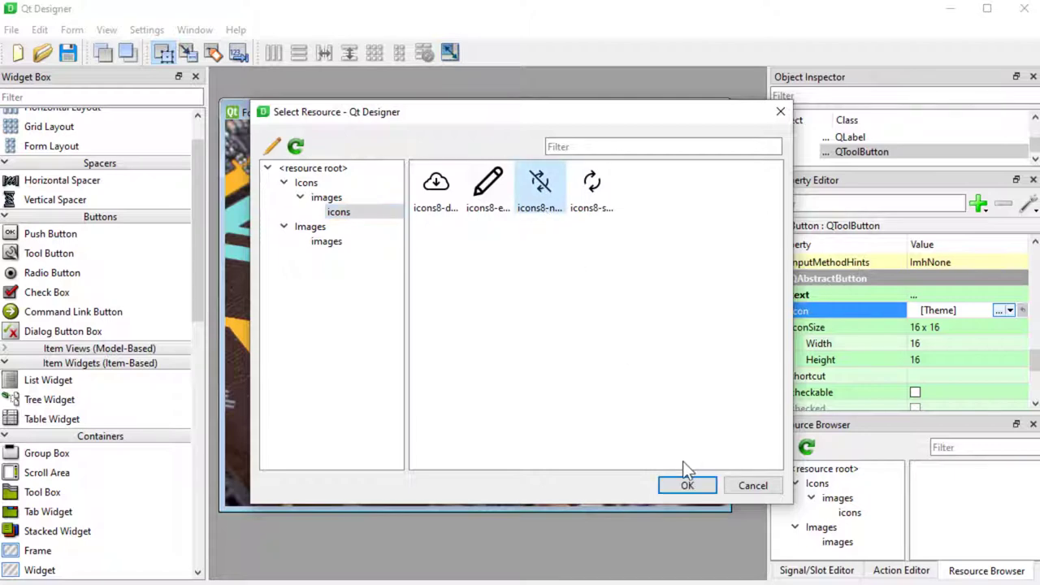
click(686, 484)
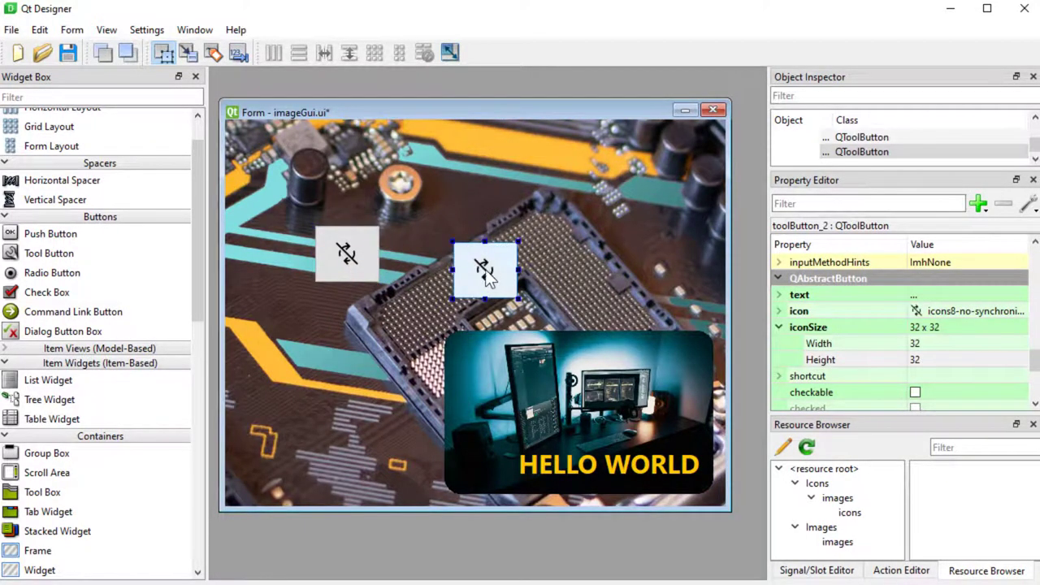
Give the second and third tool buttons the download and pencil icons from resources
drag(486, 268, 437, 254)
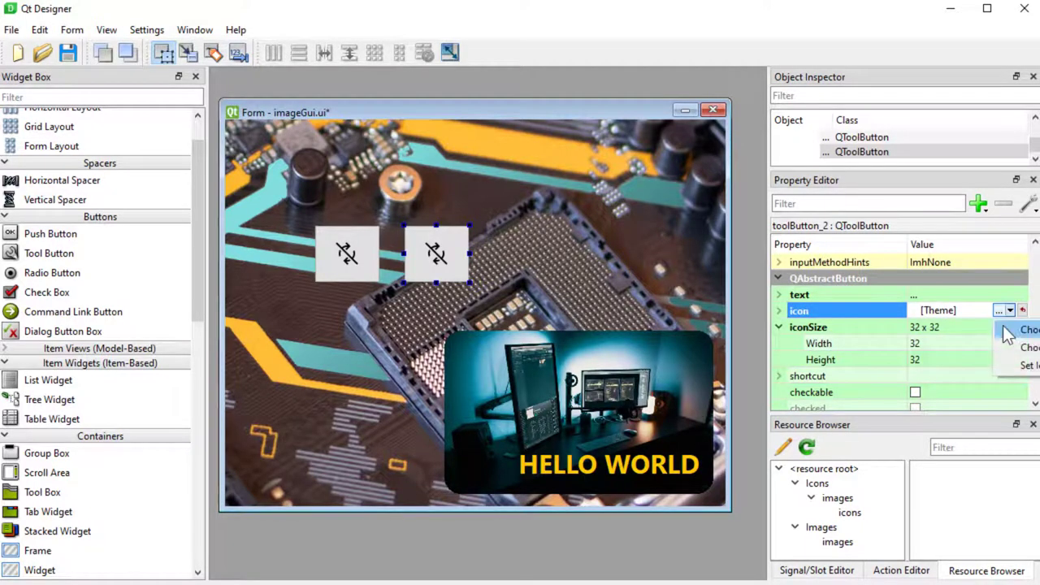
click(999, 311)
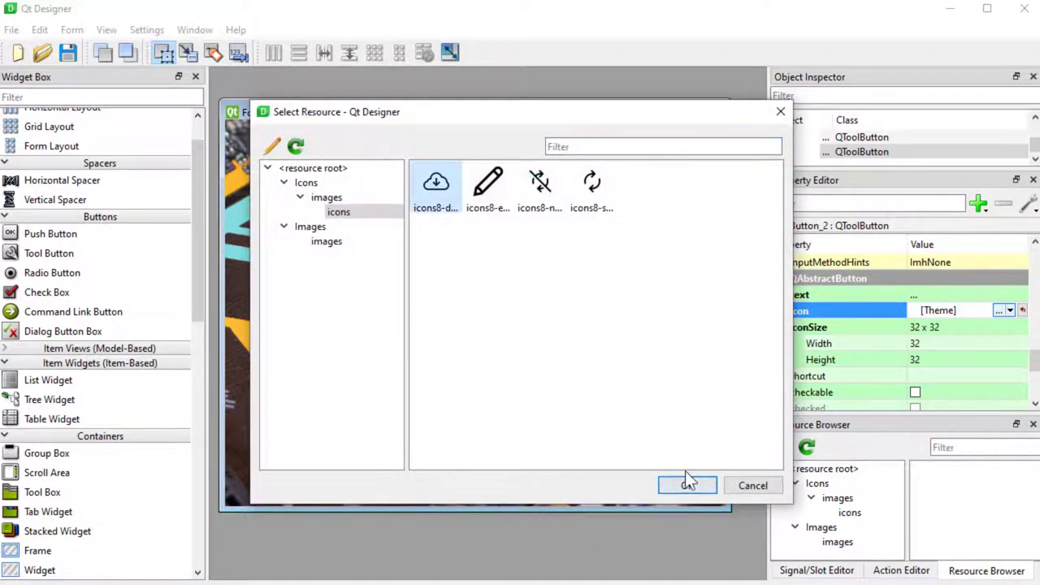
click(687, 484)
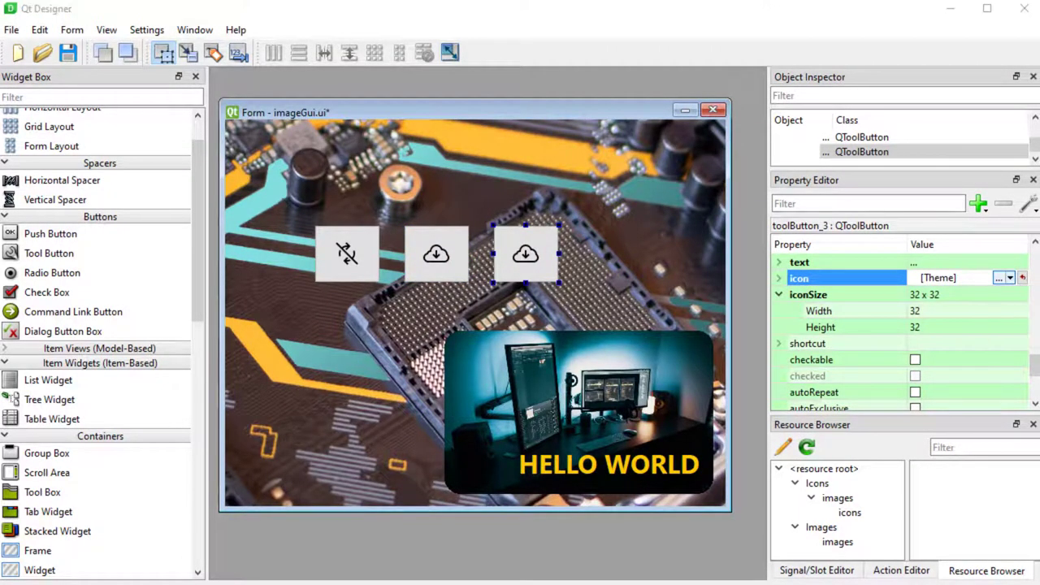
click(998, 278)
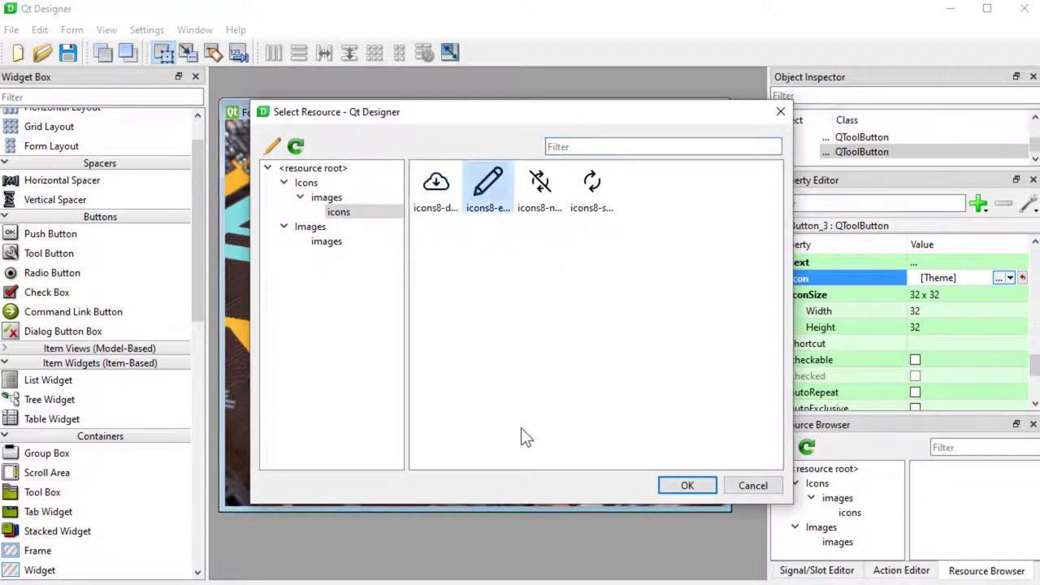
click(686, 484)
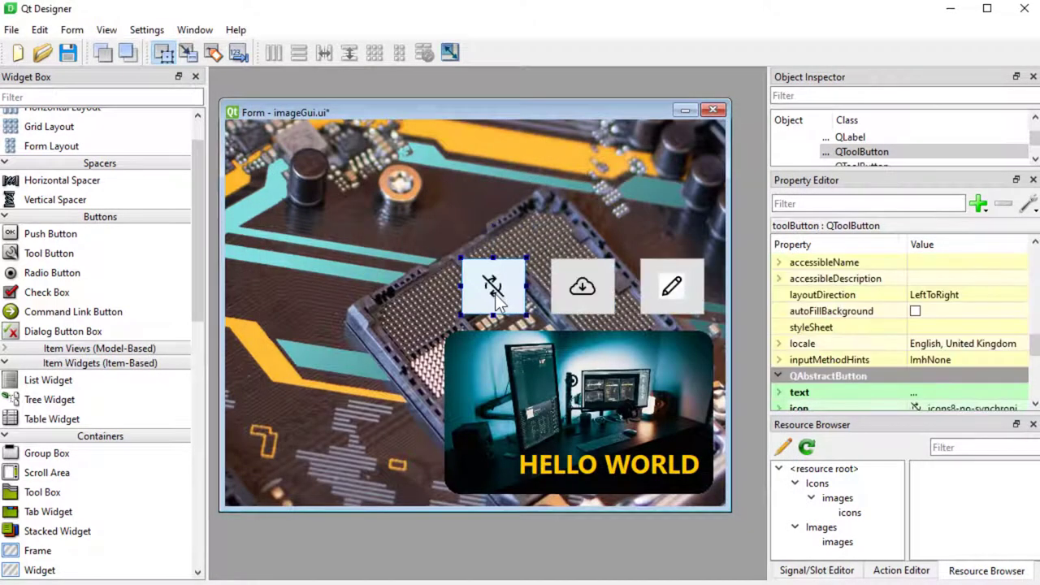
Move the crossed-out sync button above the others and stretch it wider
drag(494, 286, 501, 213)
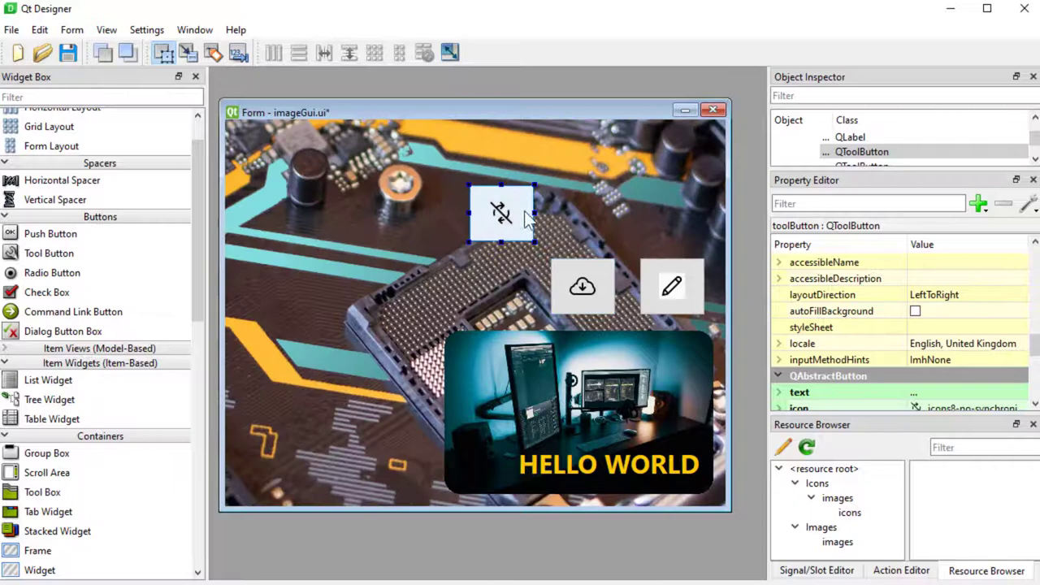
drag(534, 214, 672, 215)
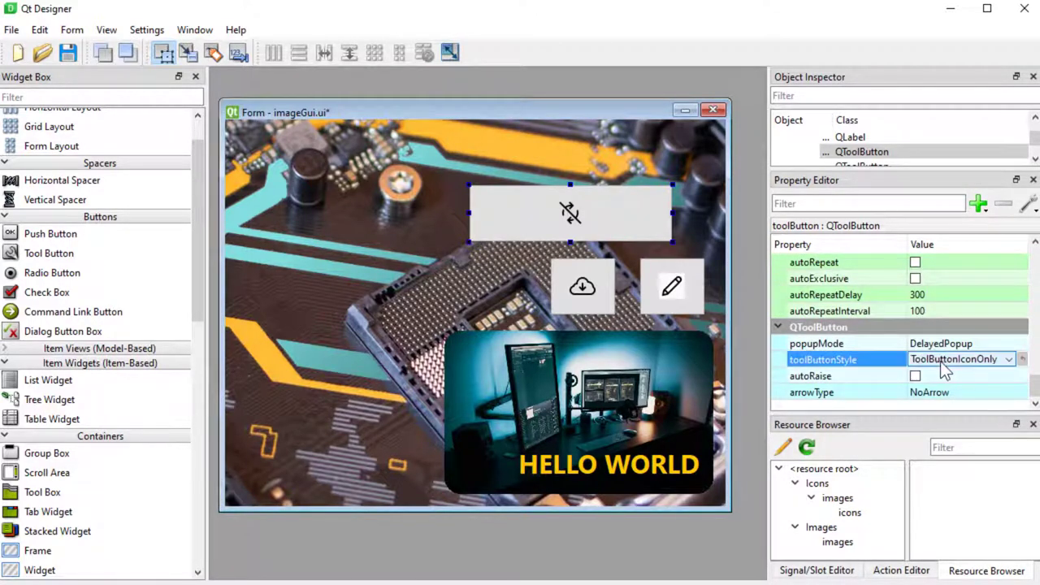
Set toolButtonStyle to ToolButtonTextBesideIcon, layoutDirection RightToLeft, and remove the padding-left entry
click(1007, 359)
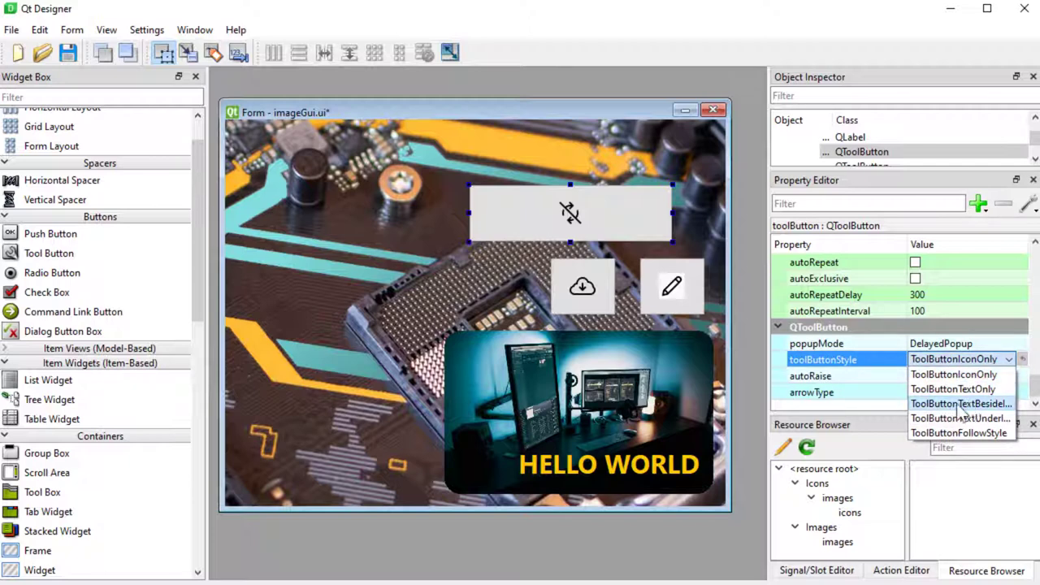
click(960, 403)
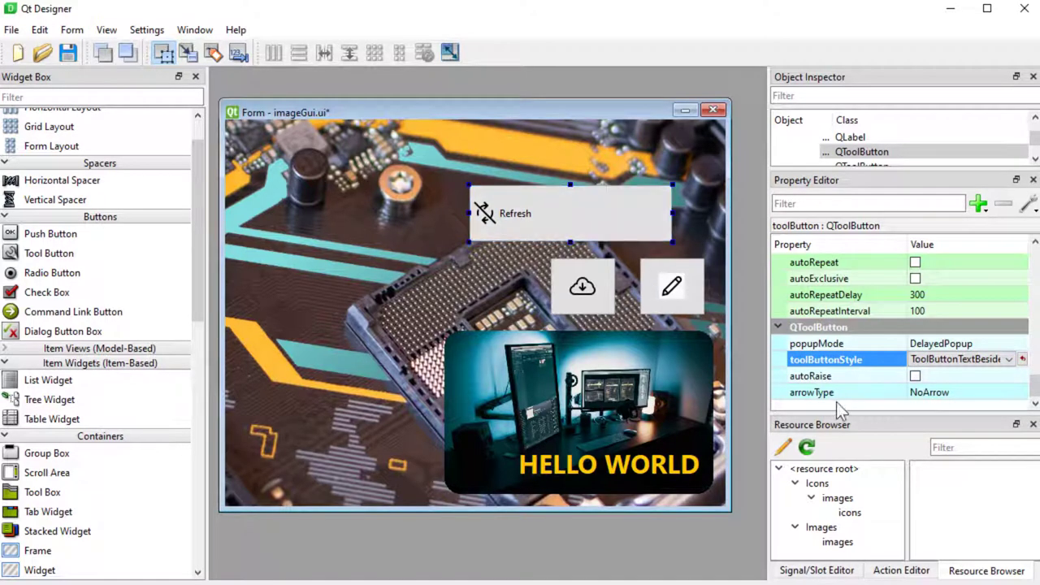
scroll(down, 3)
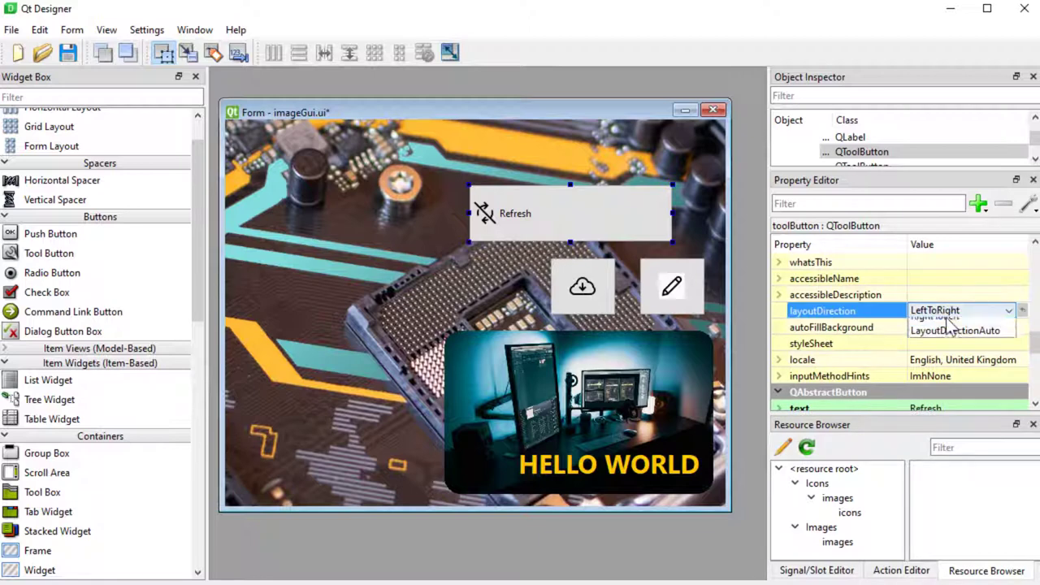
click(934, 309)
text(padding-left:50px;)
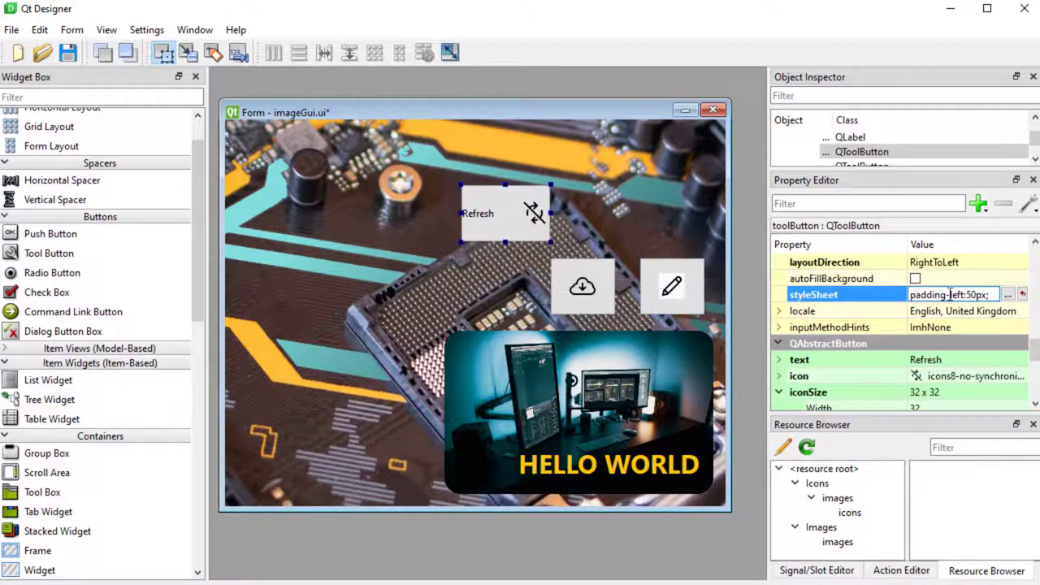
triple_click(950, 294)
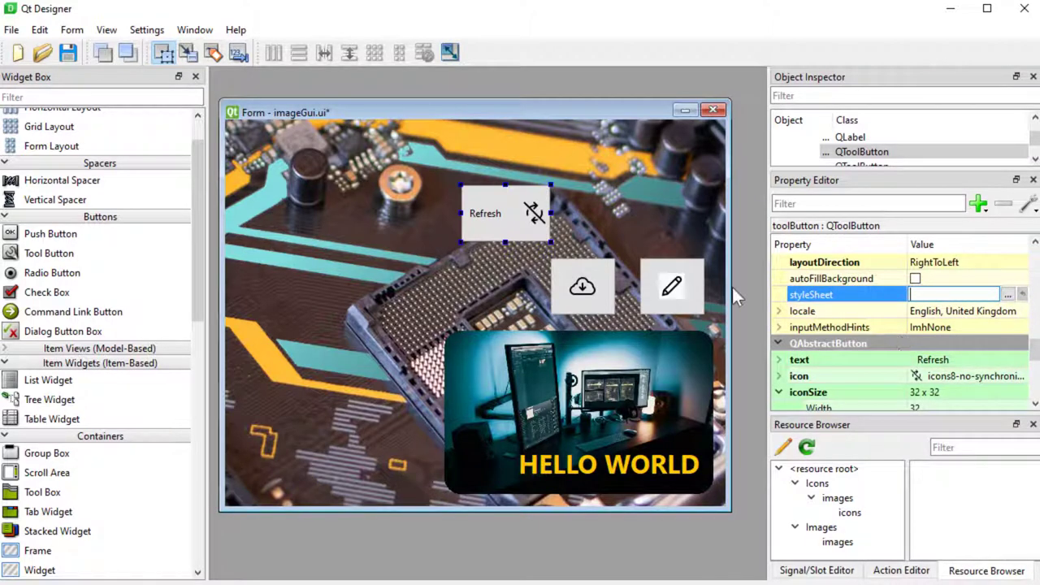
mouse_move(878, 372)
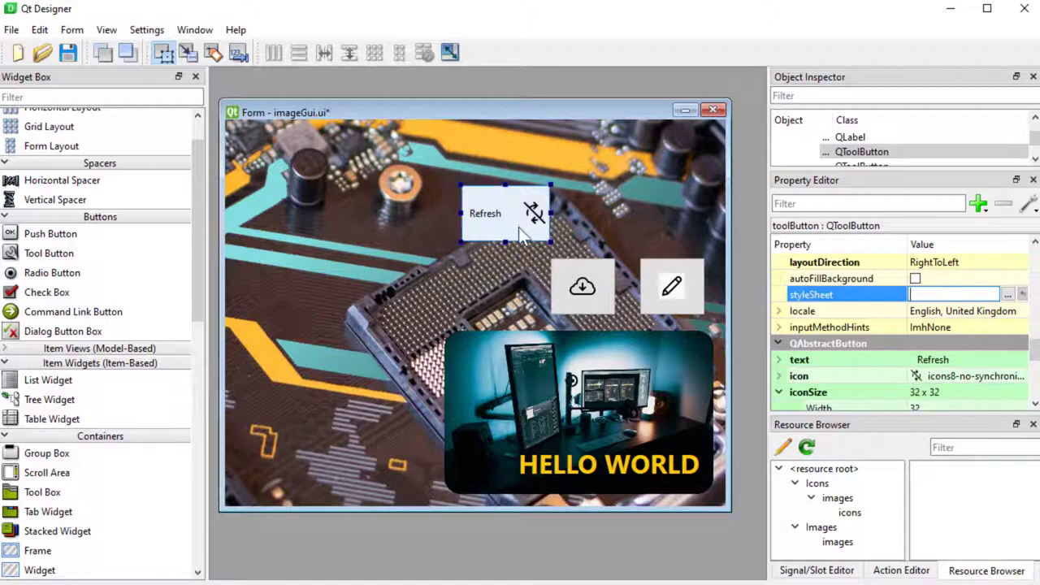
Apply a qlineargradient background, heavy font, gold border and border-radius to the Refresh button
click(1007, 294)
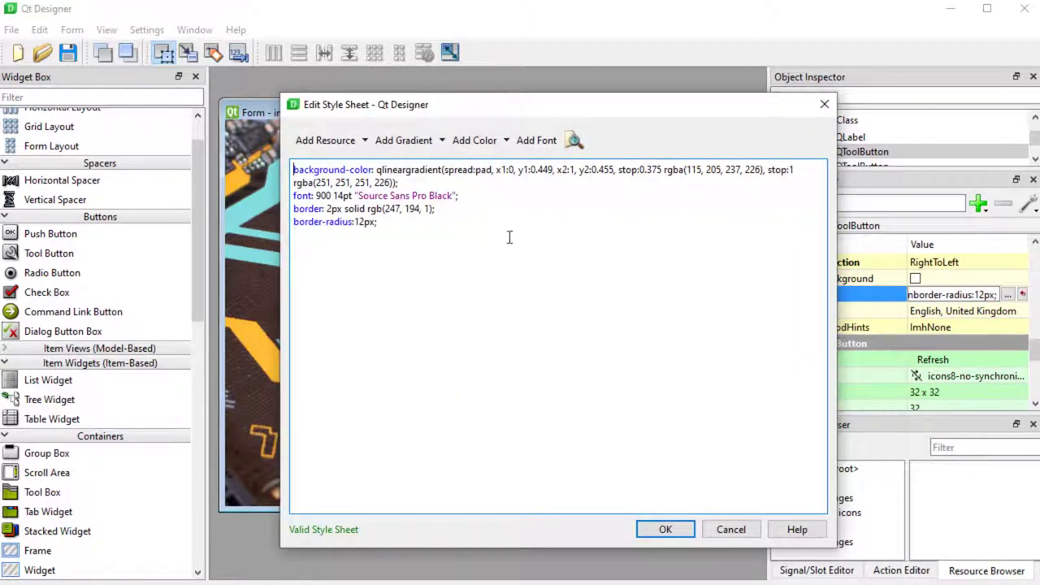
click(664, 530)
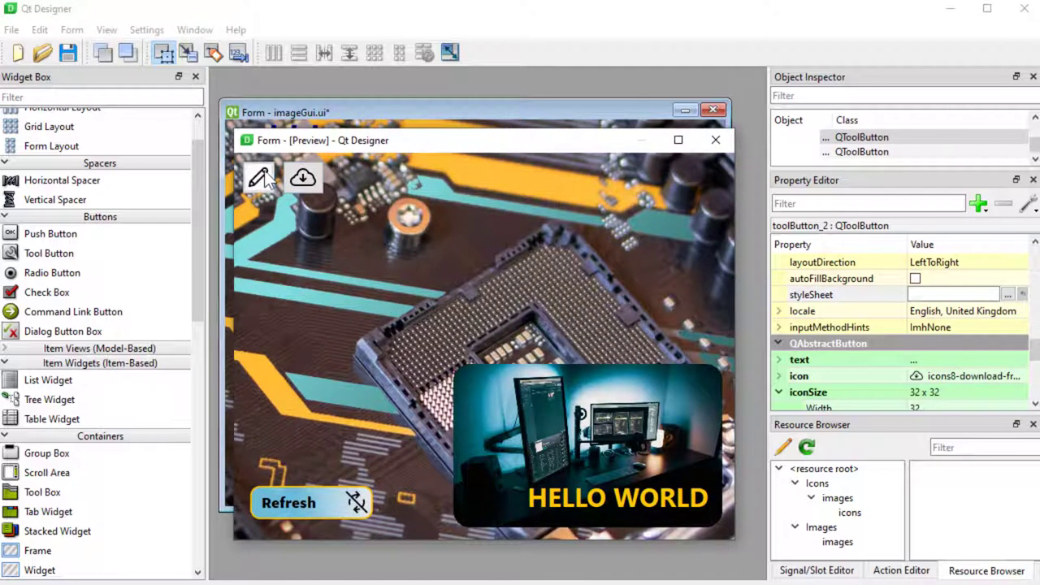
mouse_move(333, 510)
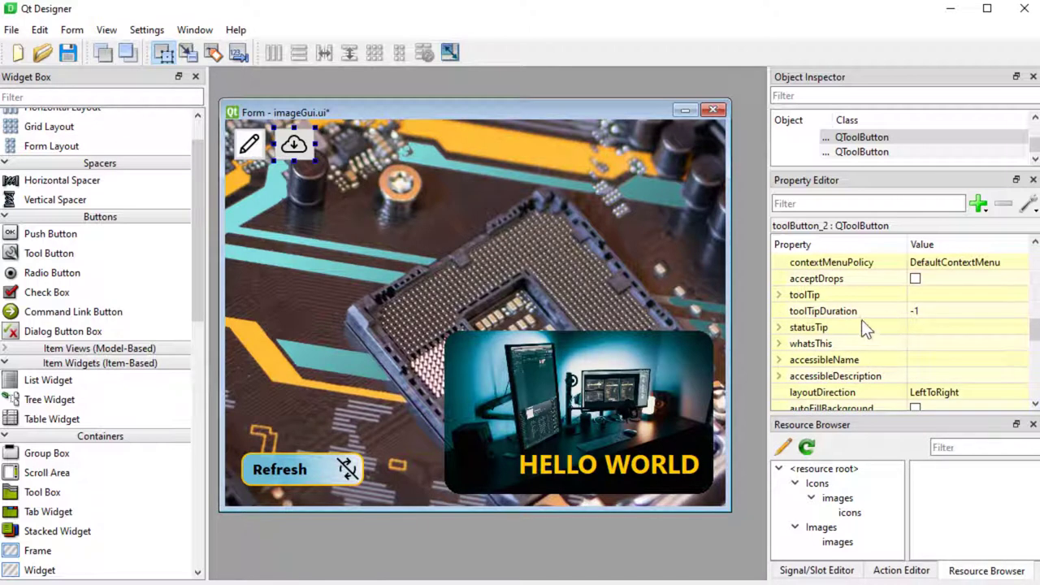
Set the button's toolTip to 'Refresh now' and its cursor to Pointing Hand
click(809, 342)
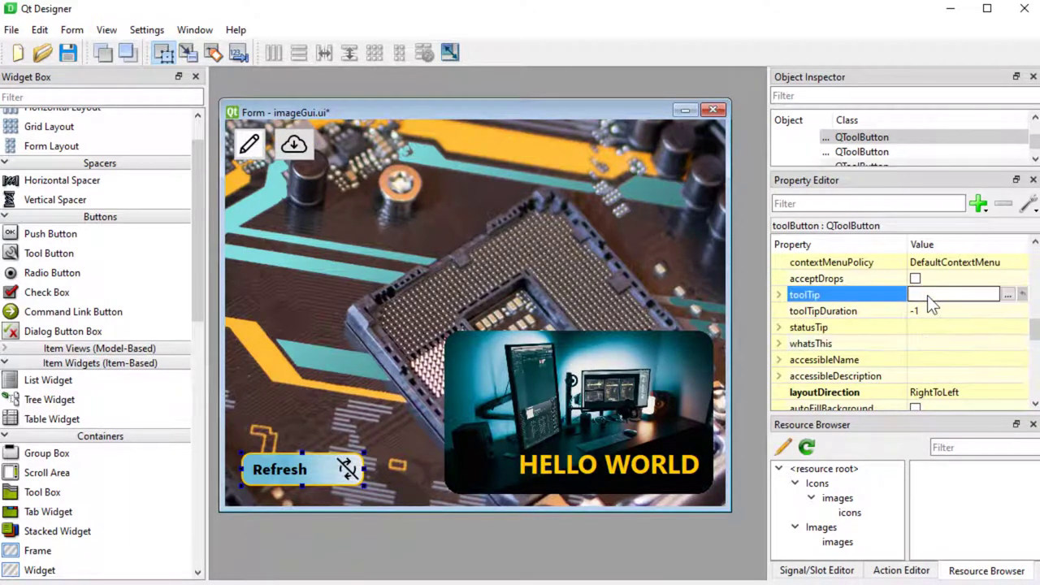
text(Refresh now)
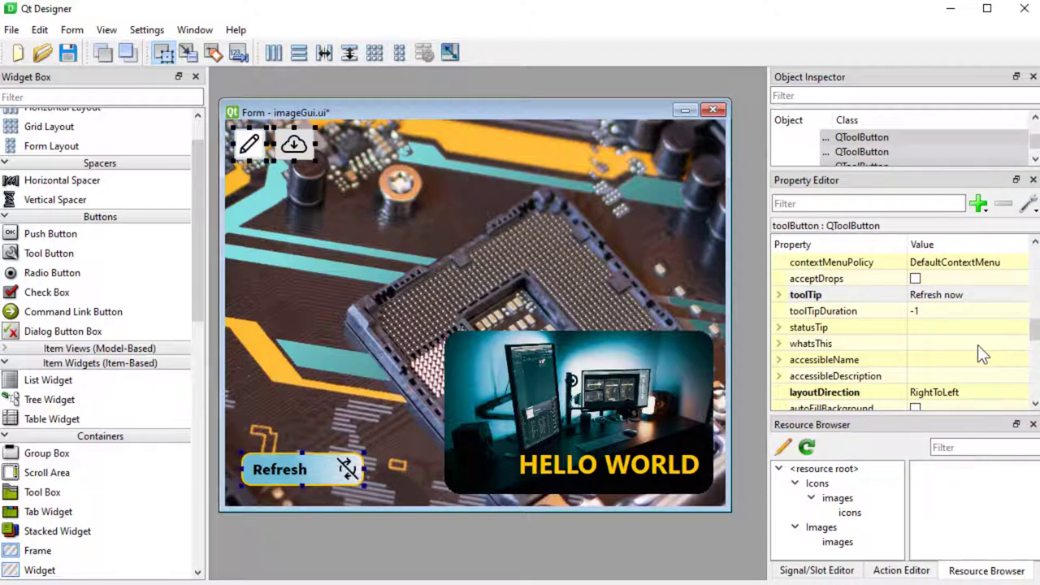
scroll(down, 3)
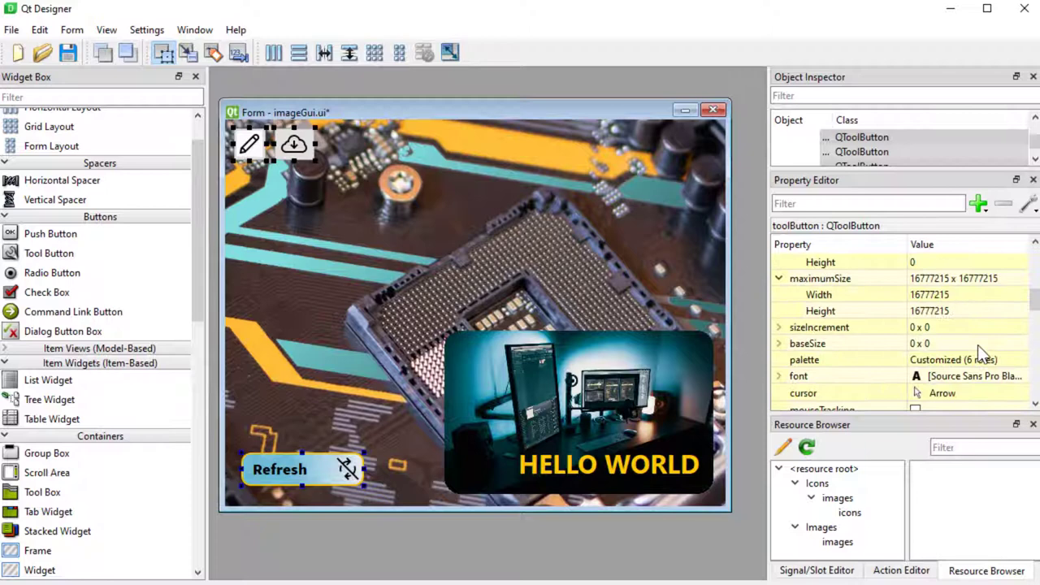
click(804, 392)
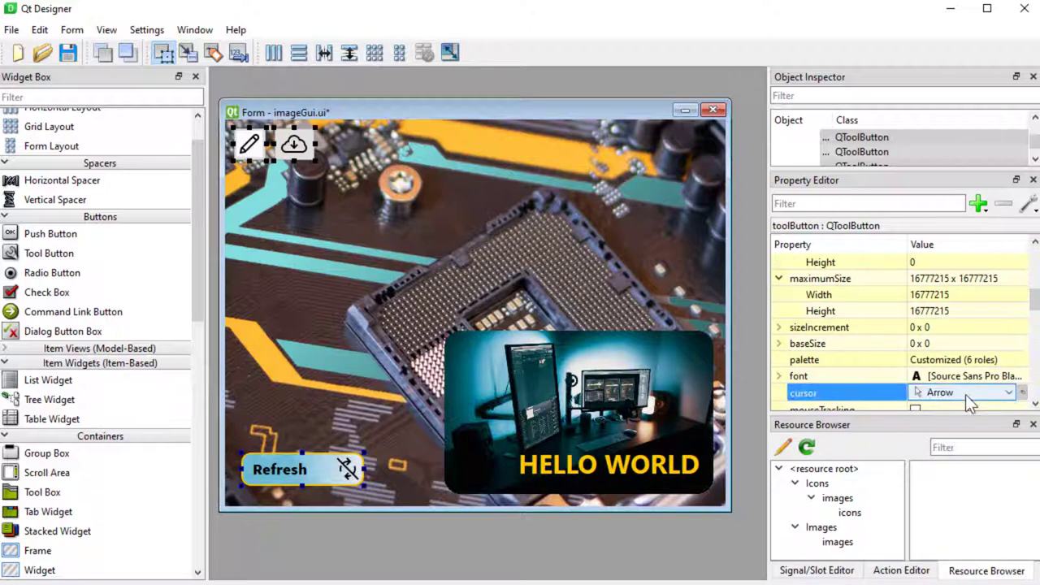
click(1007, 392)
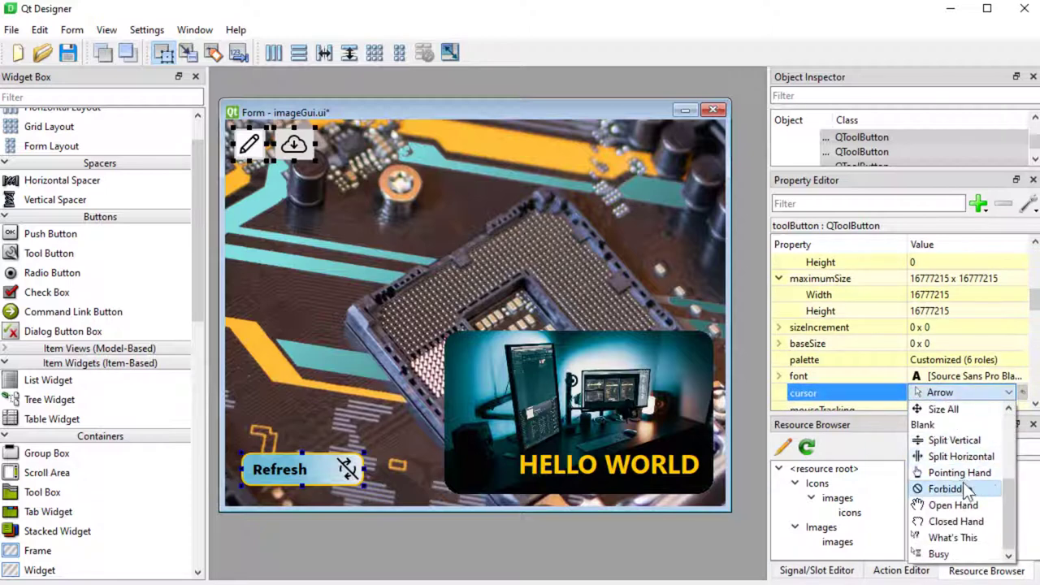
click(959, 471)
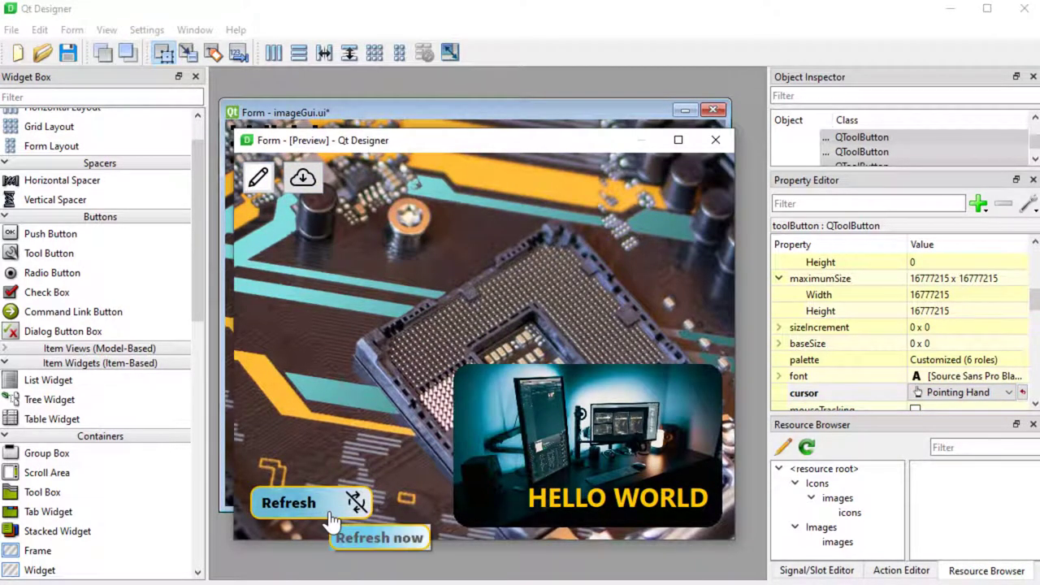
mouse_move(306, 507)
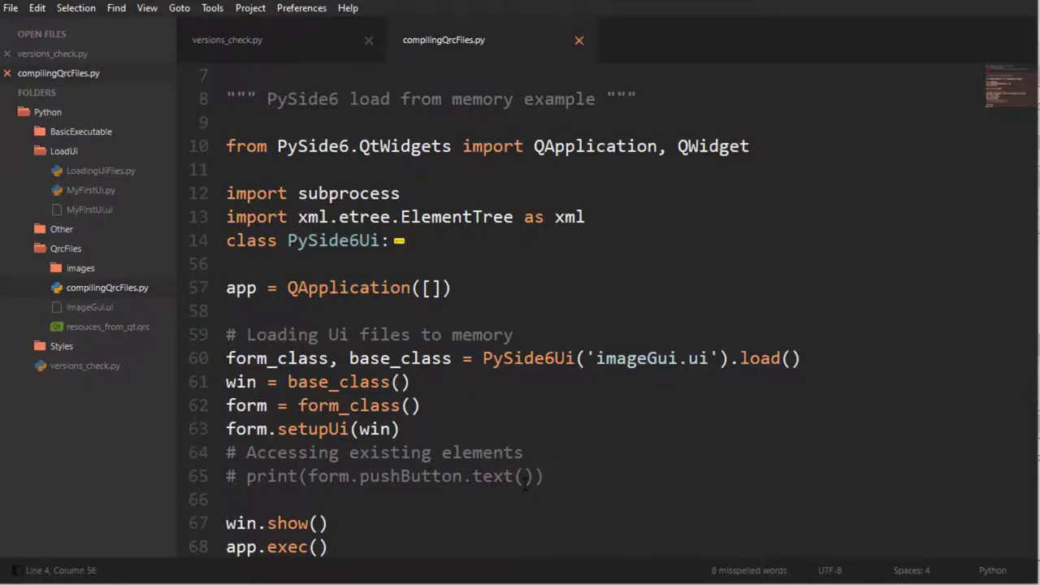
Select the pyside6-rcc compile line in the top docstring and copy it
click(524, 476)
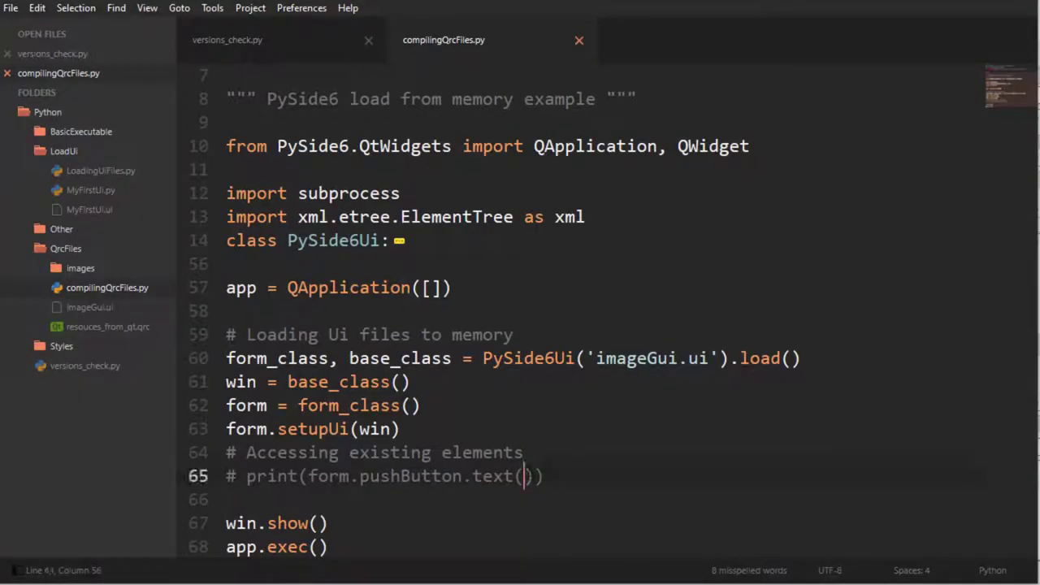
click(526, 476)
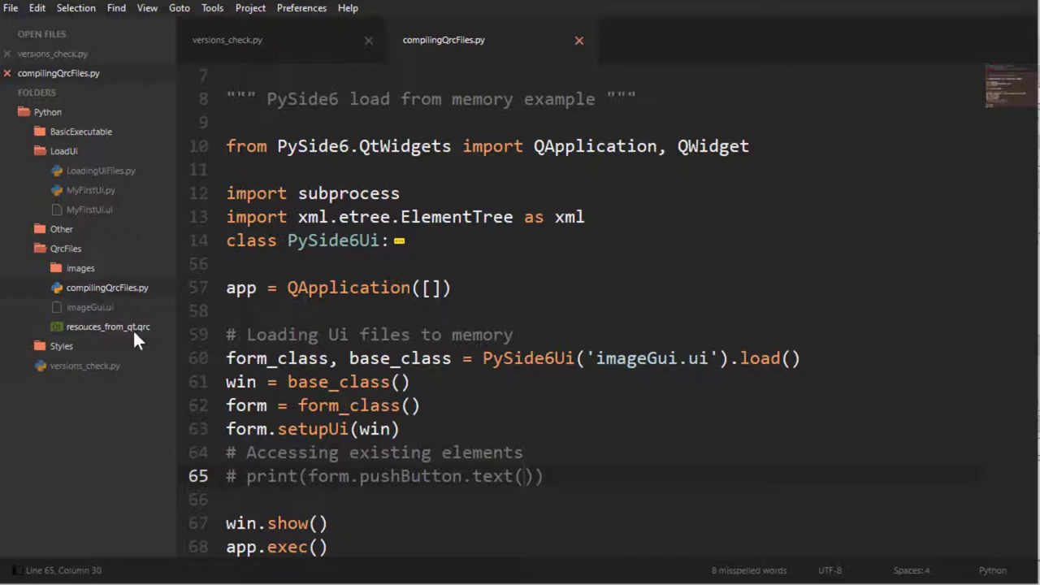
mouse_move(78, 333)
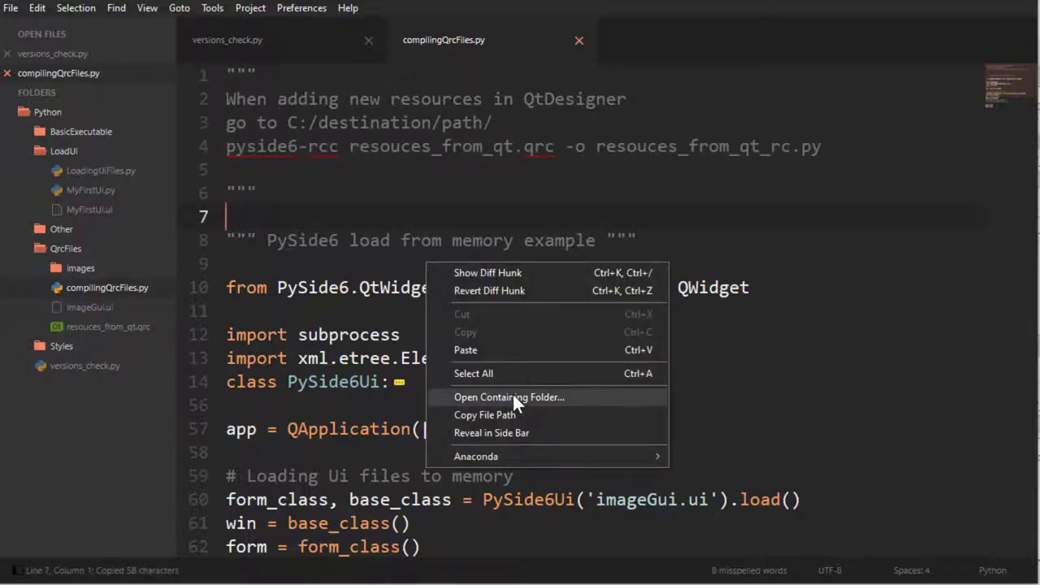
Run pyside6-rcc resouces_from_qt.qrc -o resouces_from_qt_rc.py in cmd from the script's folder
click(508, 396)
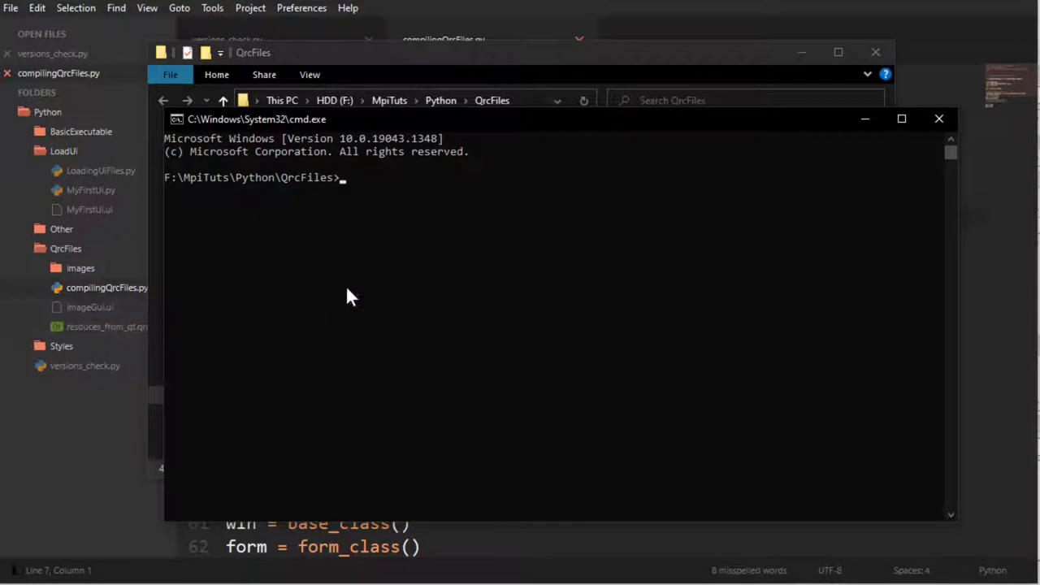
text(pyside6-rcc resouces_from_qt.qrc -o resouces_from_qt_rc.py)
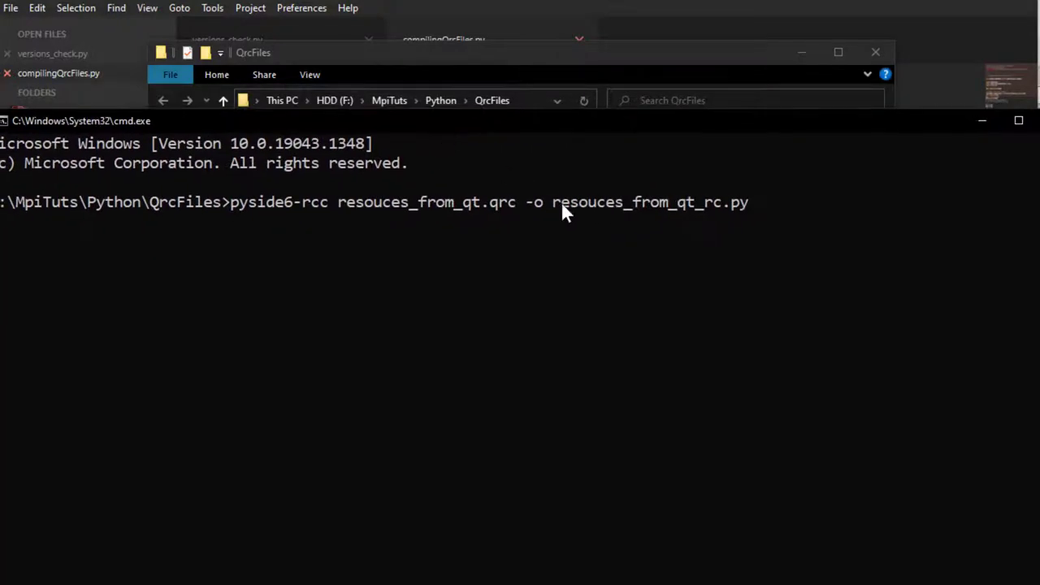
mouse_move(685, 234)
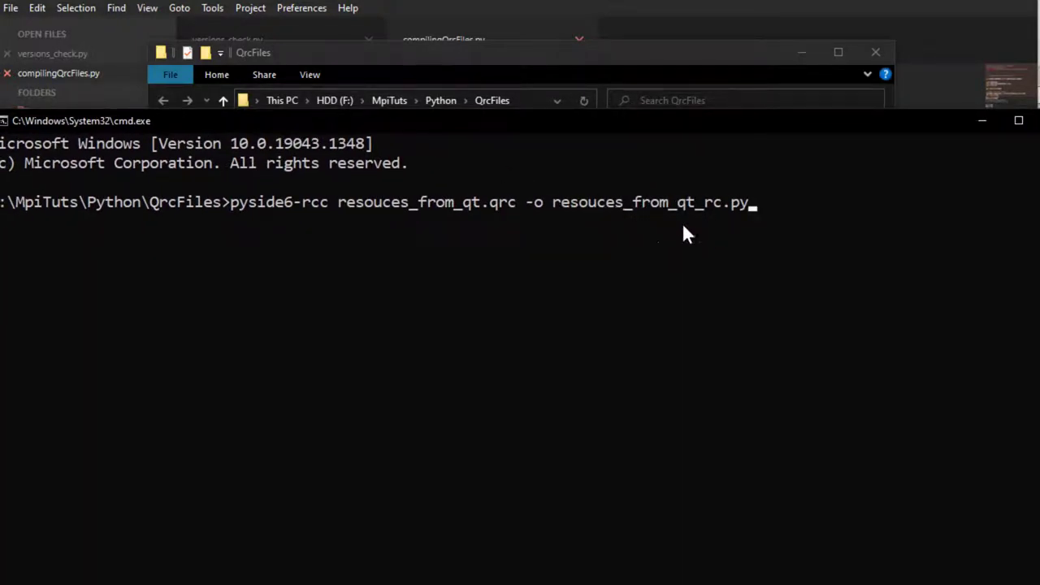
mouse_move(619, 227)
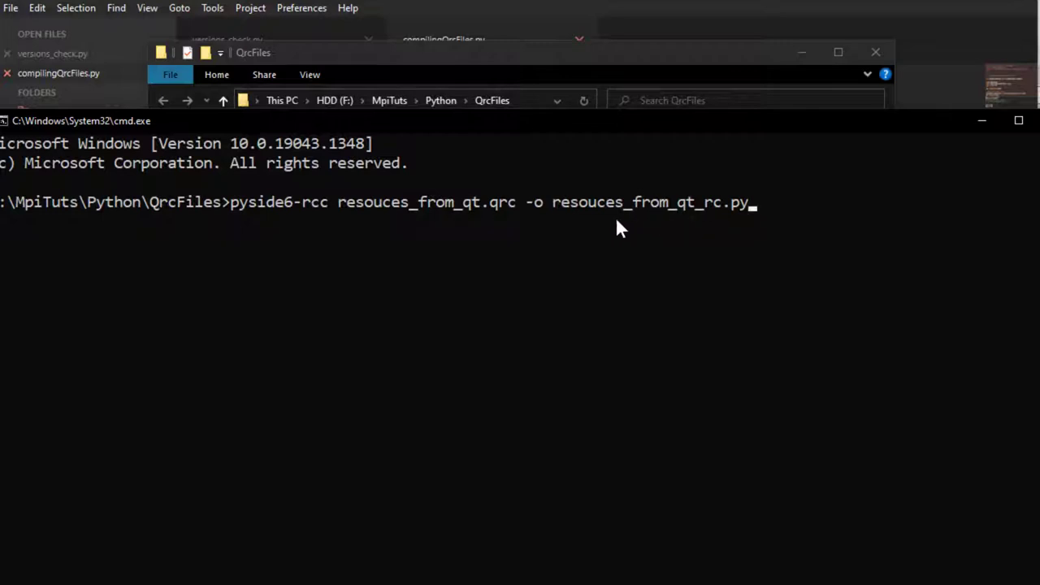
mouse_move(556, 133)
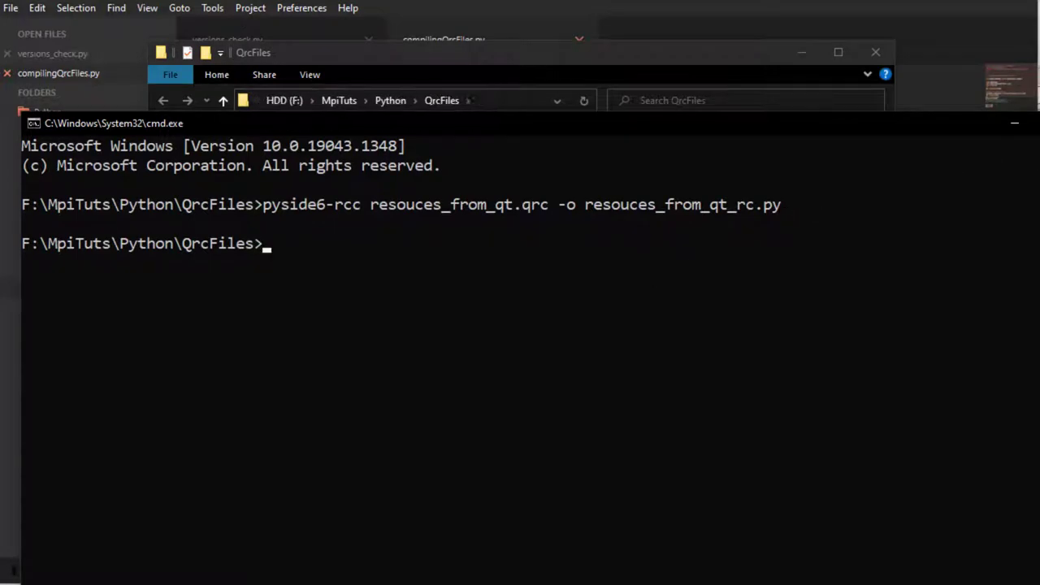
click(254, 52)
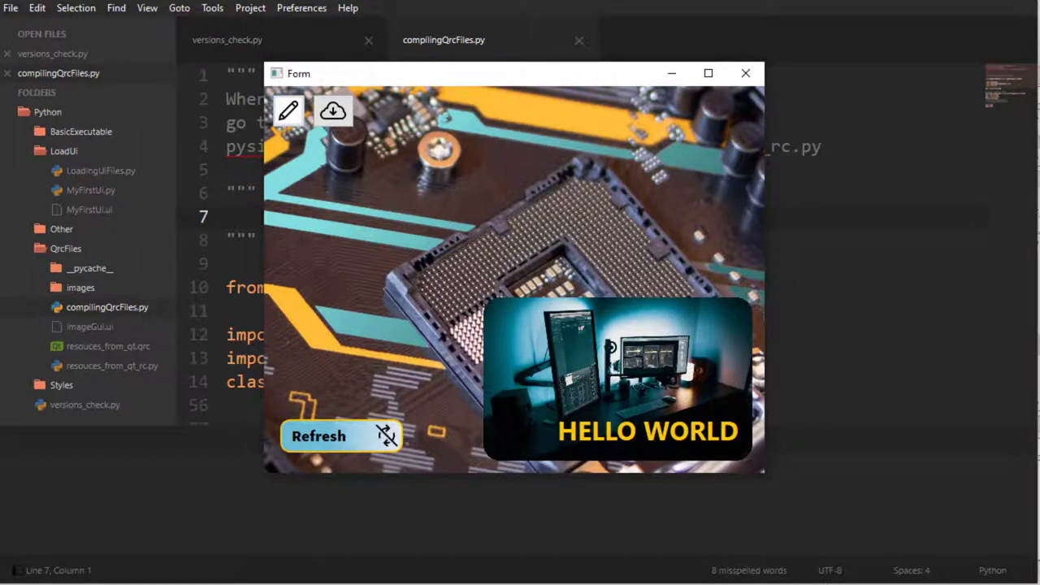
Move the running Form window aside to inspect it, then close it
drag(763, 475, 804, 510)
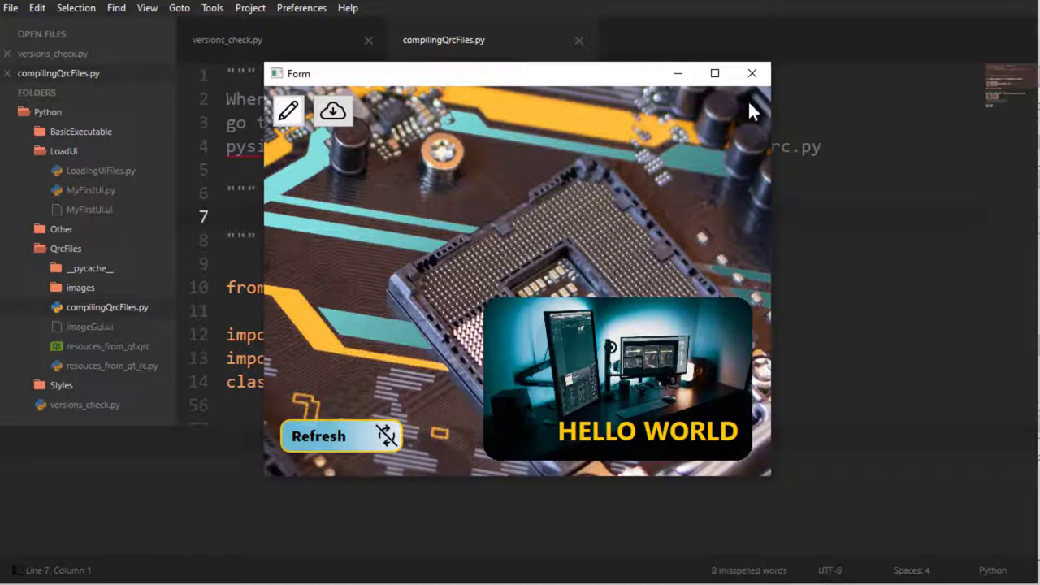
mouse_move(750, 73)
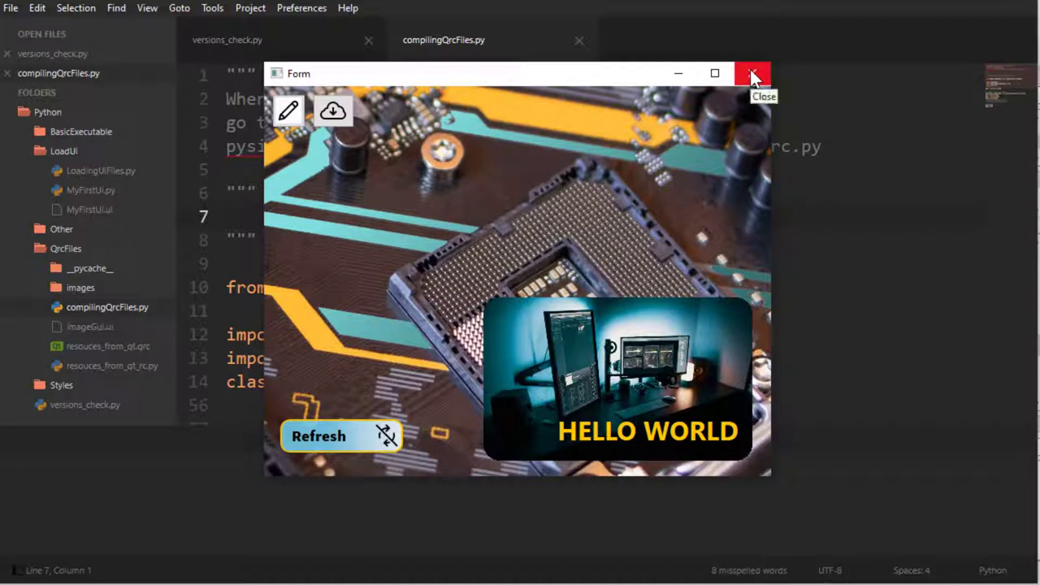
click(752, 73)
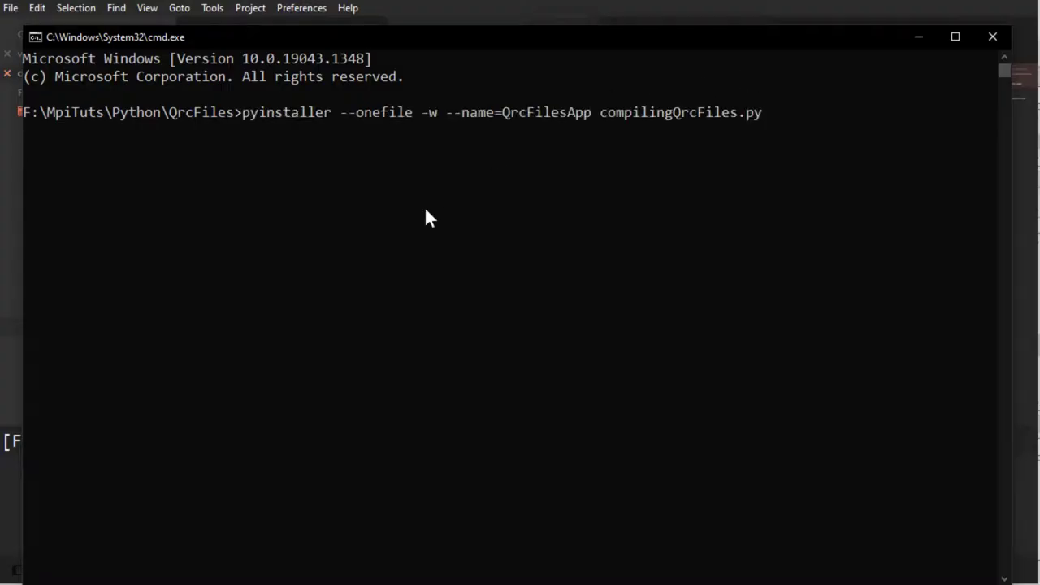
mouse_move(549, 166)
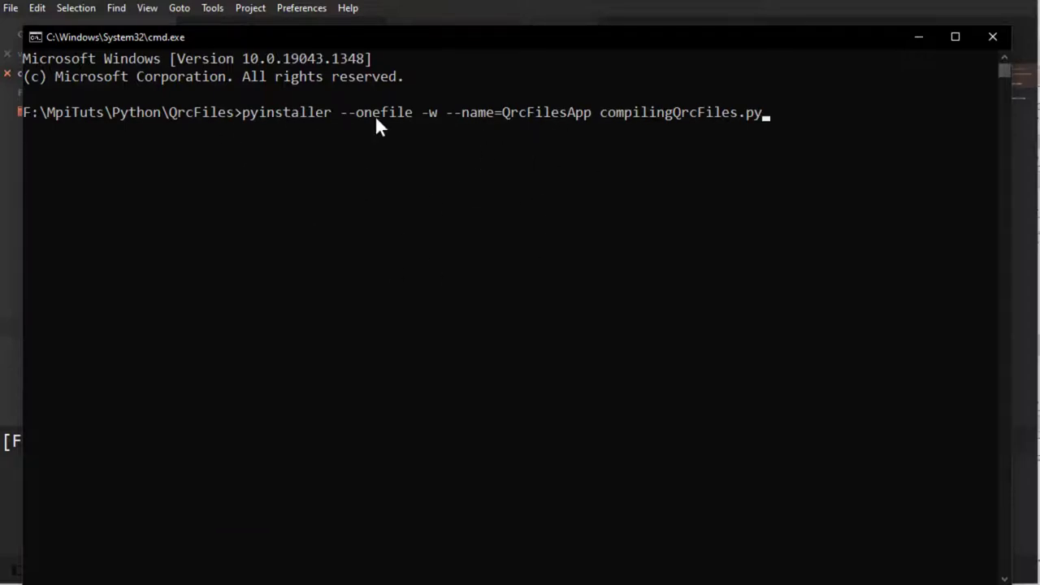
mouse_move(421, 263)
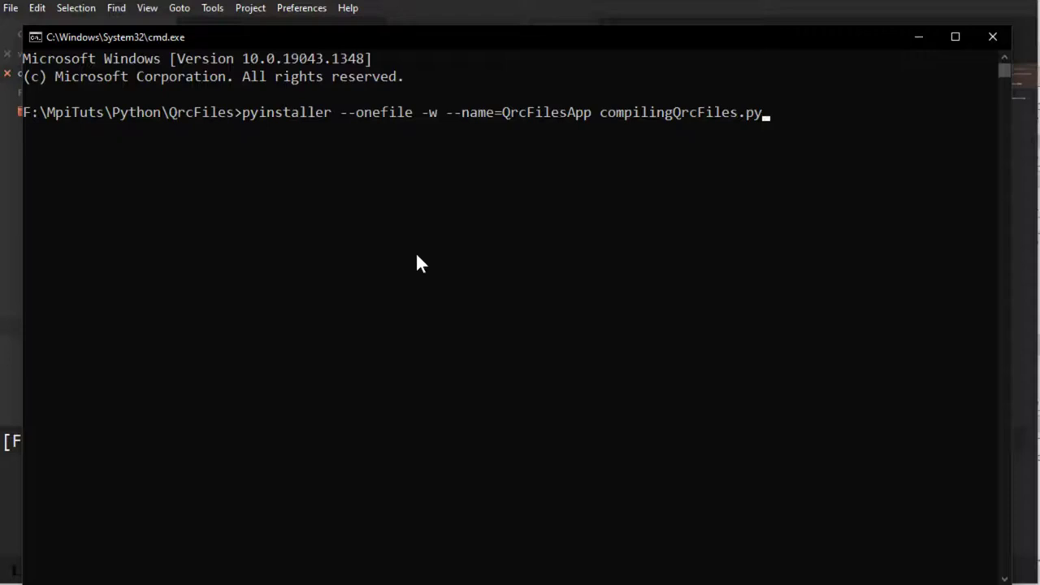
mouse_move(501, 270)
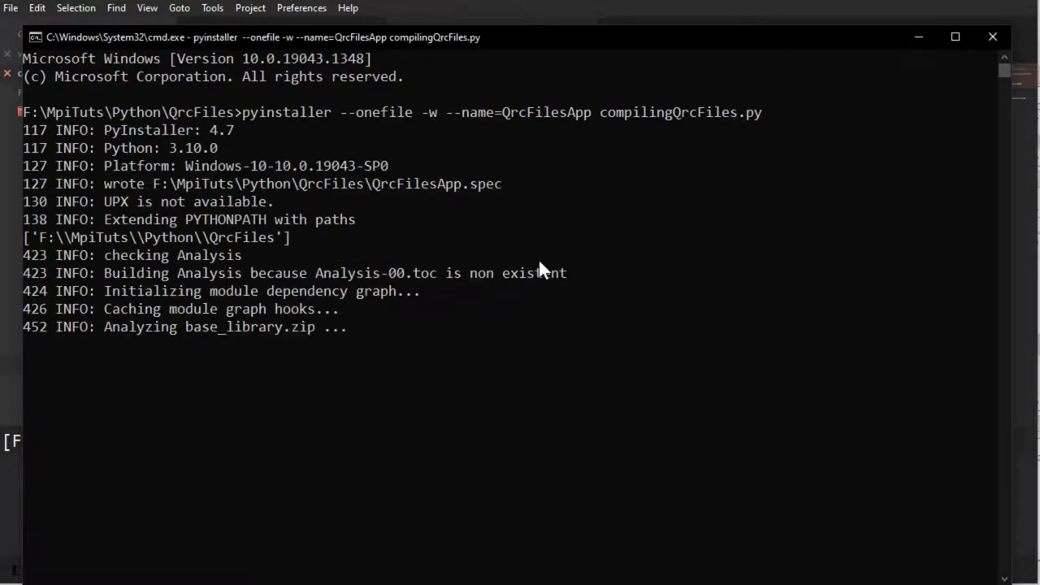
mouse_move(524, 307)
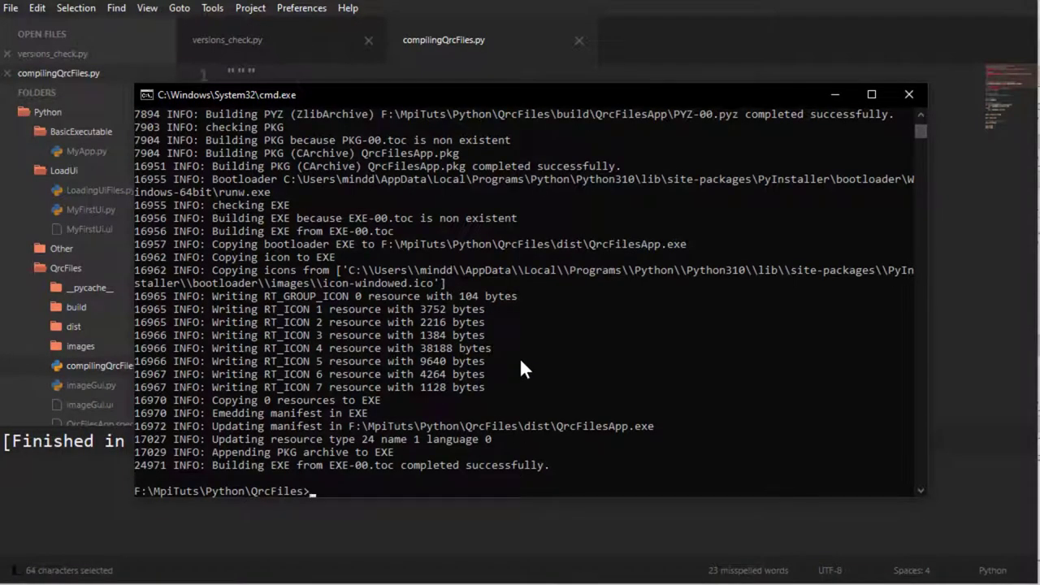
mouse_move(589, 107)
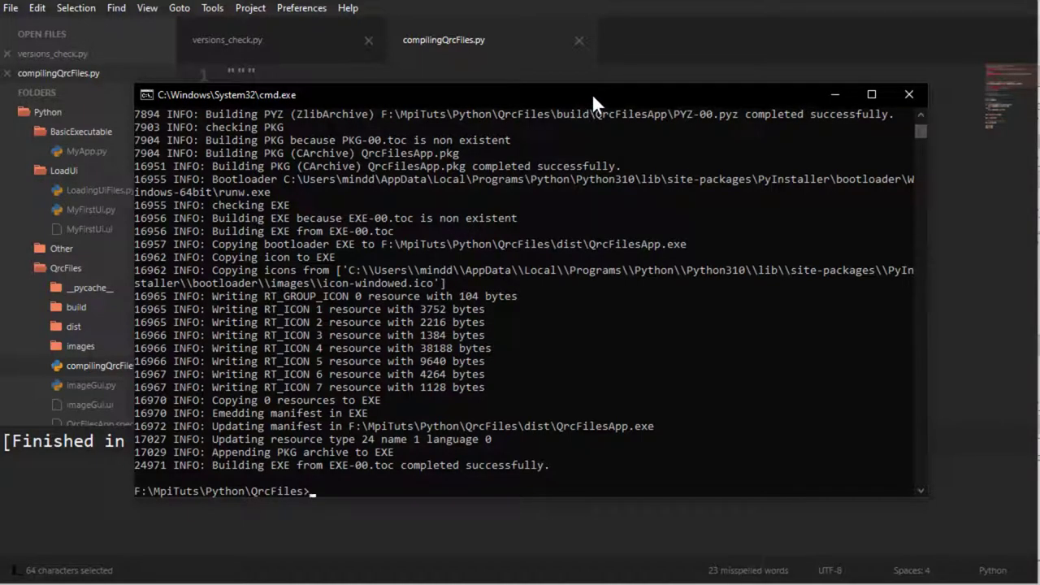
Bring Sublime Text back to the front once QrcFilesApp.exe is built in dist
click(908, 94)
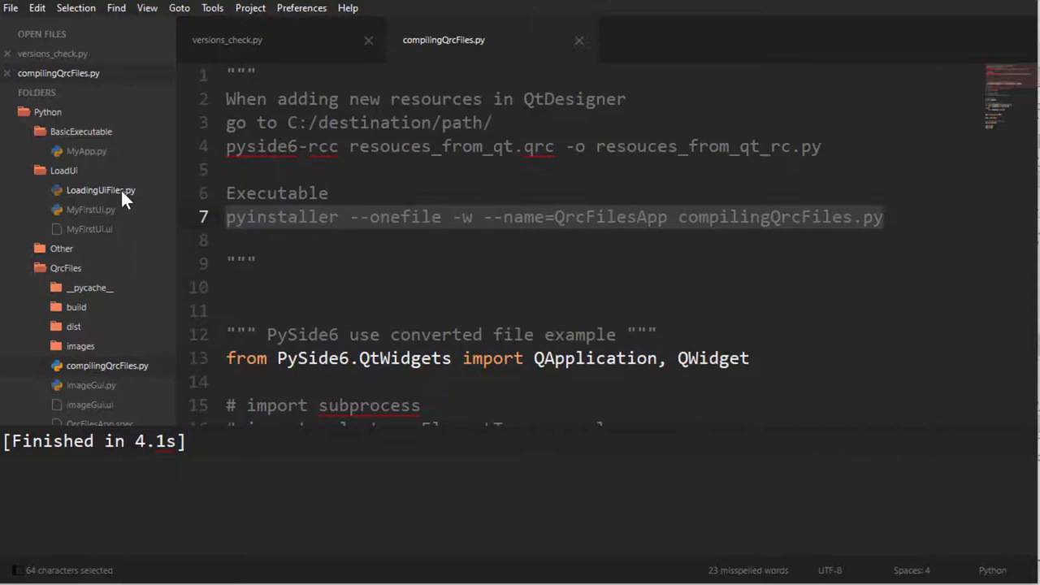
mouse_move(134, 201)
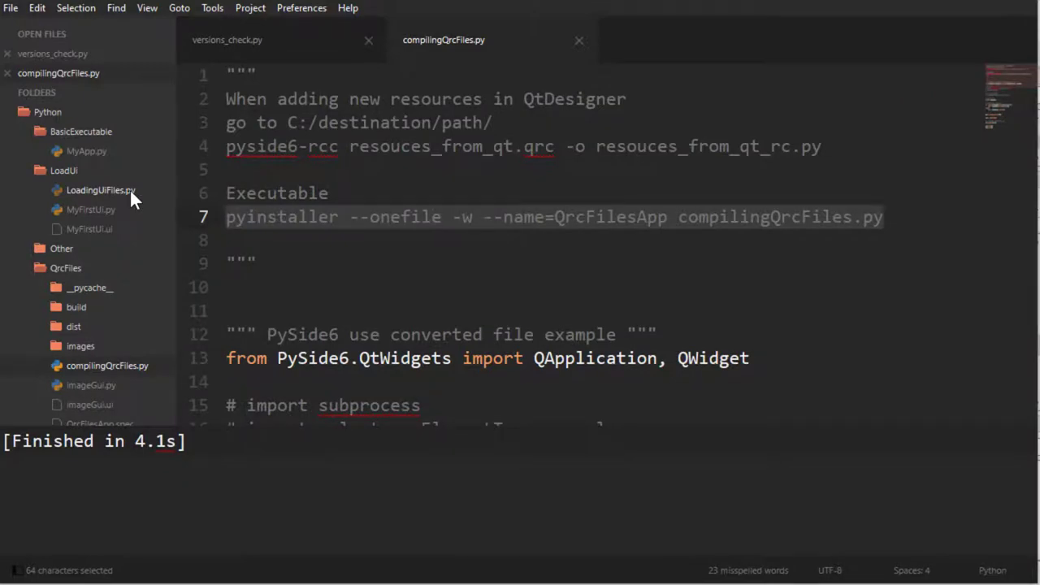
Glance at LoadingUIFiles.py, close it, and scroll through compilingQrcFiles.py before running it
click(100, 188)
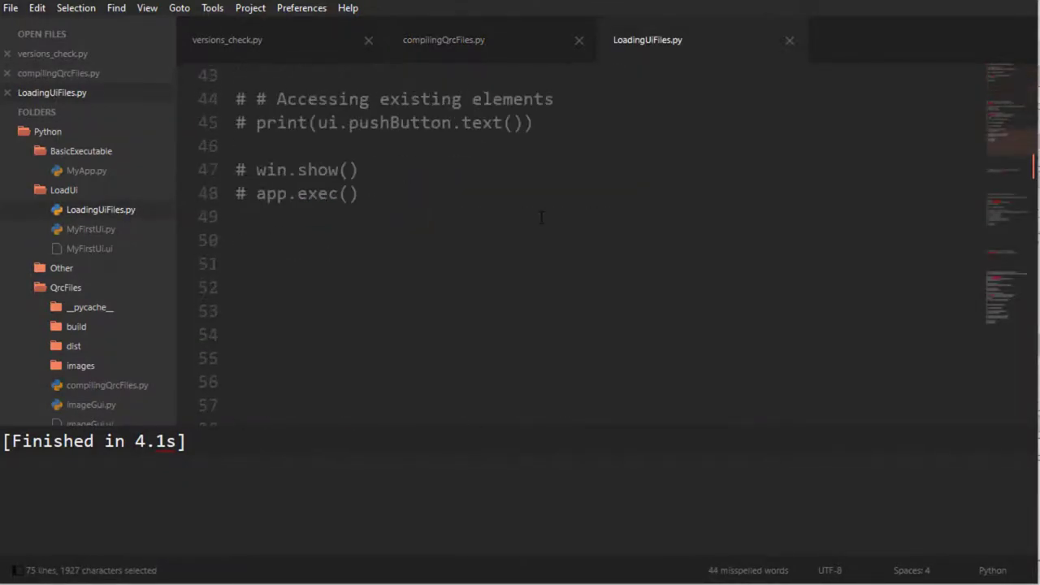
scroll(down, 3)
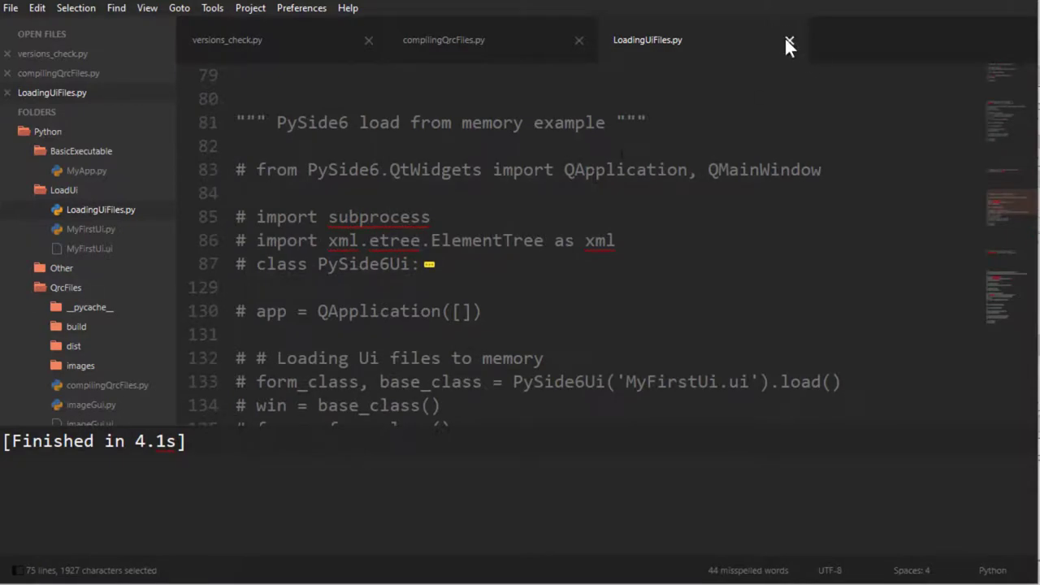
click(786, 42)
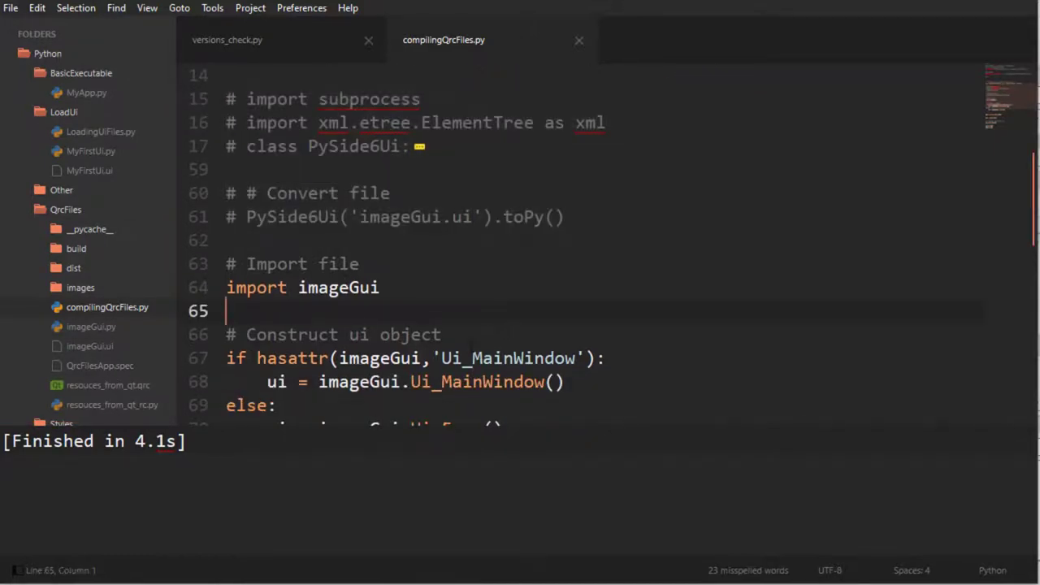
scroll(down, 3)
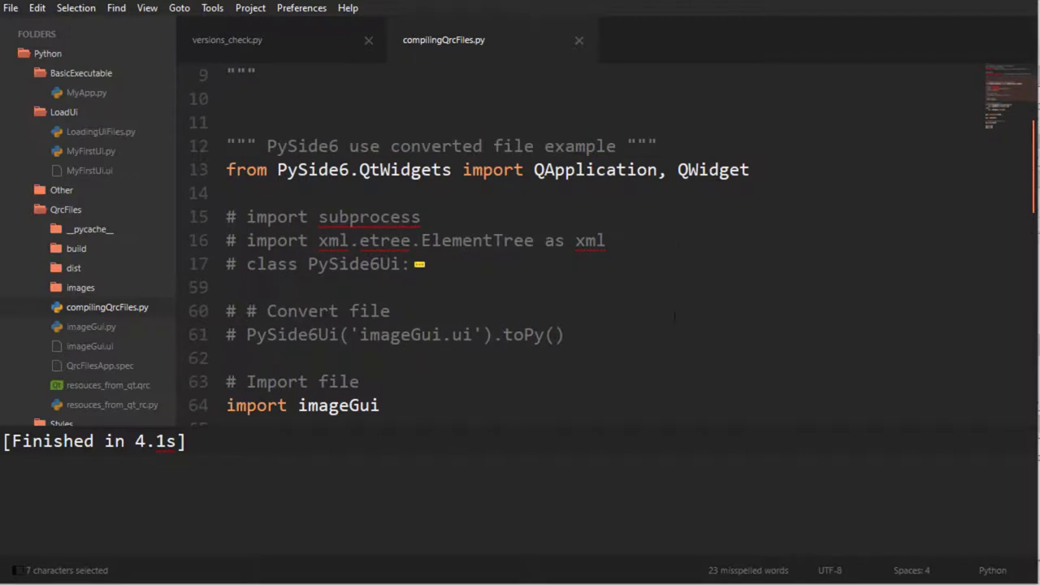
scroll(down, 3)
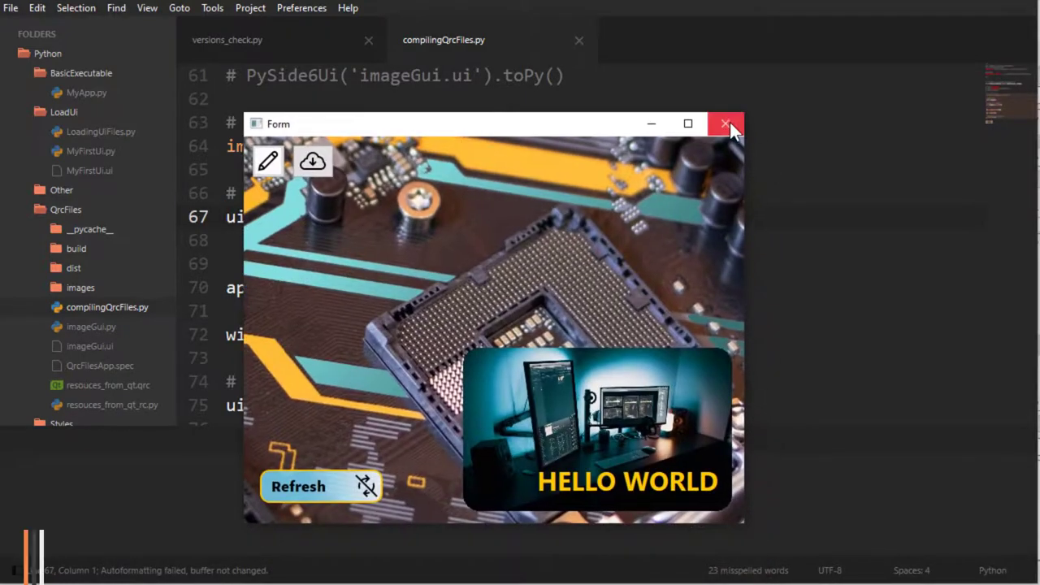
Close the running form, then launch QrcFilesApp.exe from the dist folder
click(725, 123)
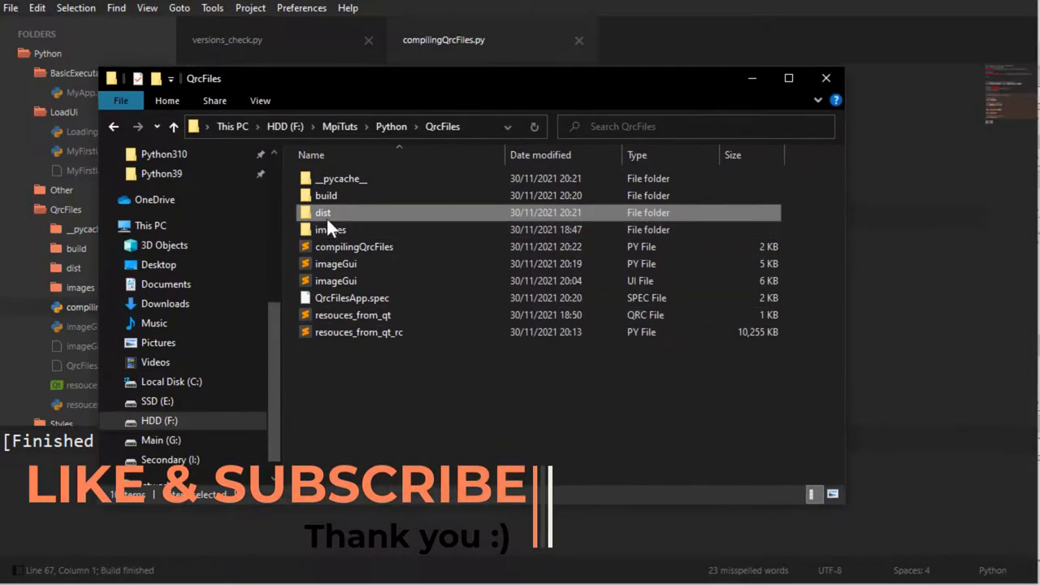
double_click(321, 211)
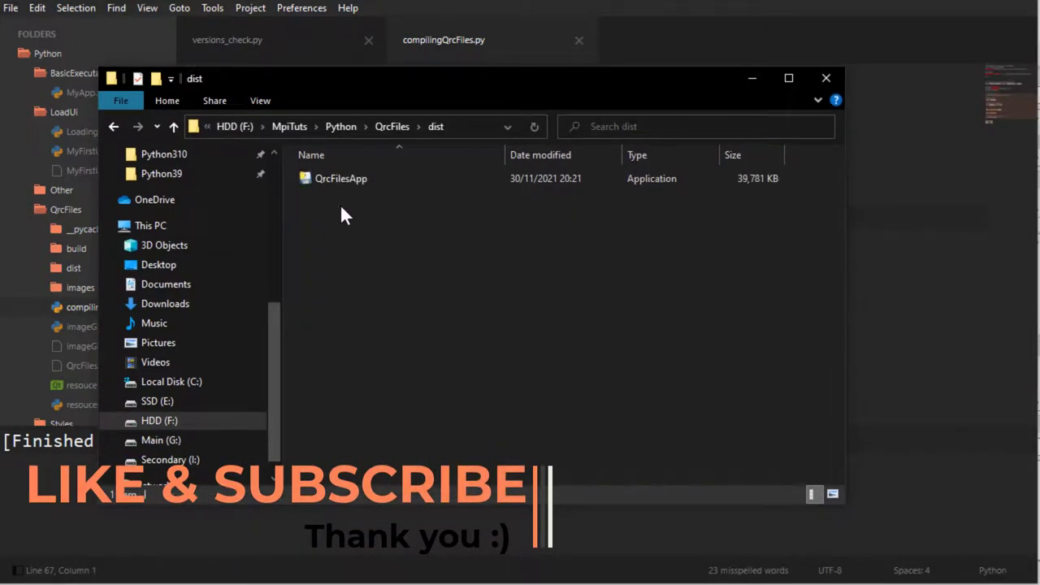
click(341, 177)
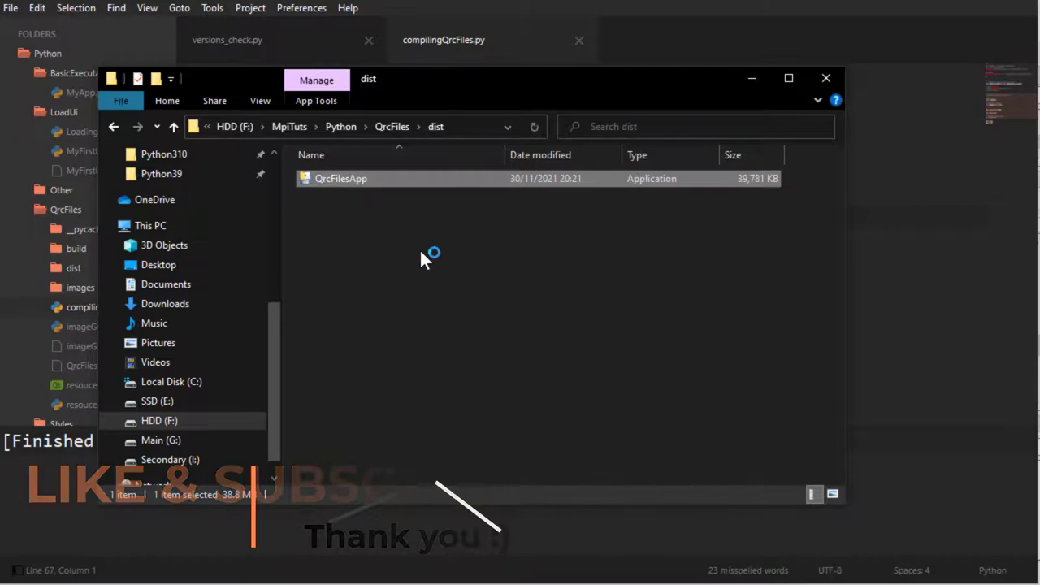
double_click(341, 177)
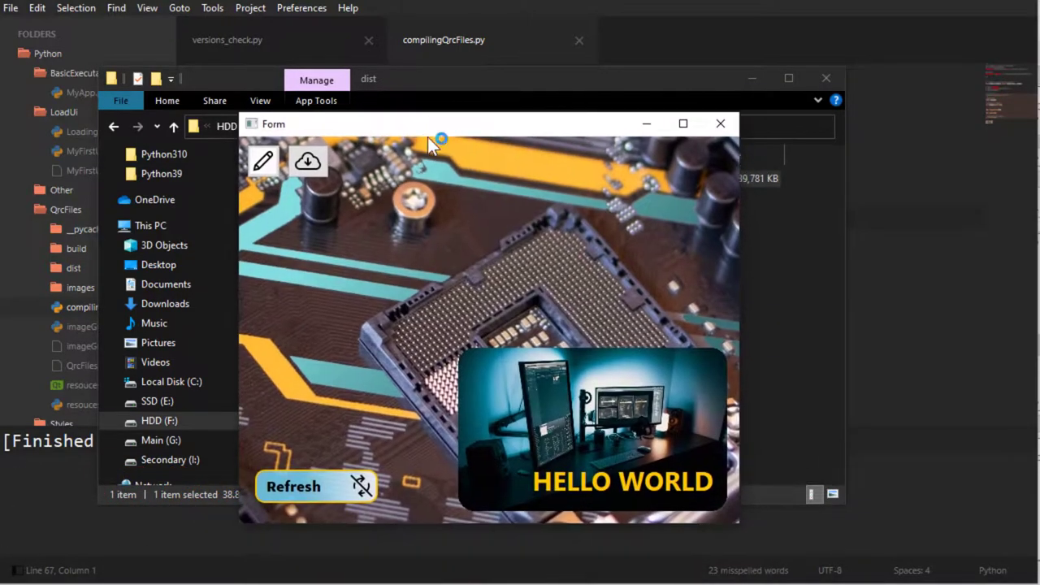
mouse_move(650, 568)
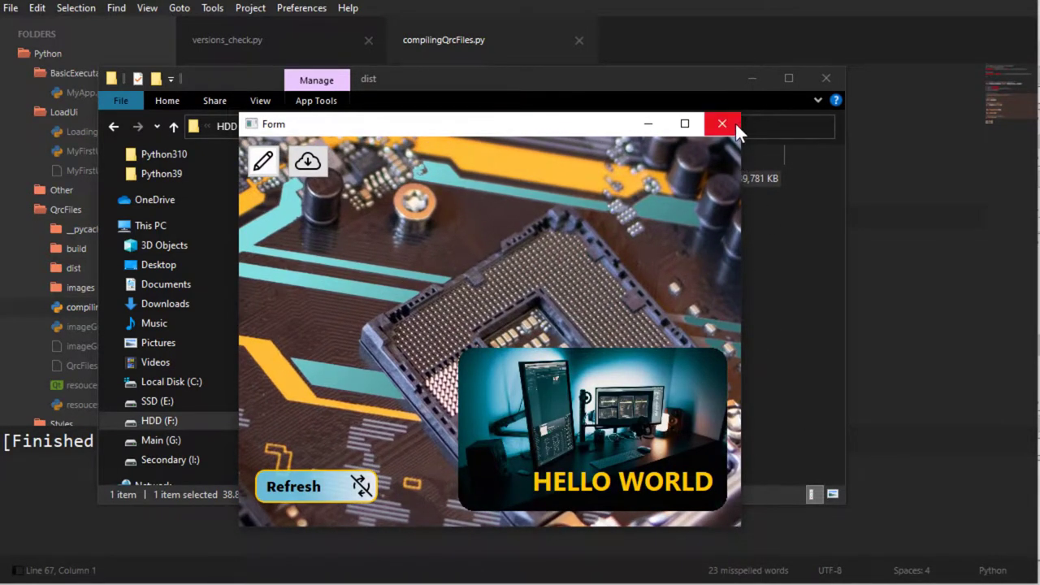
mouse_move(721, 123)
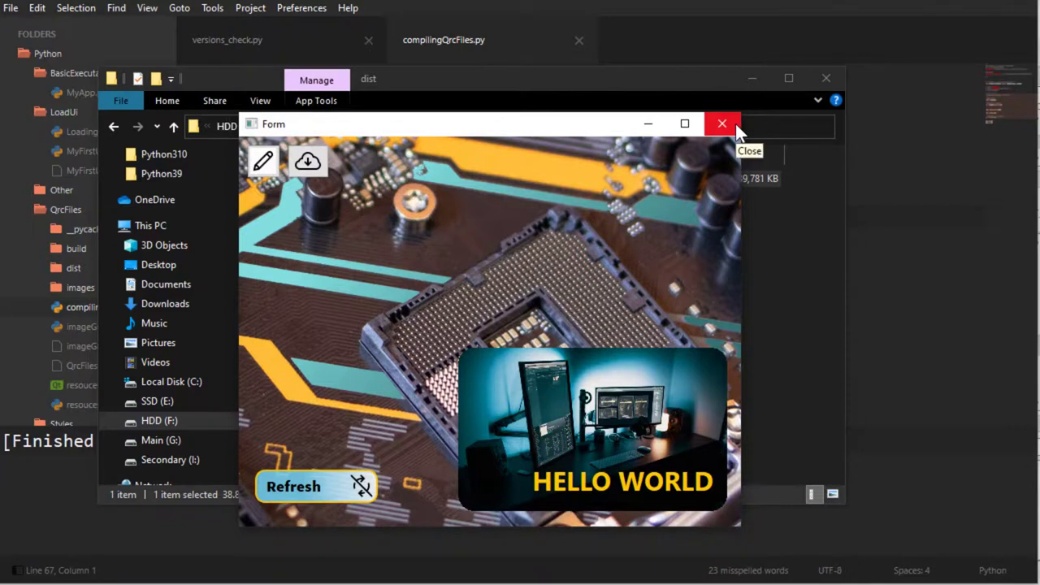